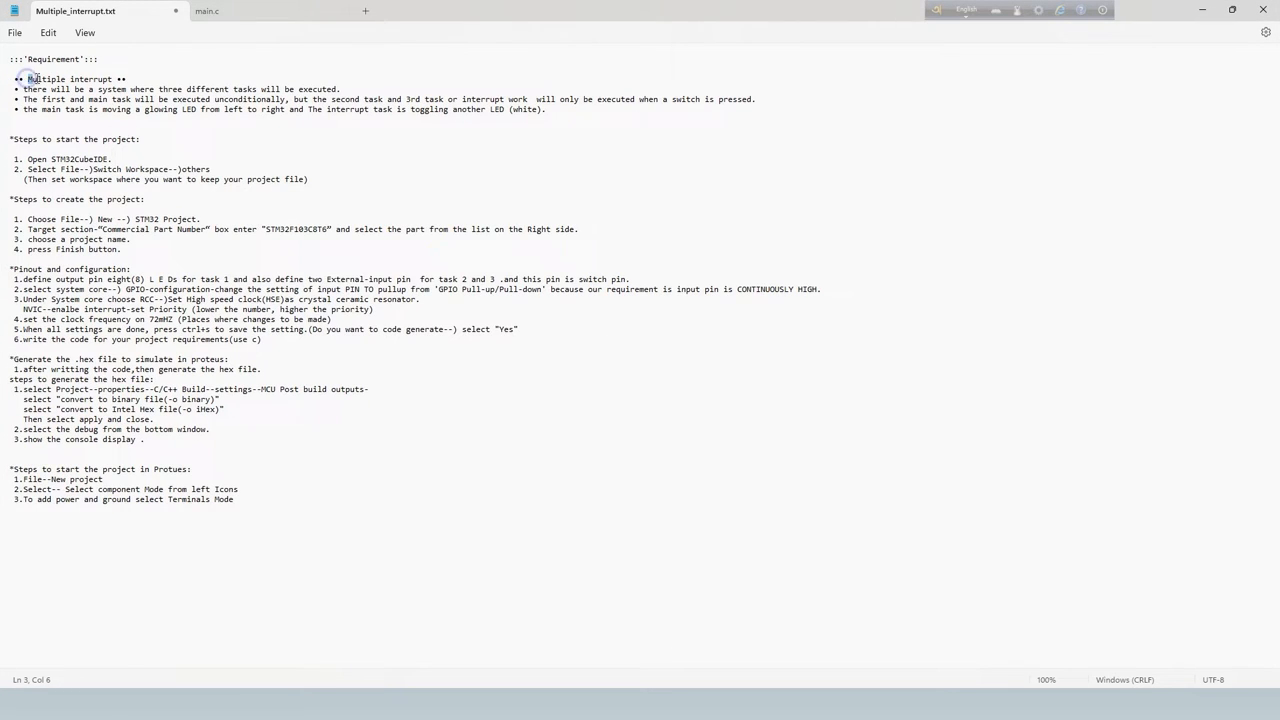
Start a new STM32 project and move past microcontroller selection to project setup
double_click(47, 79)
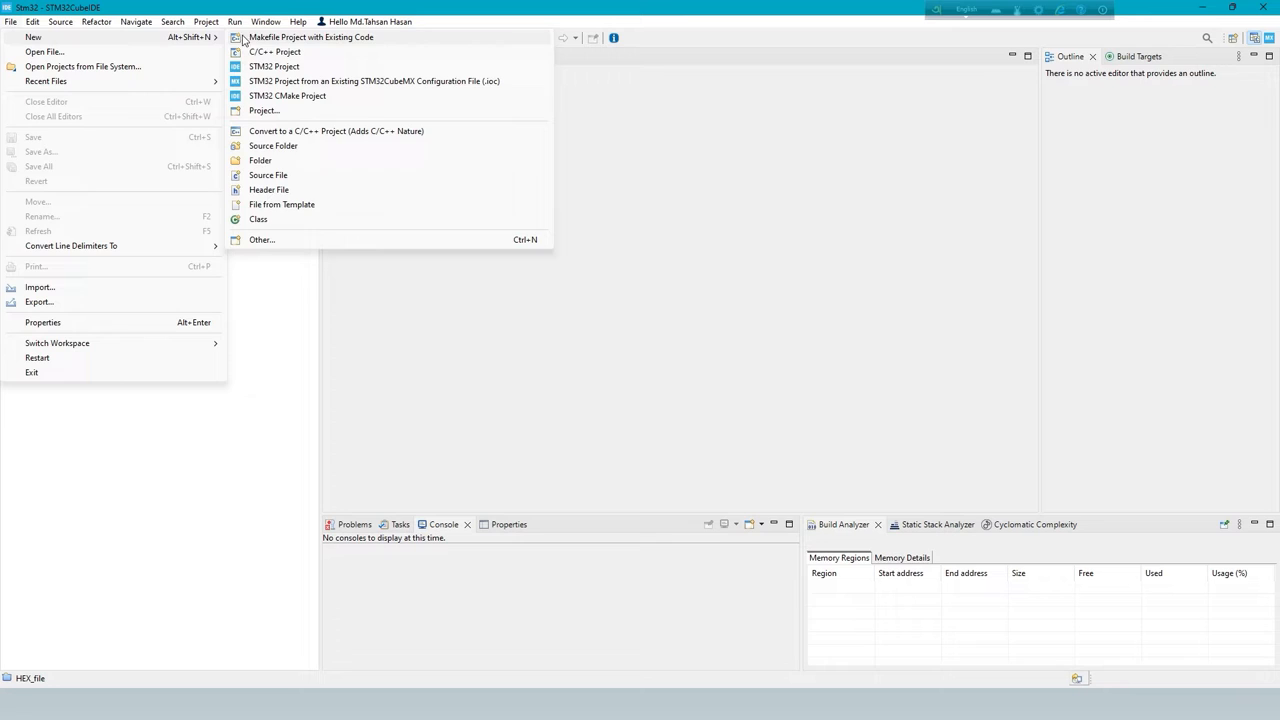
left_click(273, 66)
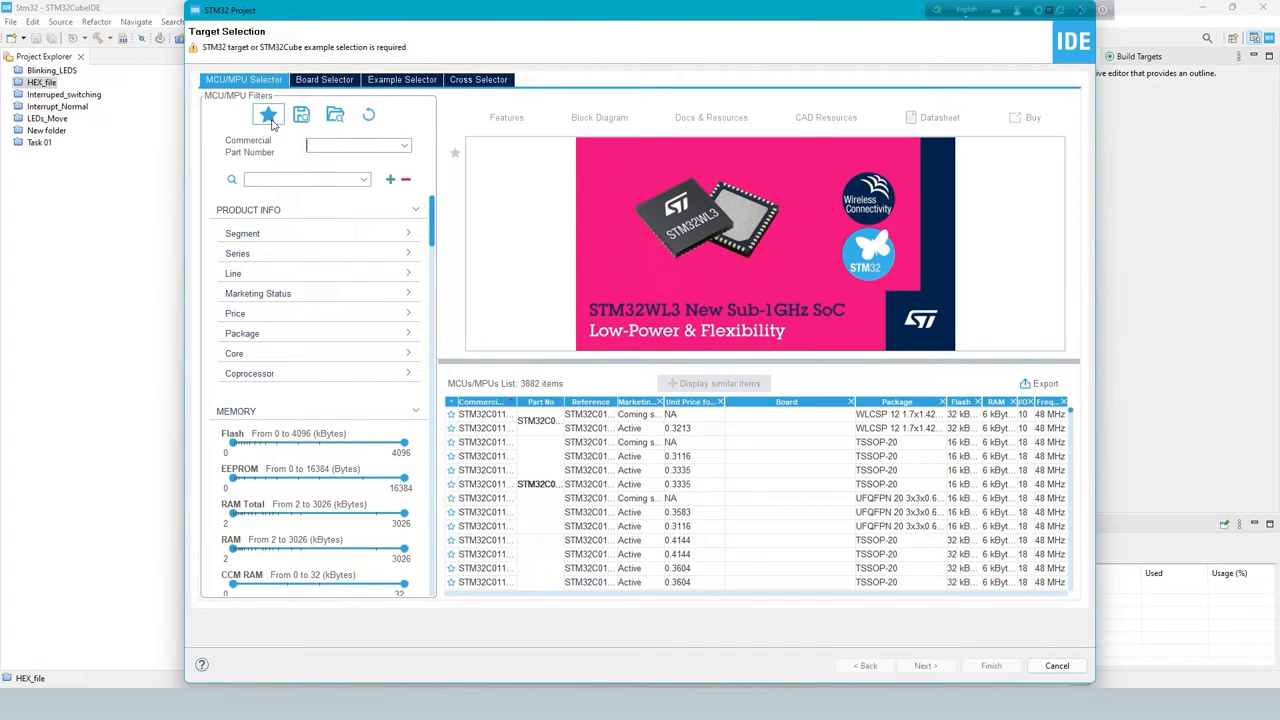
left_click(267, 114)
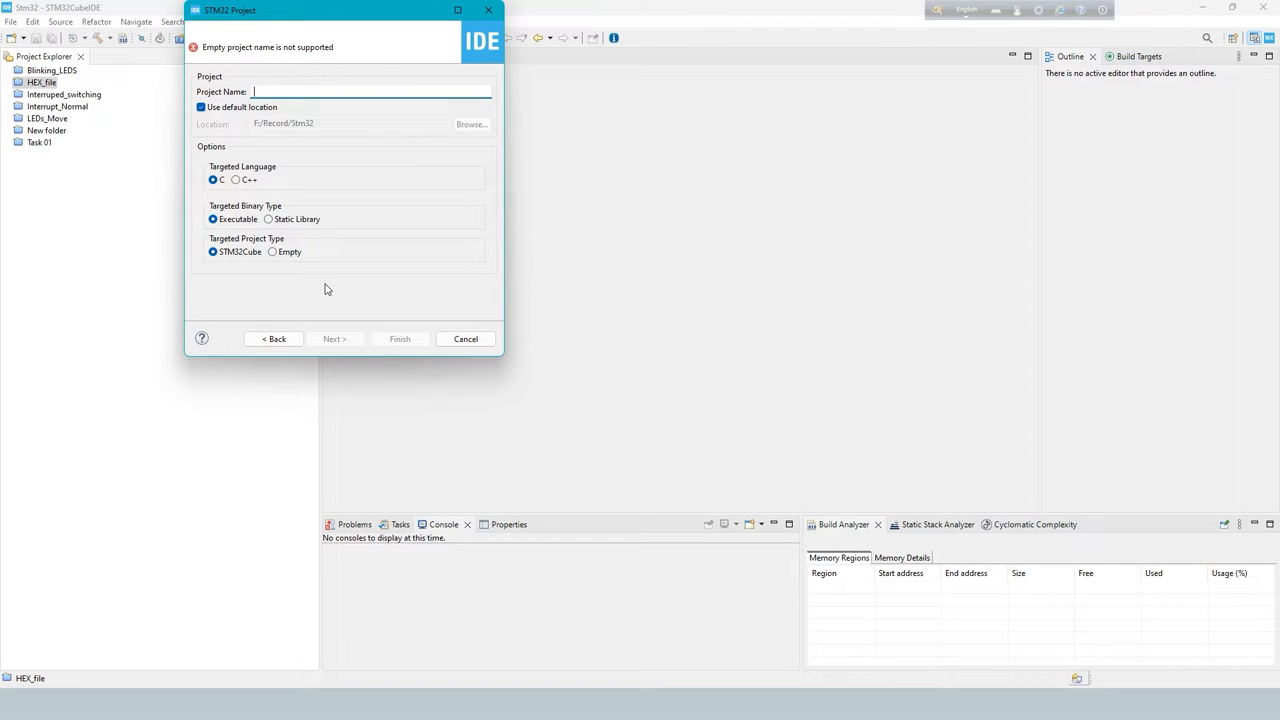
Name the project Multiple_interruppt and finish creating it
left_click(289, 91)
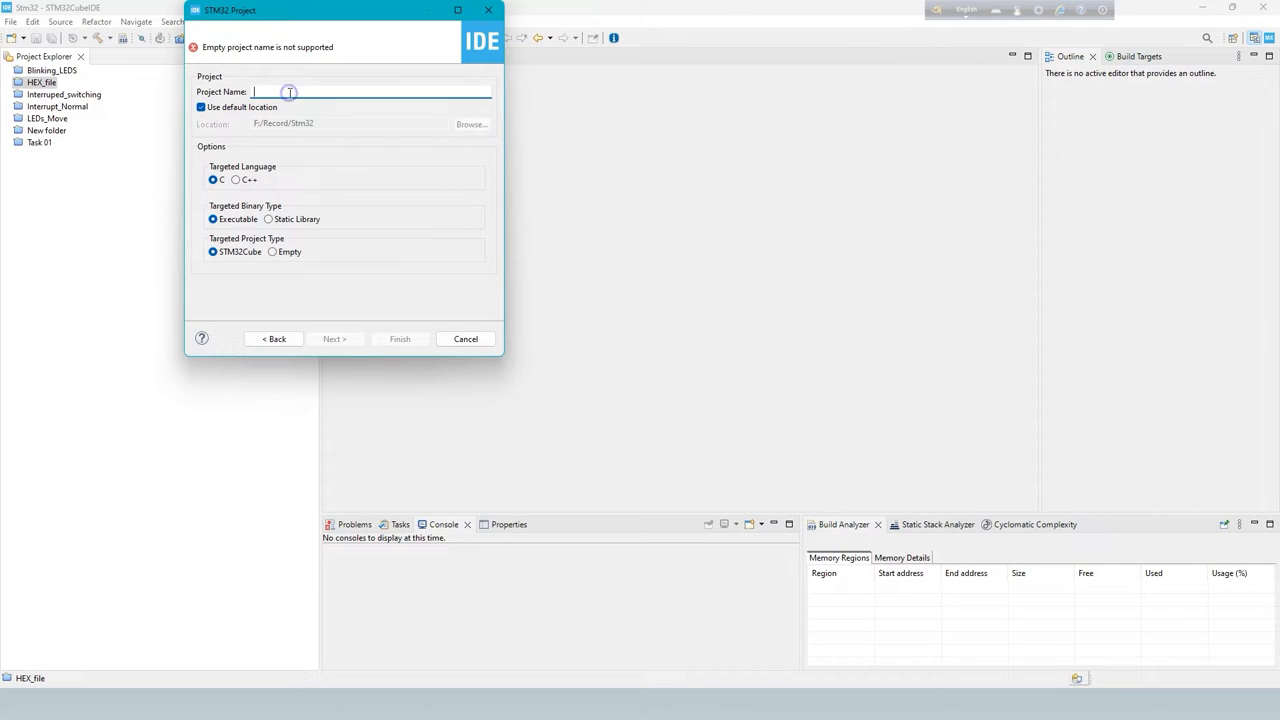
type("M")
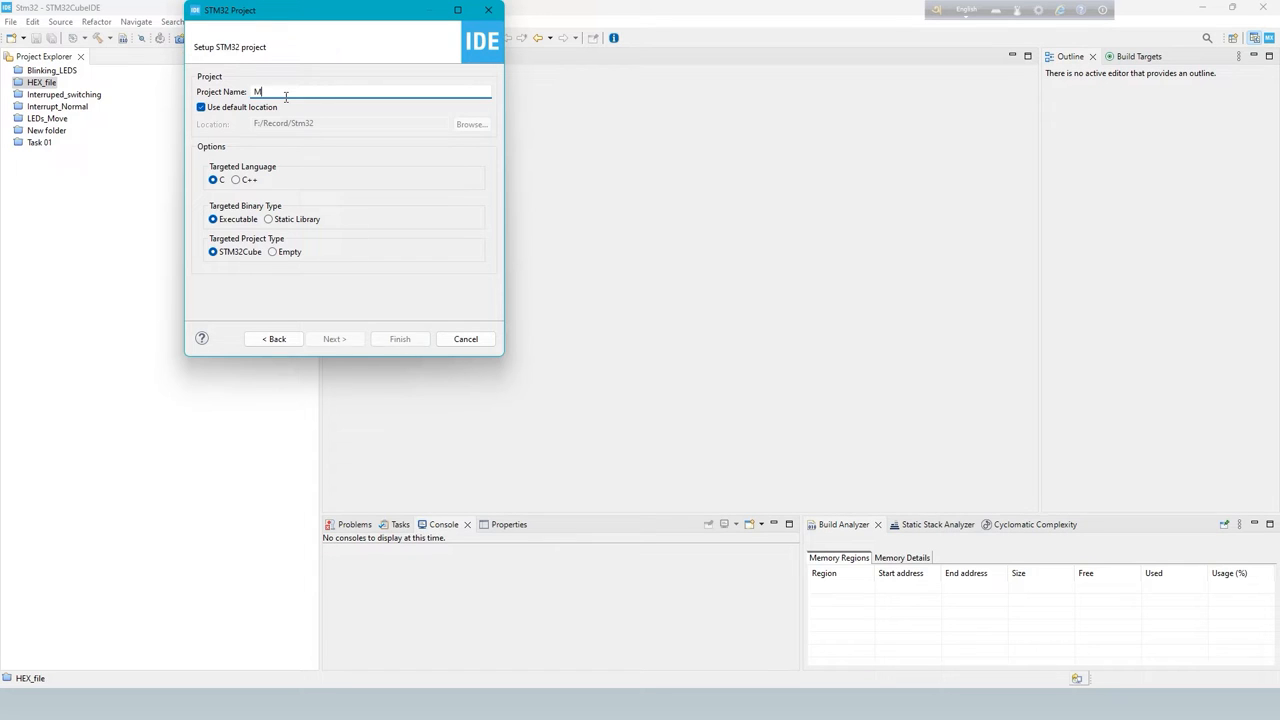
type("M")
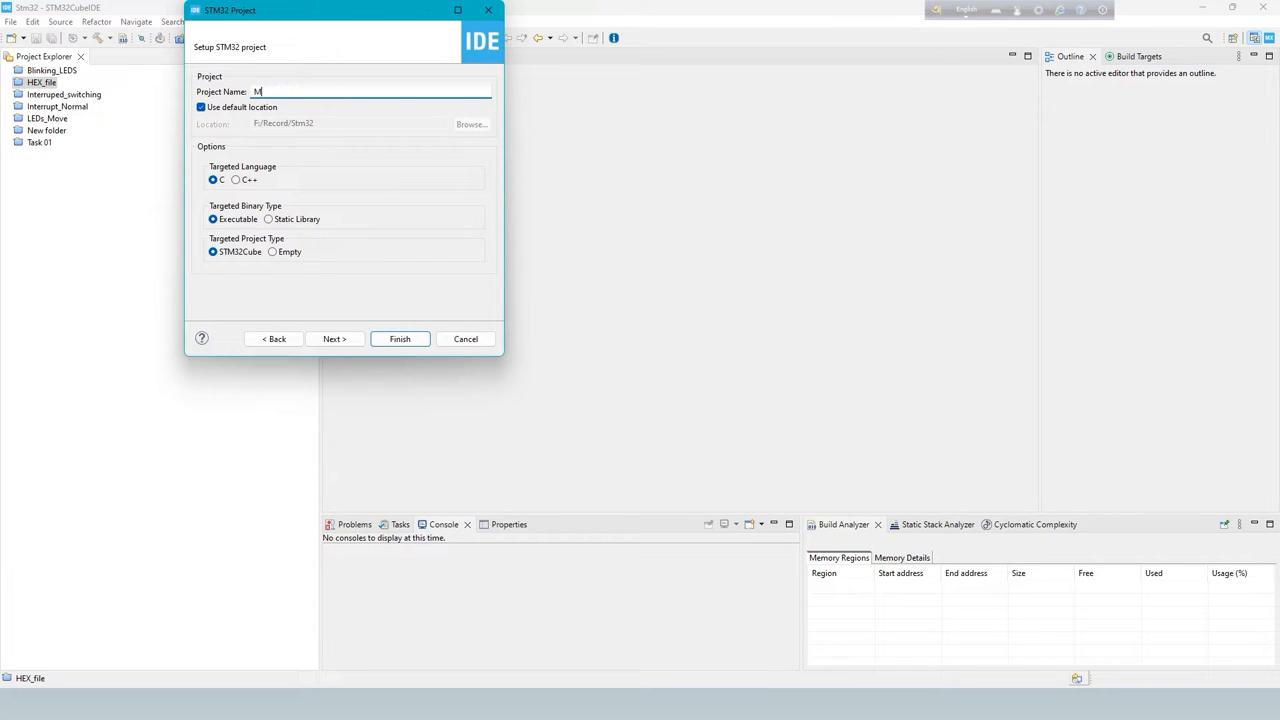
type("ultiplw")
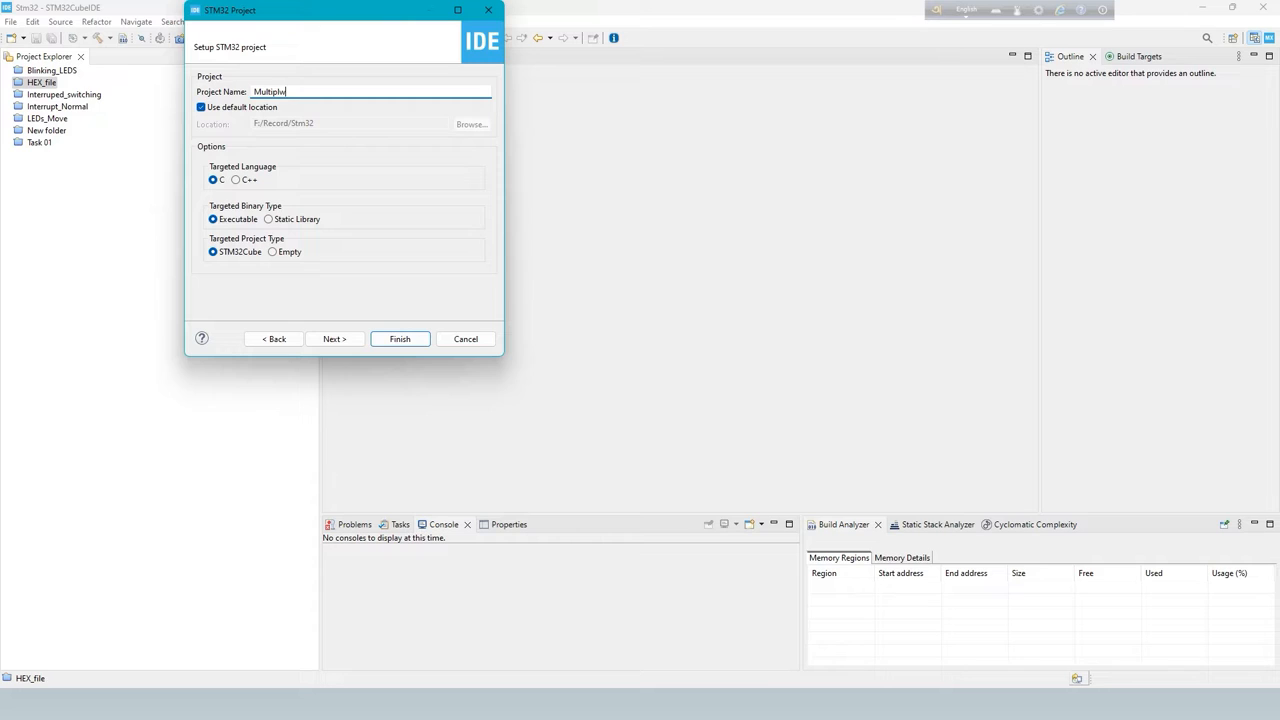
type("Multiple_interruppt")
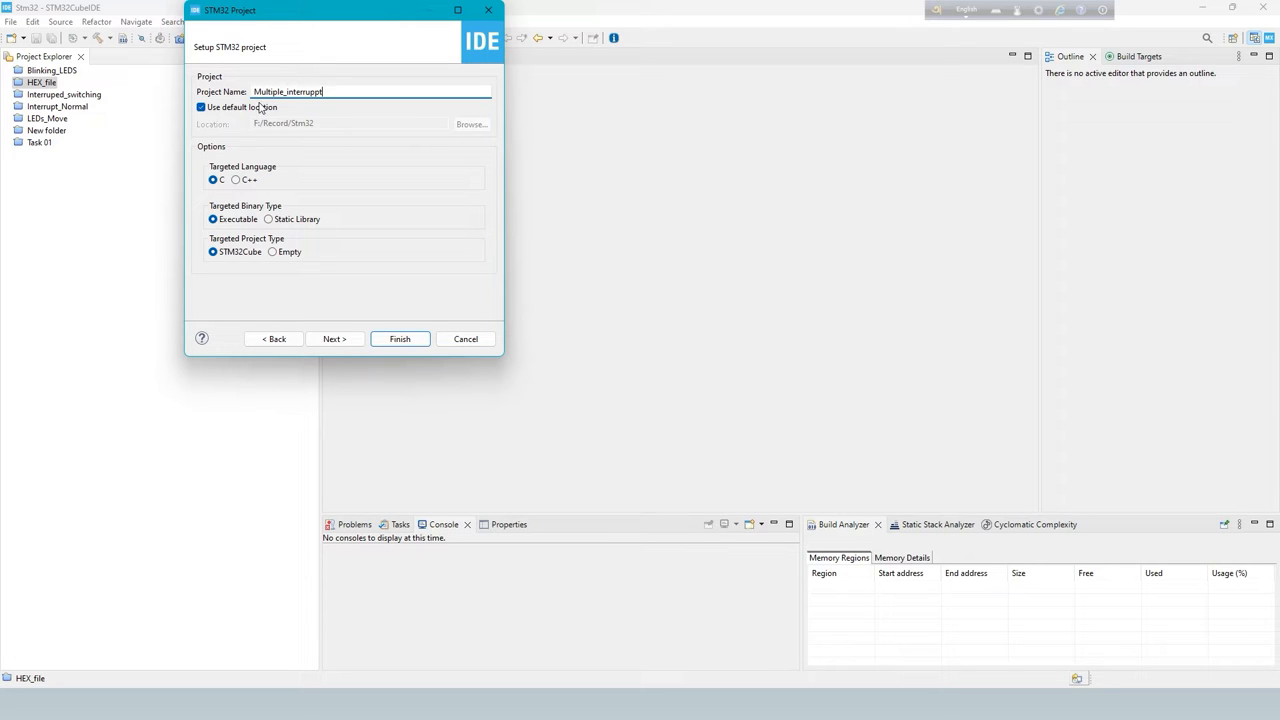
left_click(399, 339)
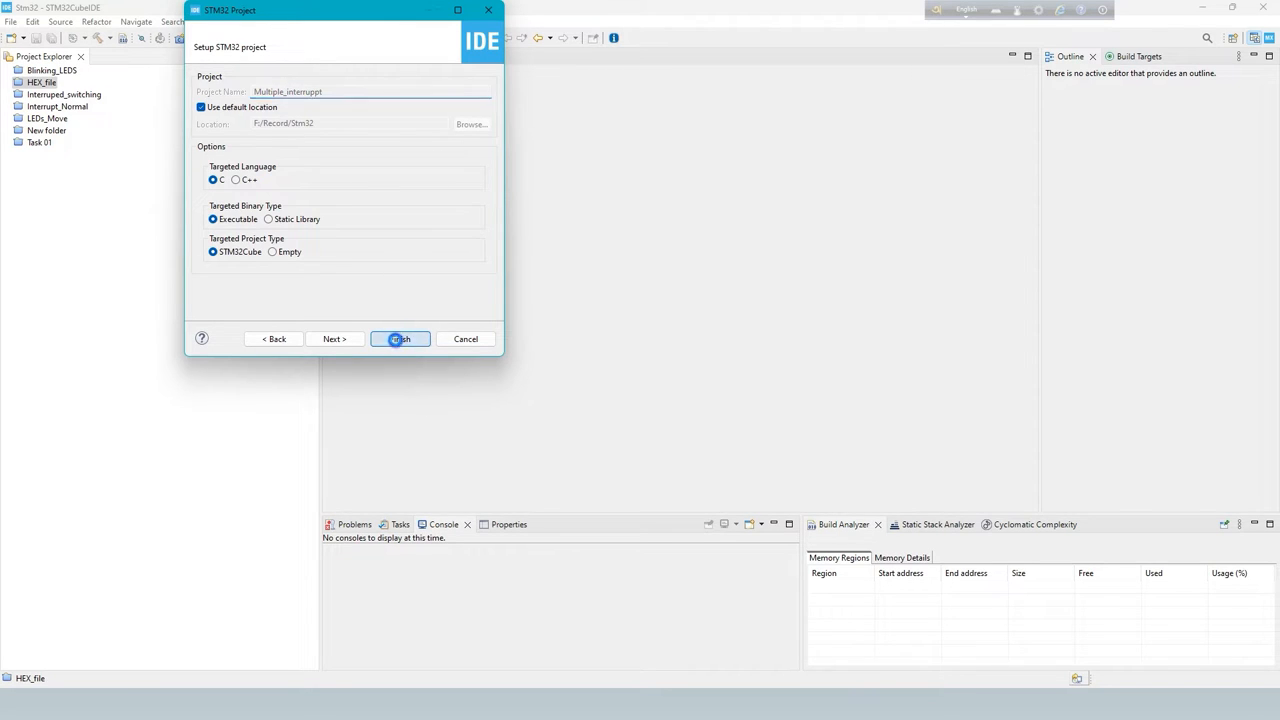
left_click(399, 339)
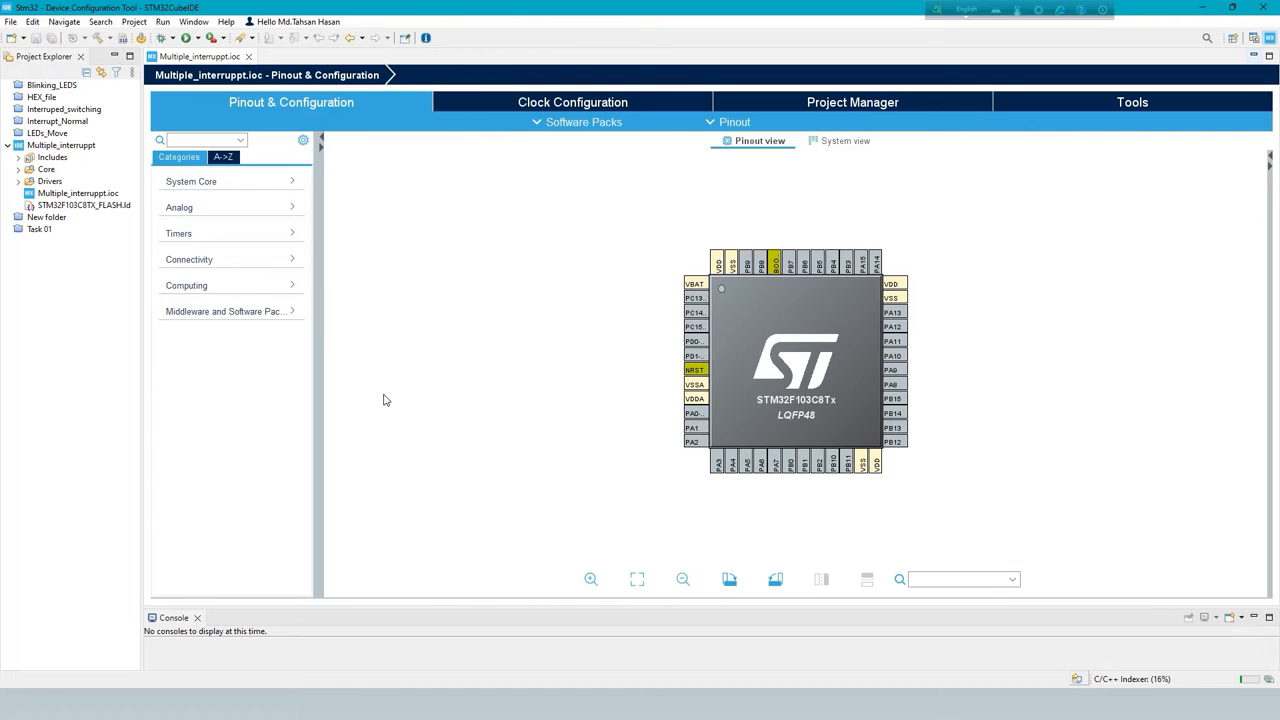
mouse_move(583, 374)
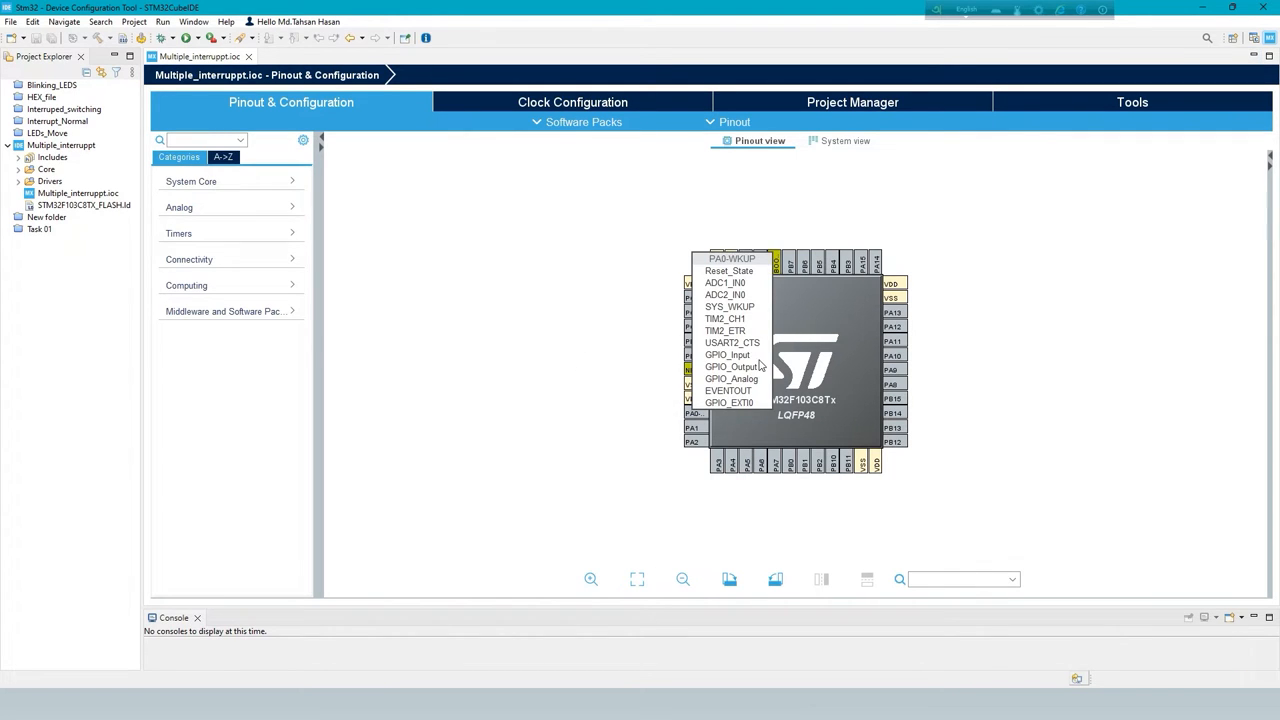
Assign PA0, PA1 and PA11 as GPIO outputs in the Pinout view
left_click(728, 366)
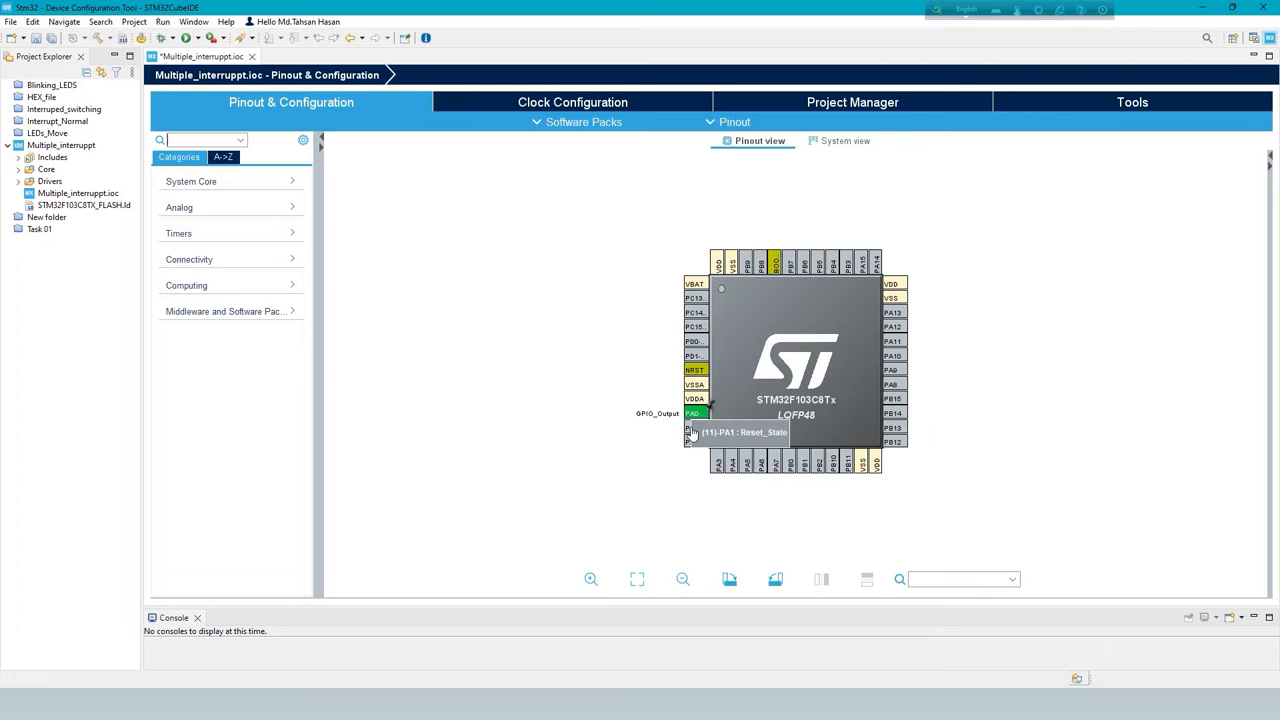
left_click(693, 413)
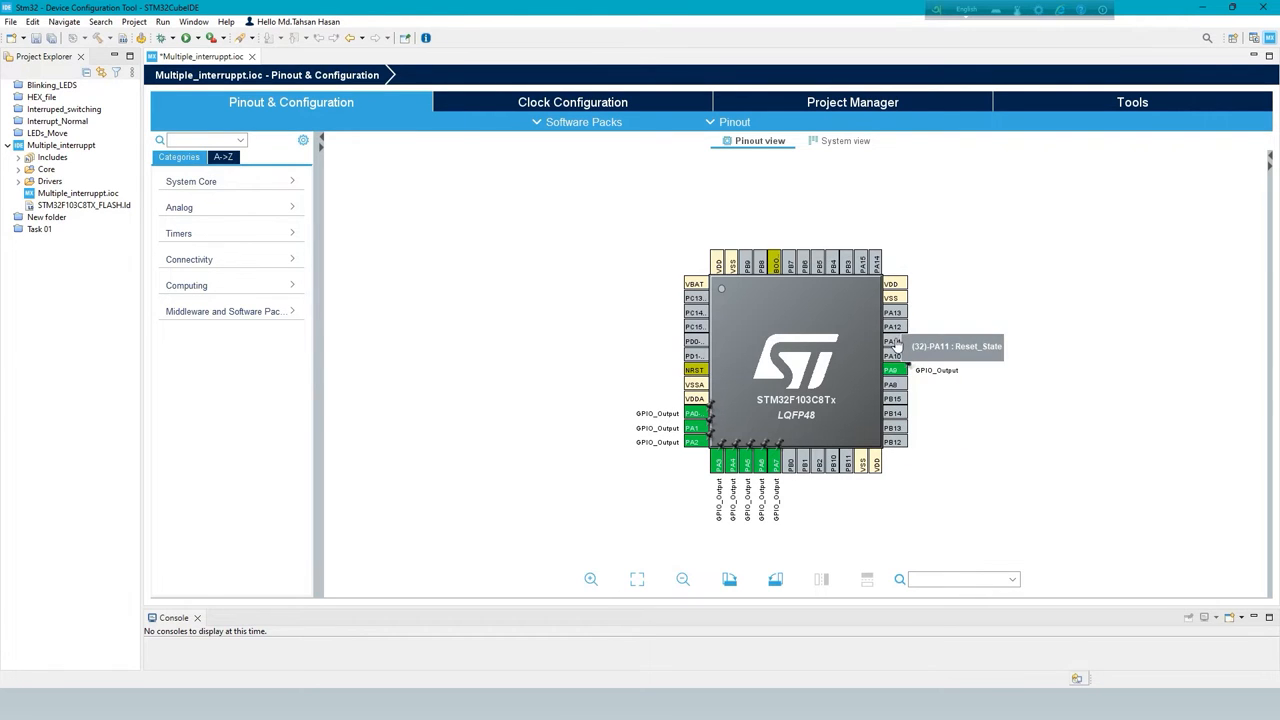
left_click(891, 341)
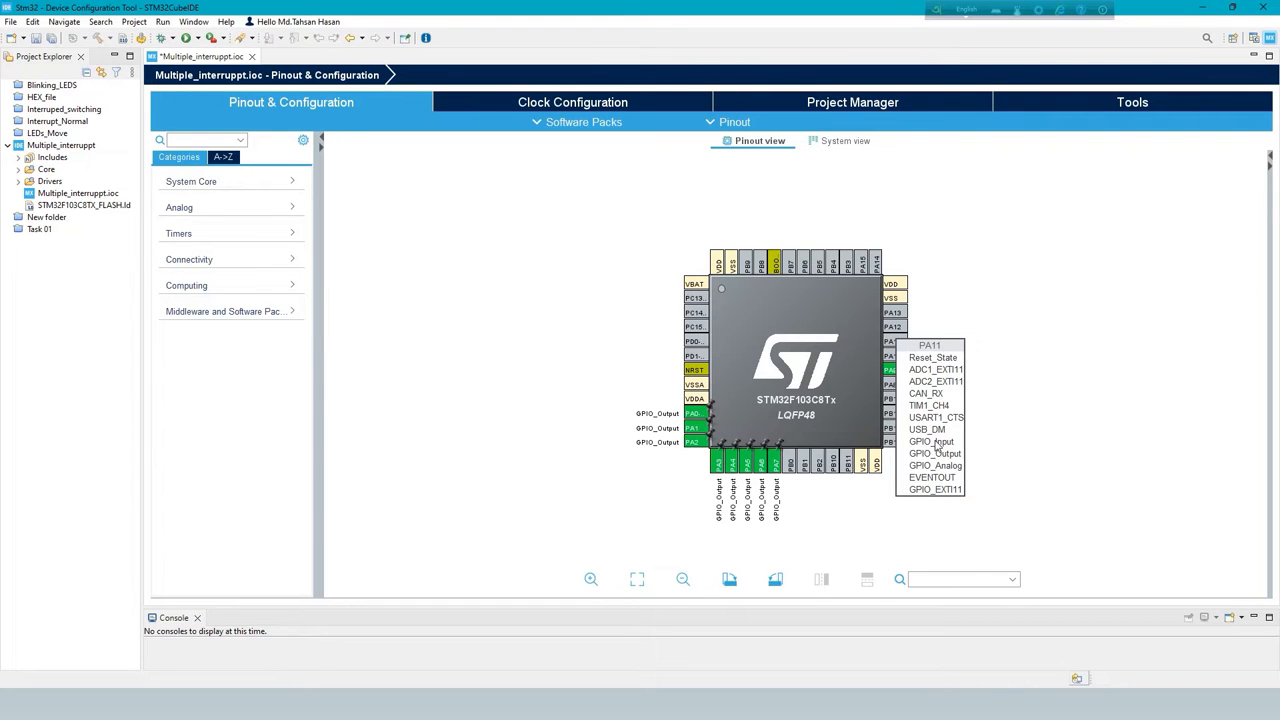
mouse_move(938, 455)
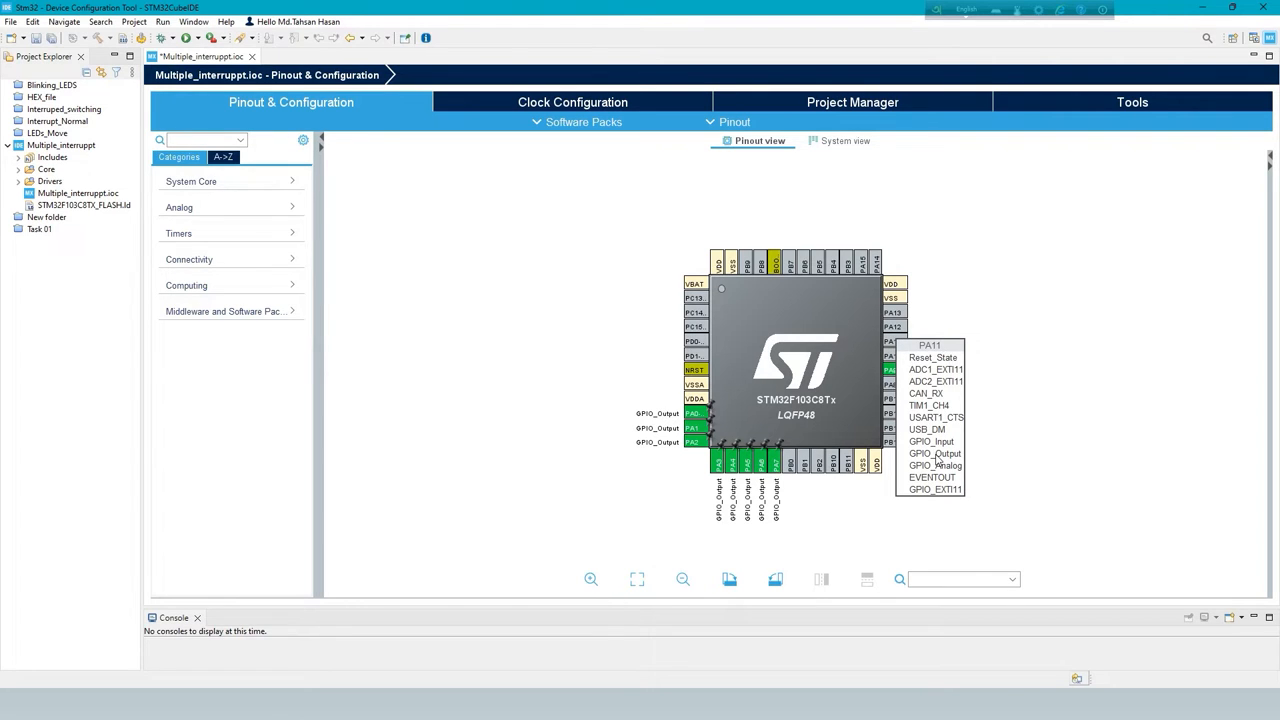
left_click(933, 453)
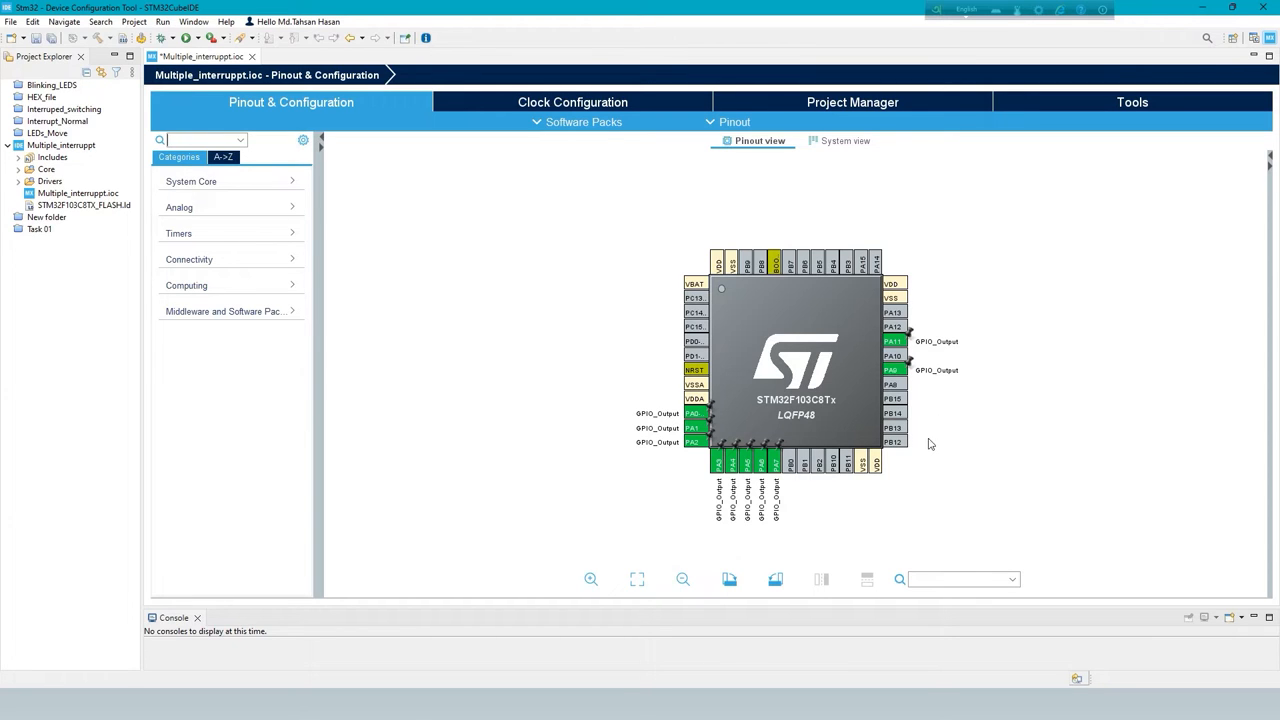
mouse_move(775, 662)
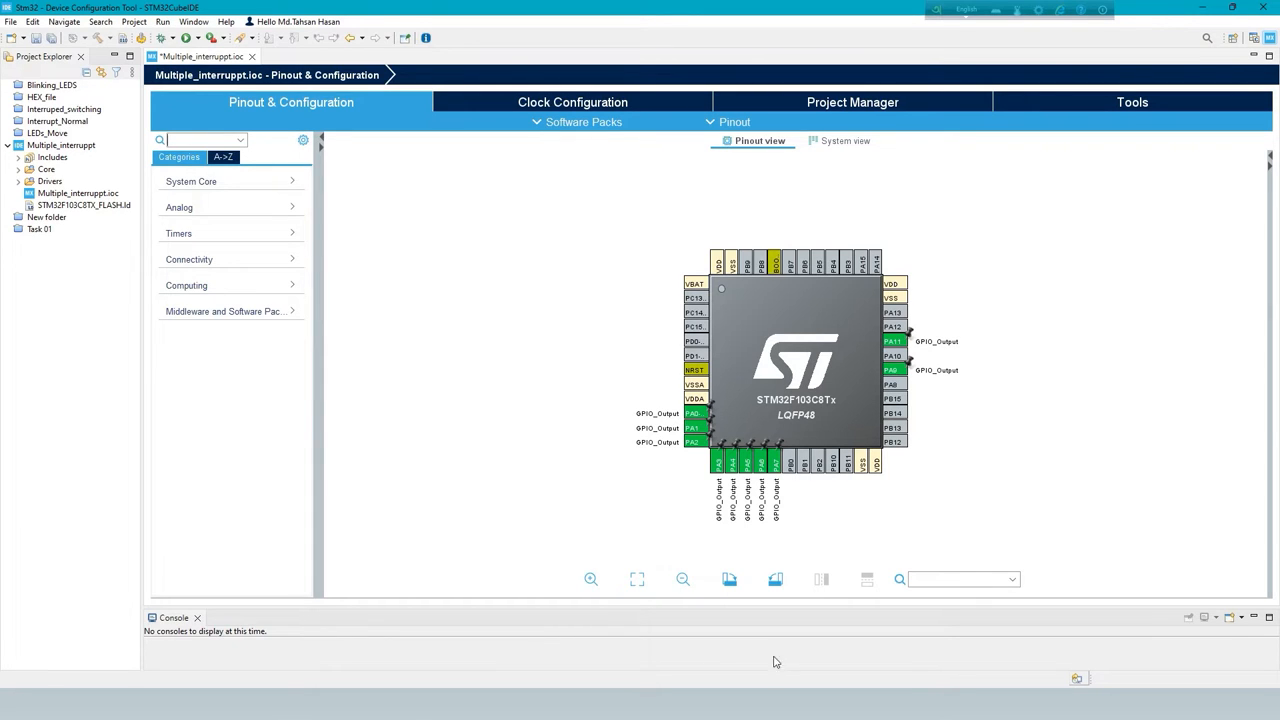
Assign PB1 as GPIO_EXTI1 and bring up PB4's function choices for GPIO_EXTI4
left_click(820, 463)
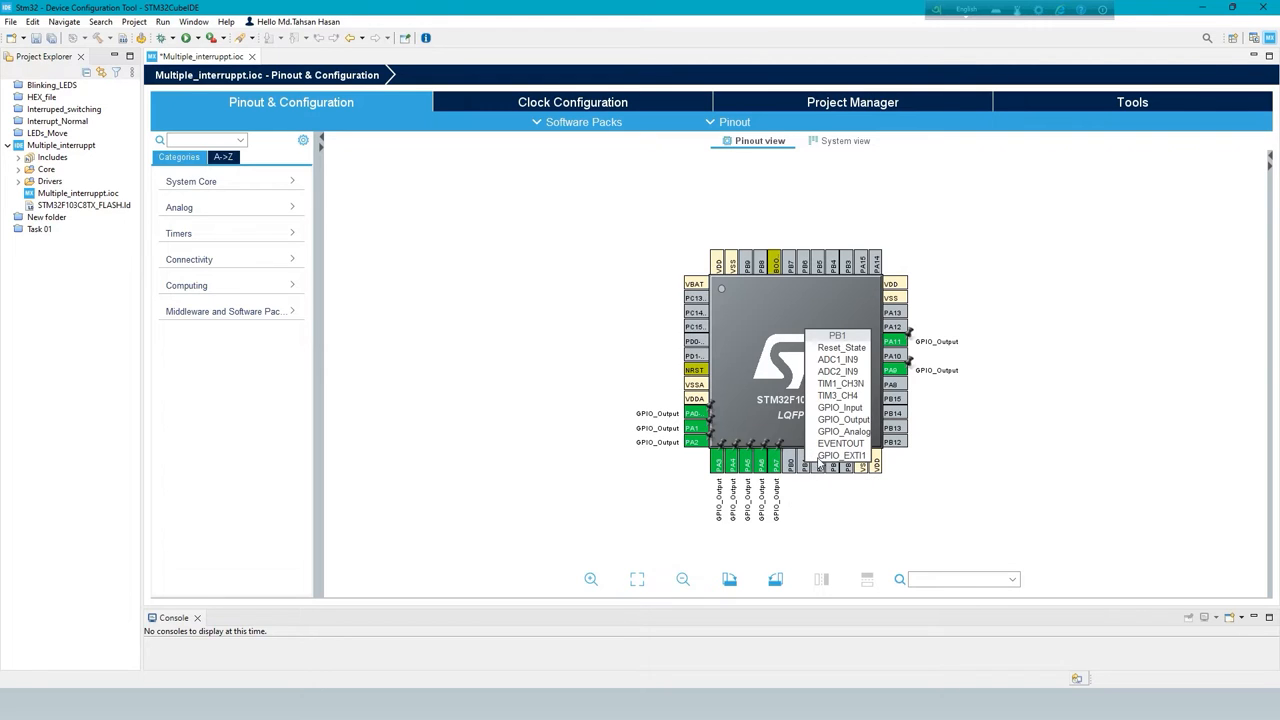
left_click(846, 455)
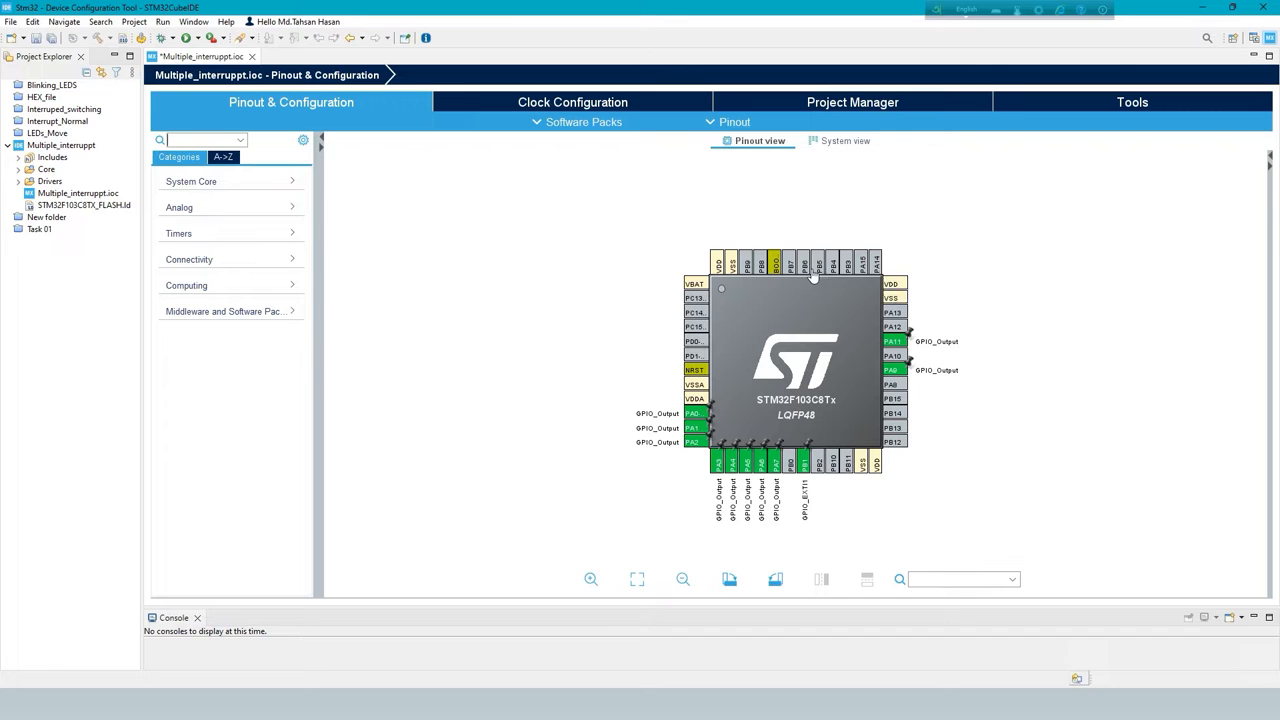
left_click(849, 262)
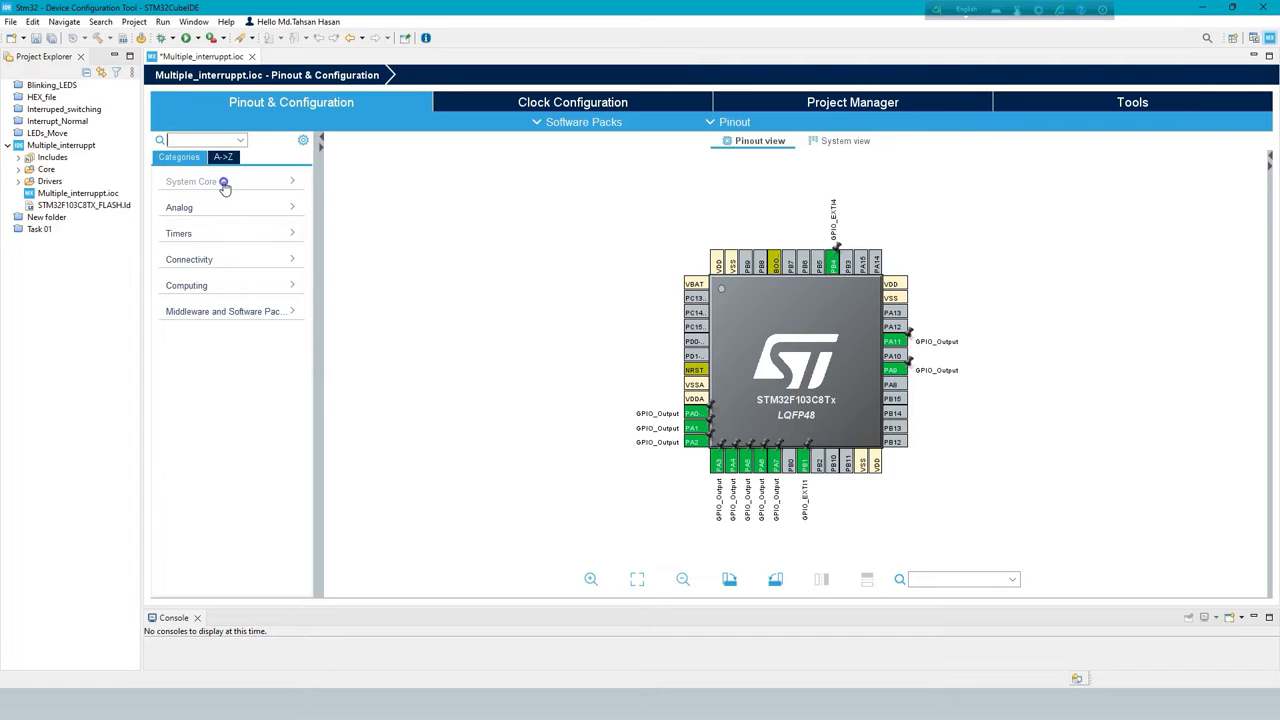
In System Core > GPIO, give PB1 and PB4 pull-up resistors for rising-edge interrupt mode
left_click(190, 181)
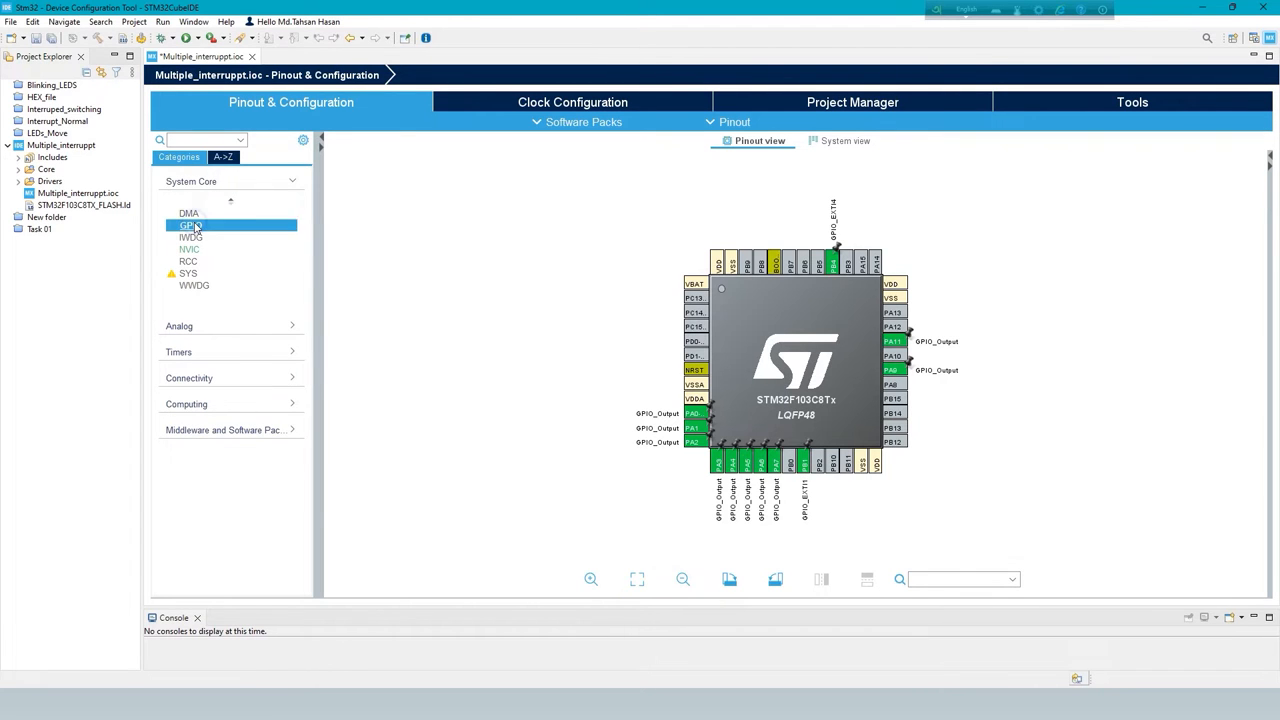
left_click(189, 225)
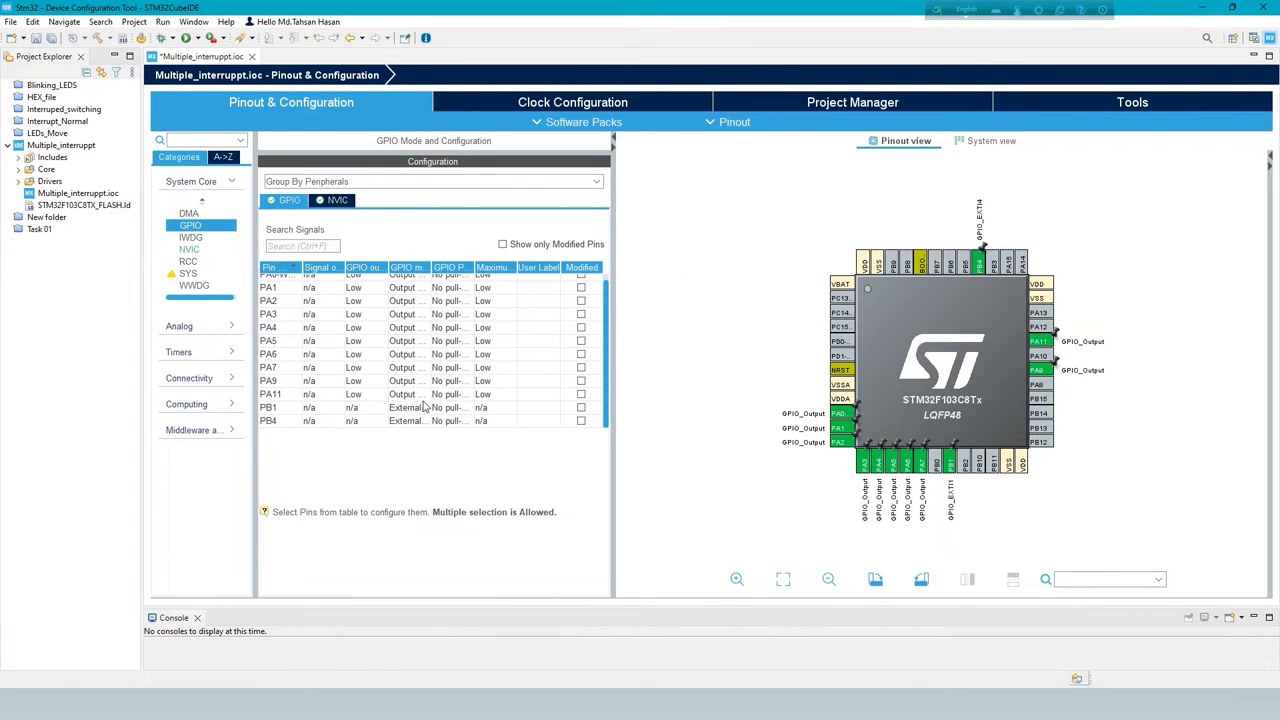
left_click(290, 407)
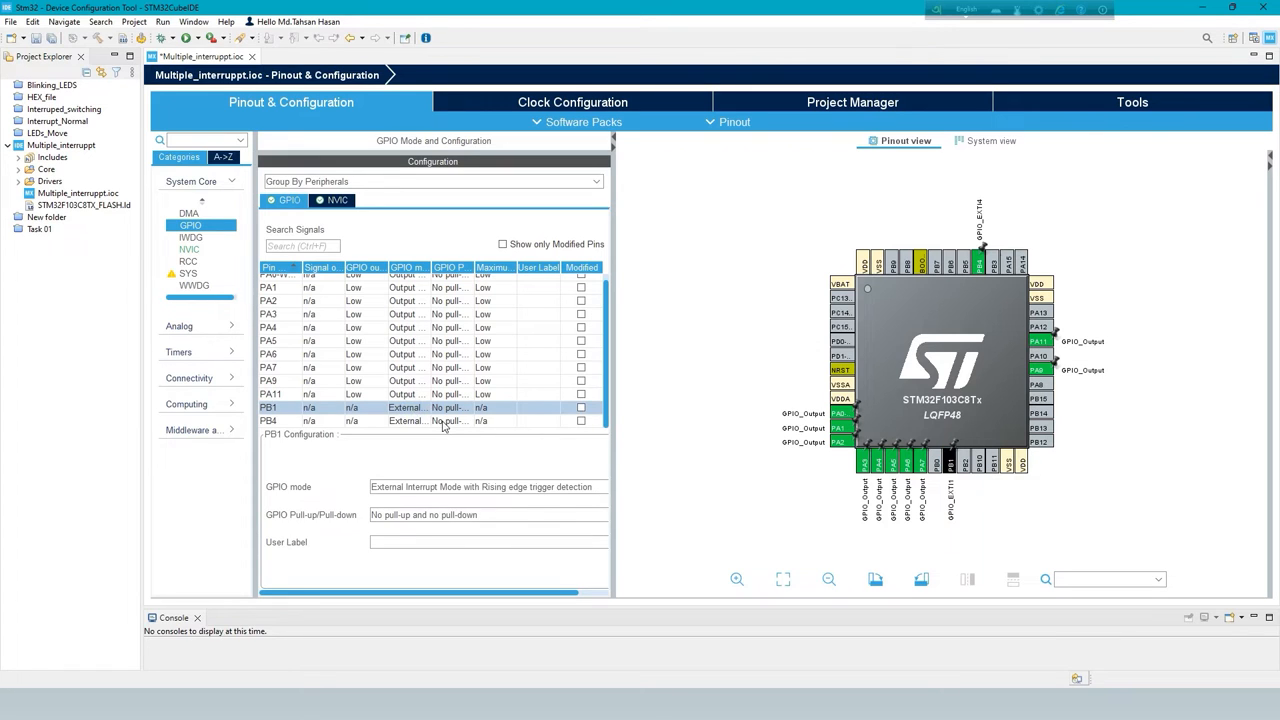
left_click(487, 514)
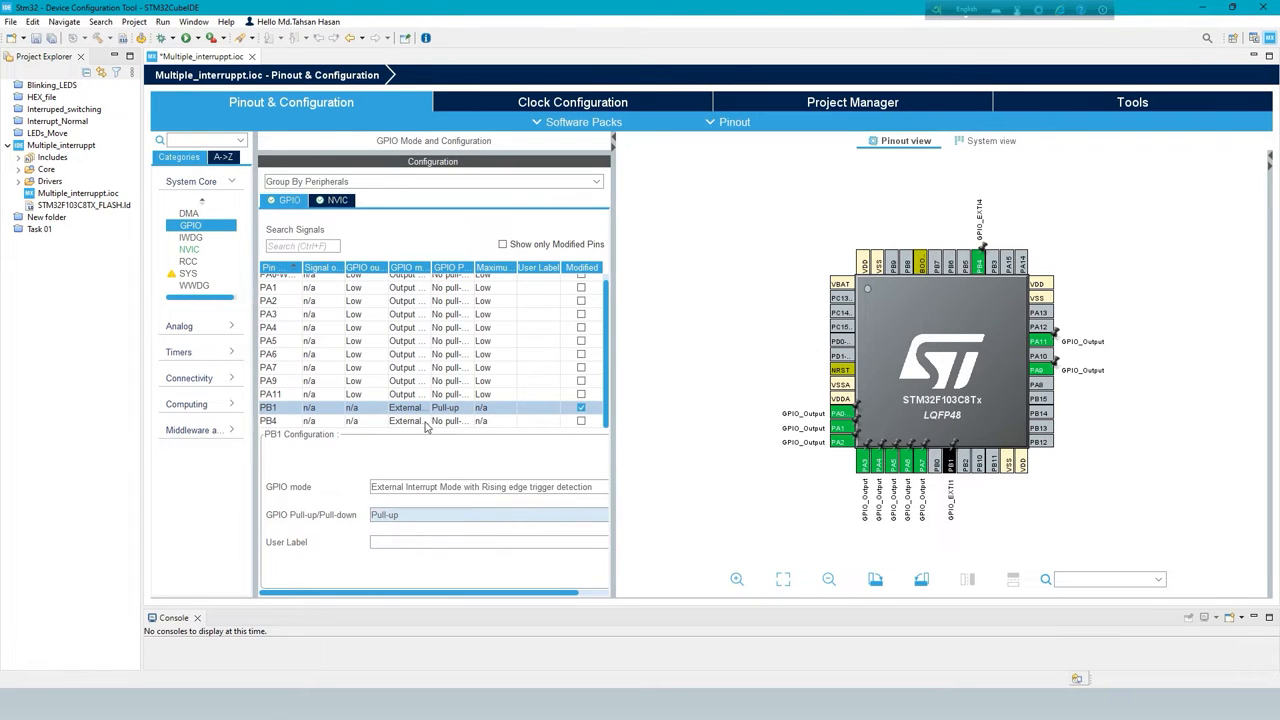
left_click(268, 421)
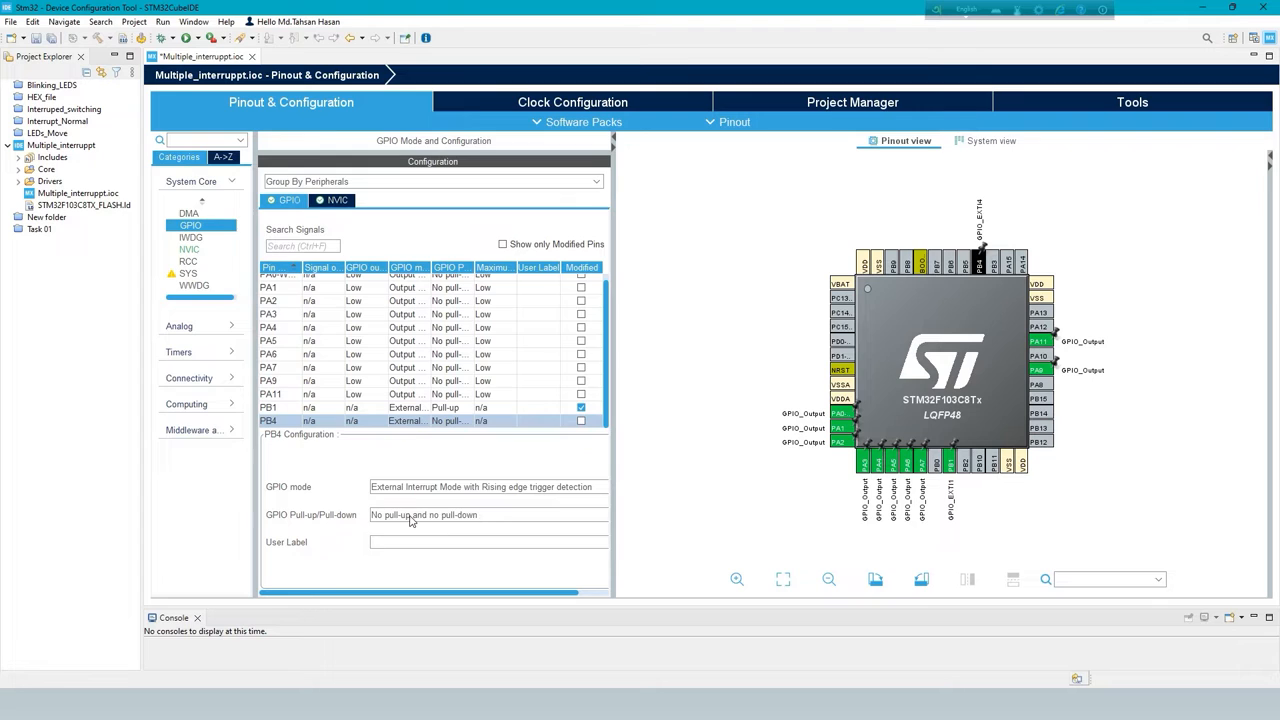
left_click(487, 514)
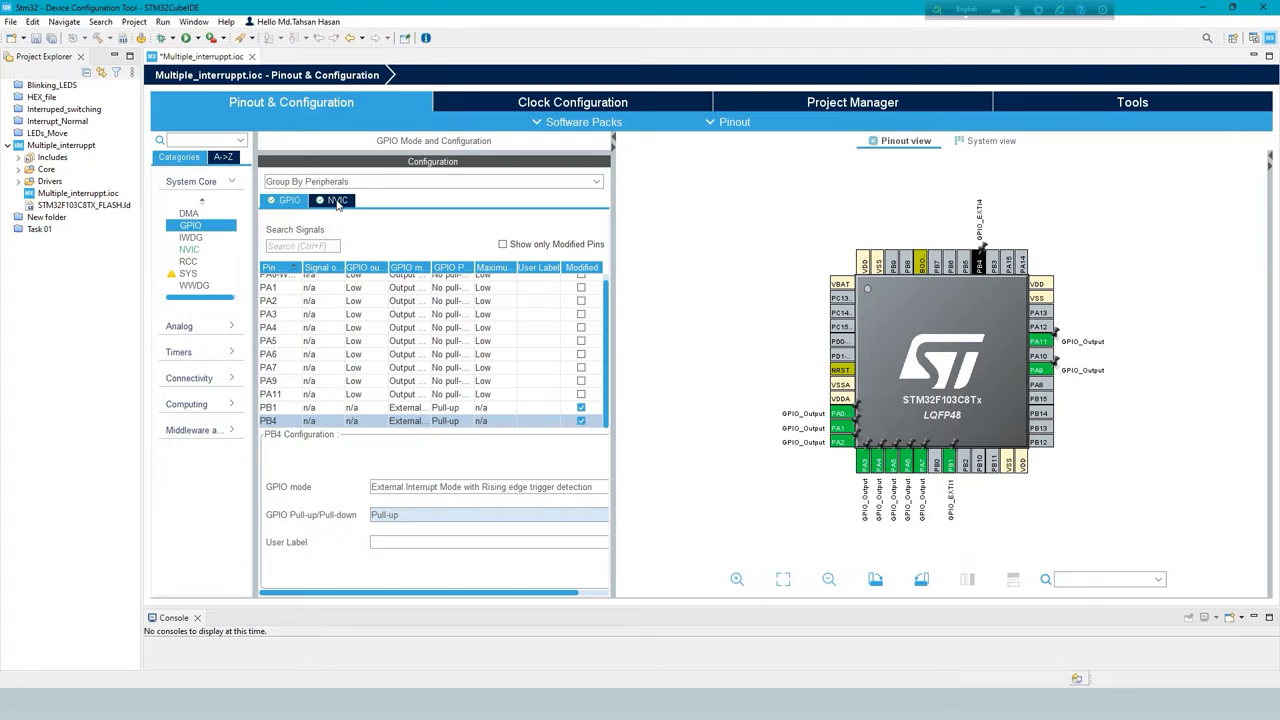
Enable the EXTI line1 and line4 interrupts in GPIO's NVIC settings
left_click(334, 200)
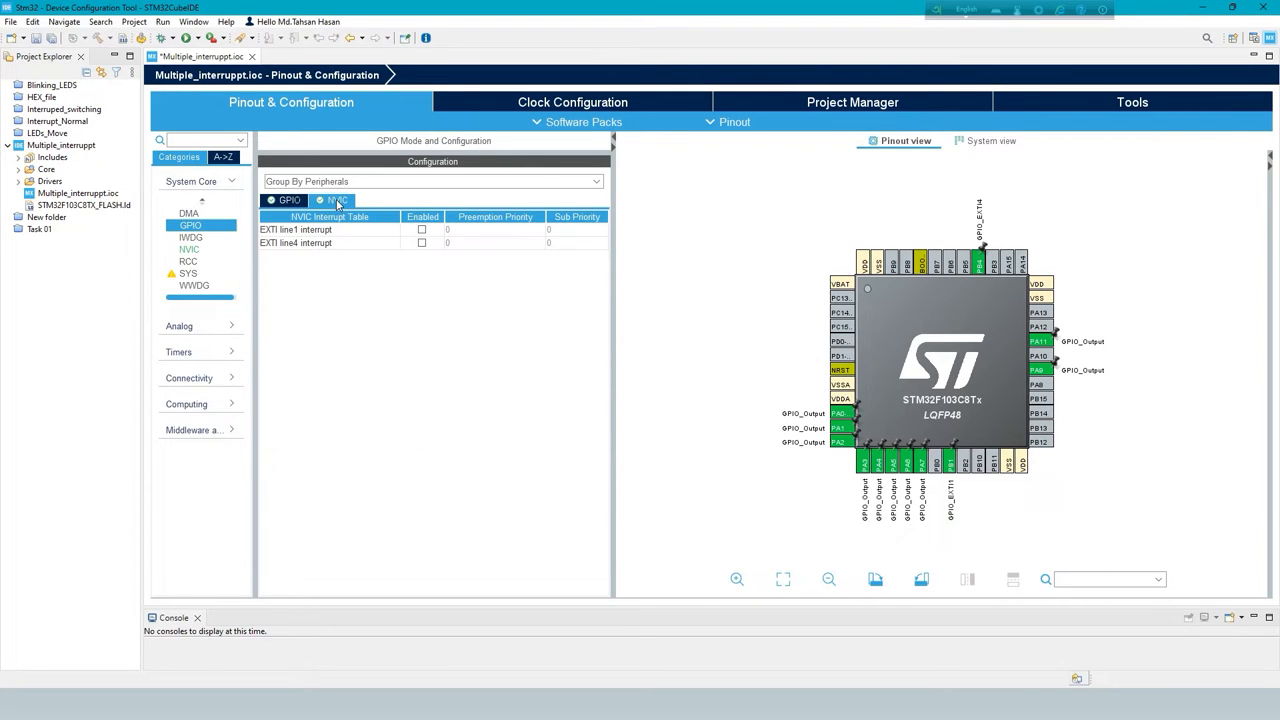
mouse_move(424, 230)
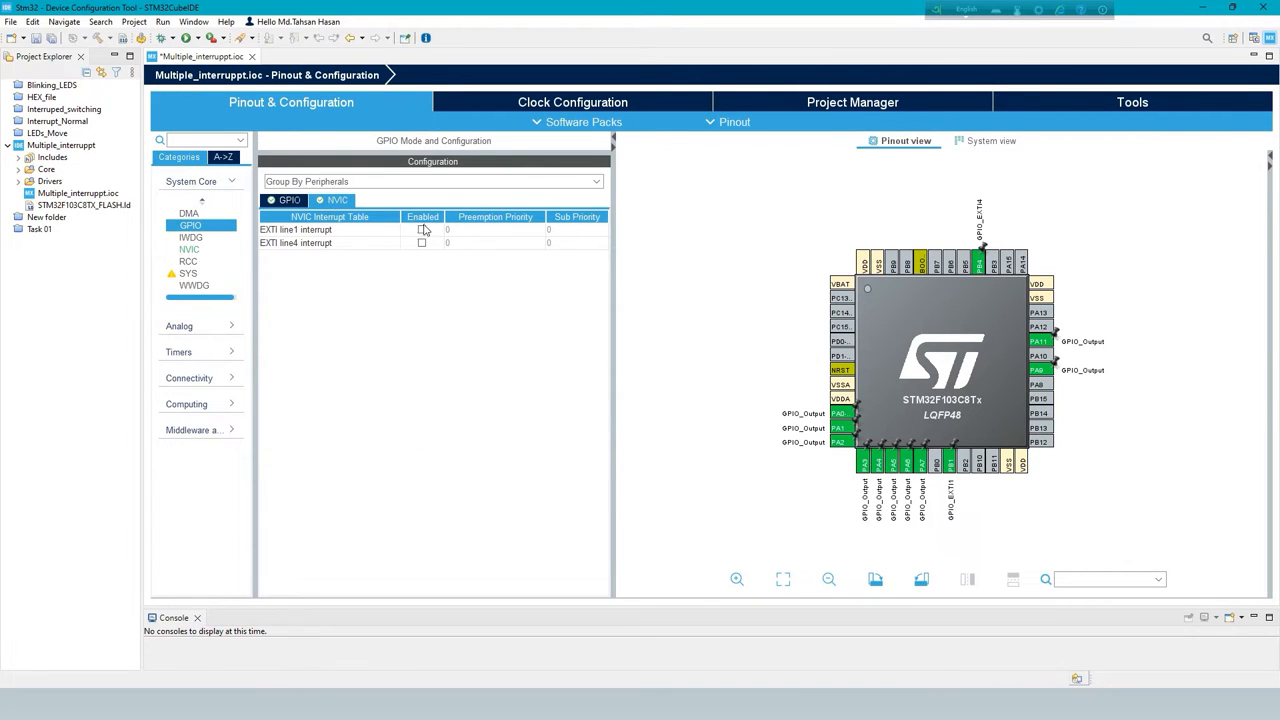
left_click(421, 229)
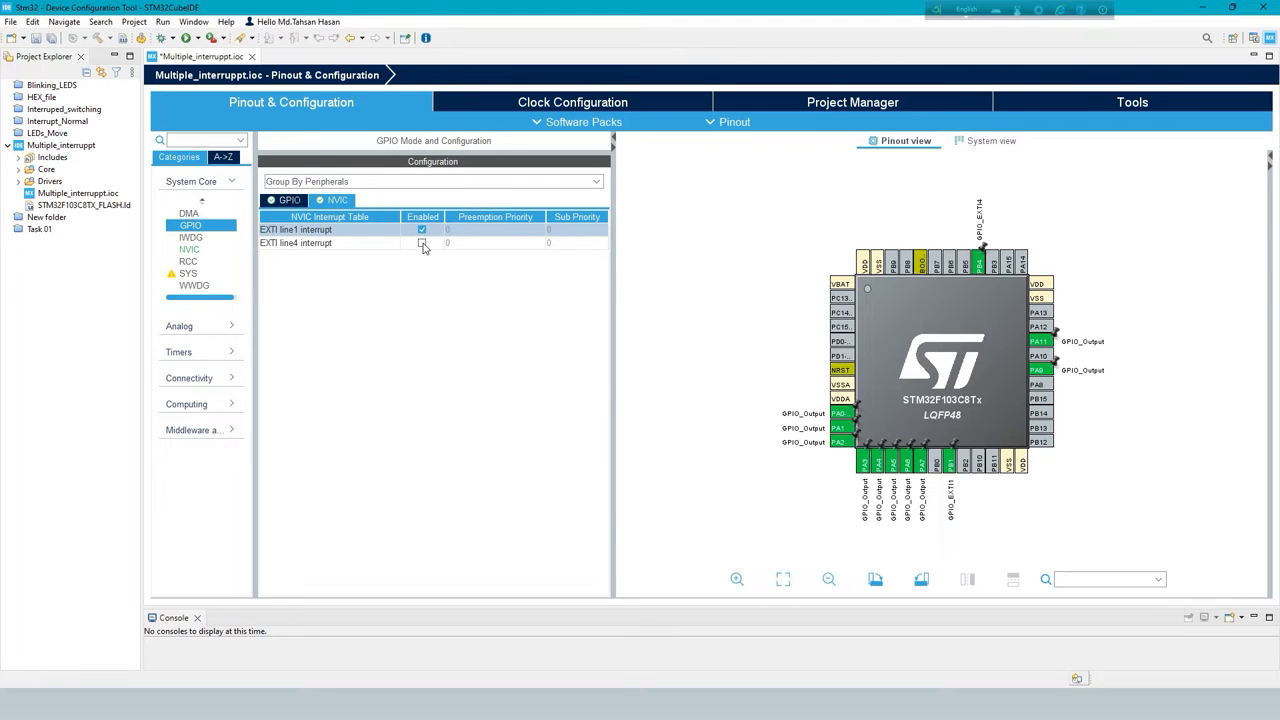
left_click(422, 243)
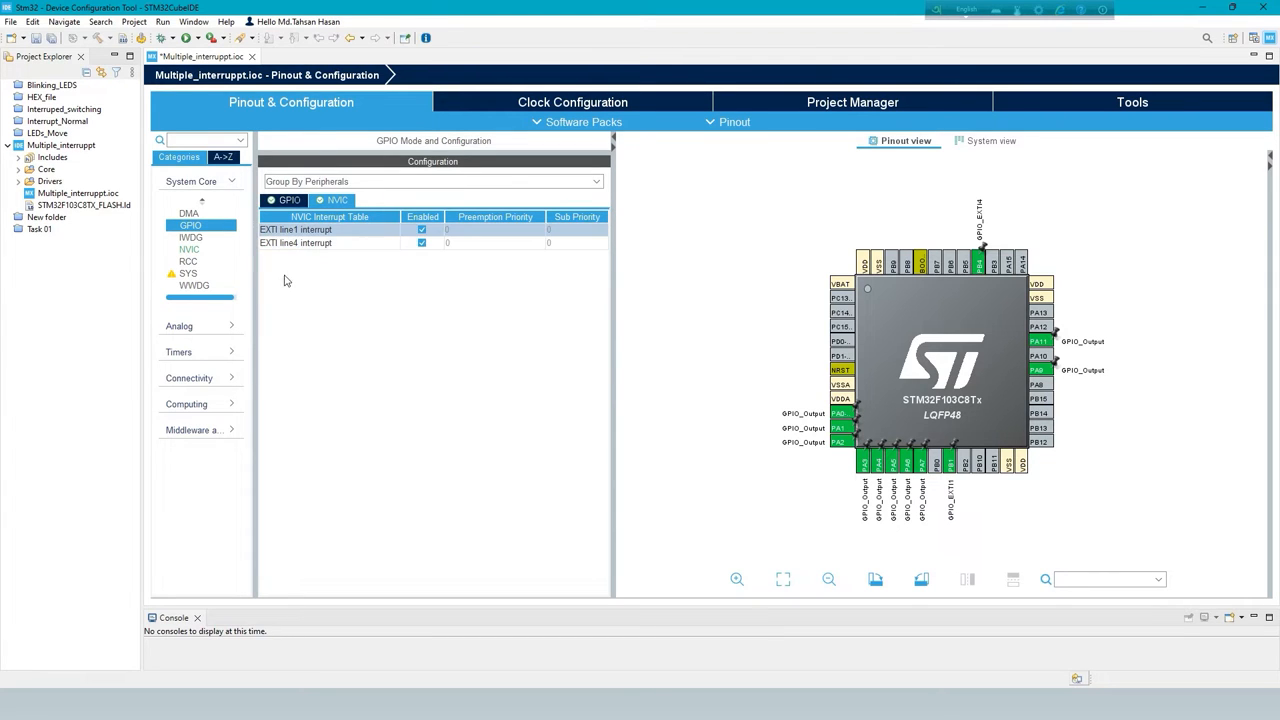
mouse_move(188, 261)
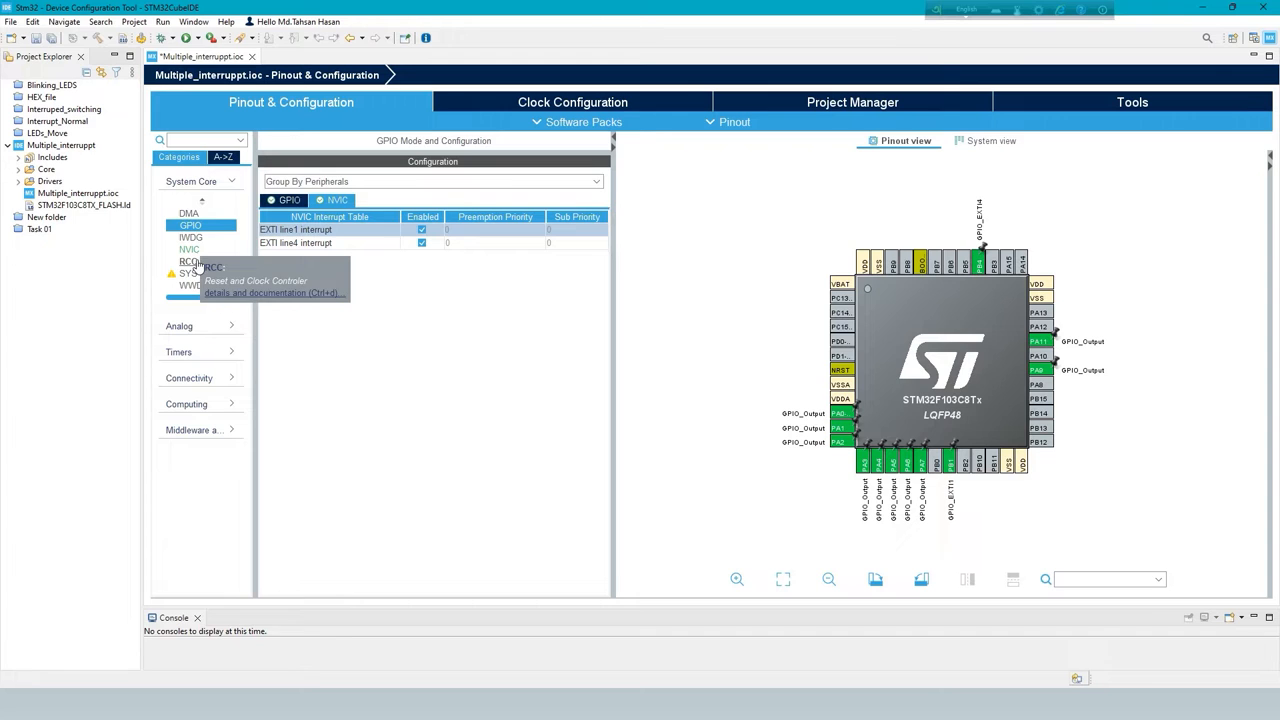
In NVIC set EXTI line1 preemption priority to 1, then move to RCC settings
left_click(189, 249)
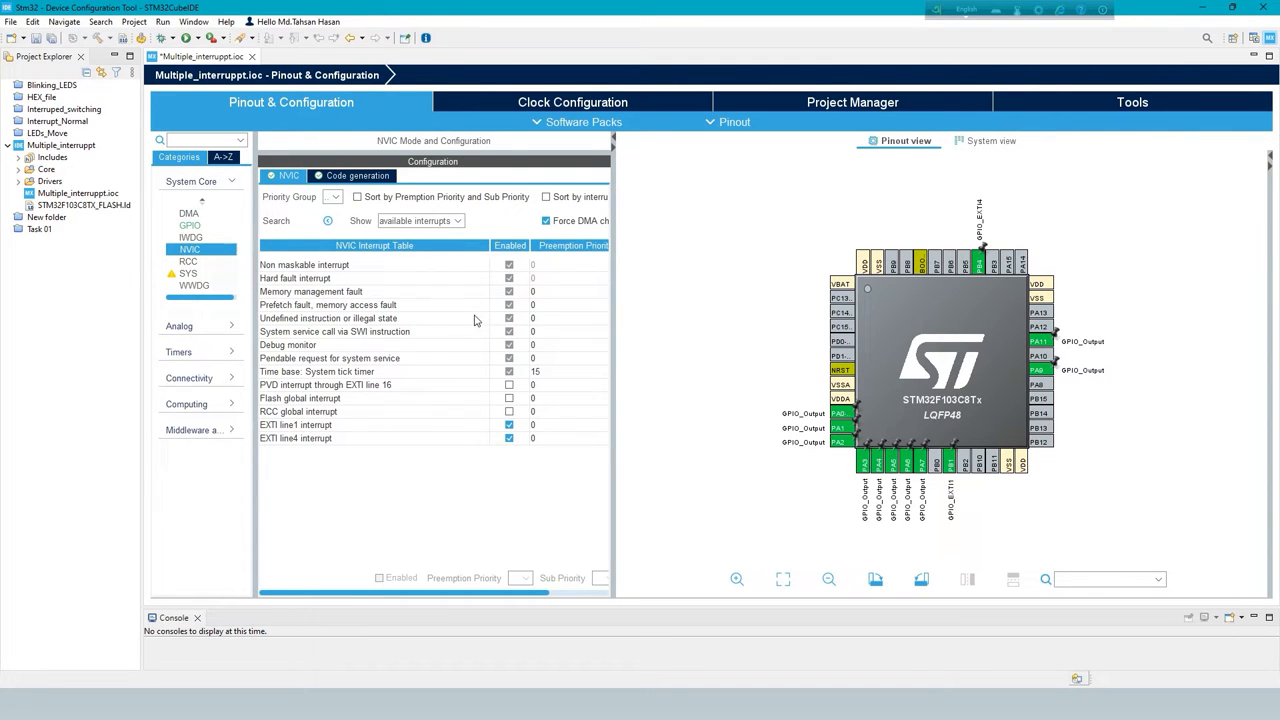
mouse_move(332, 438)
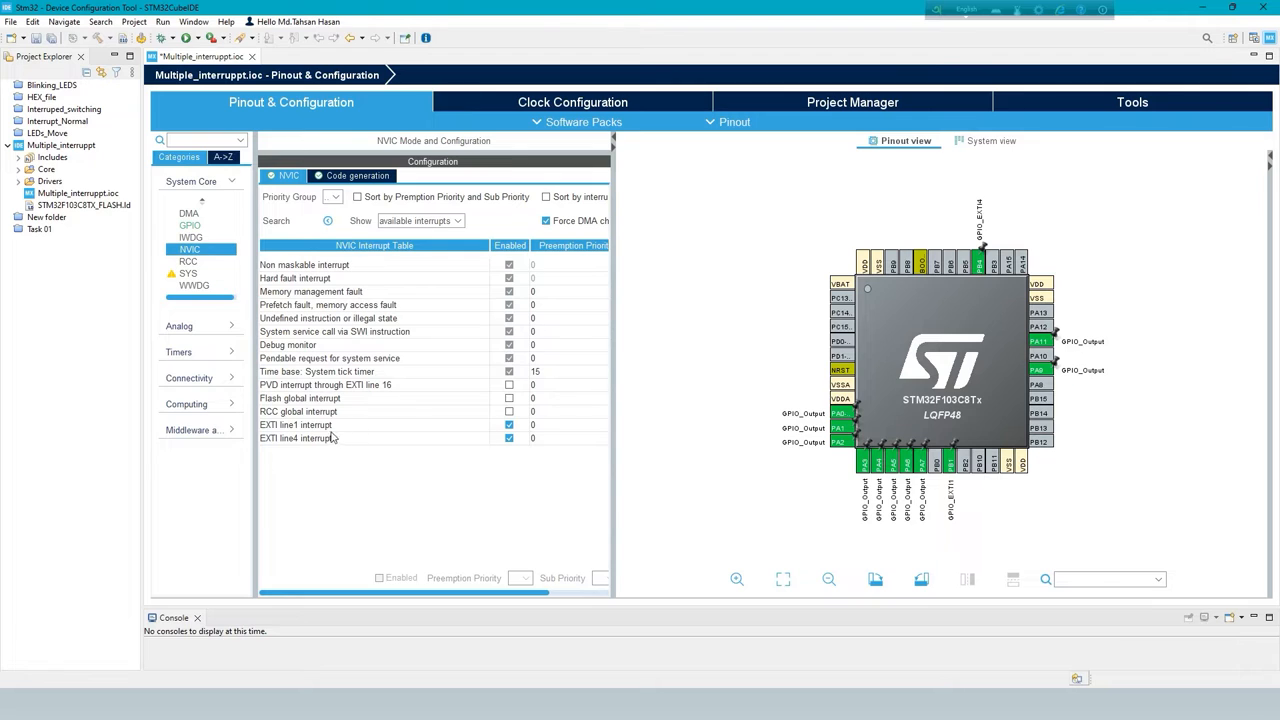
left_click(295, 424)
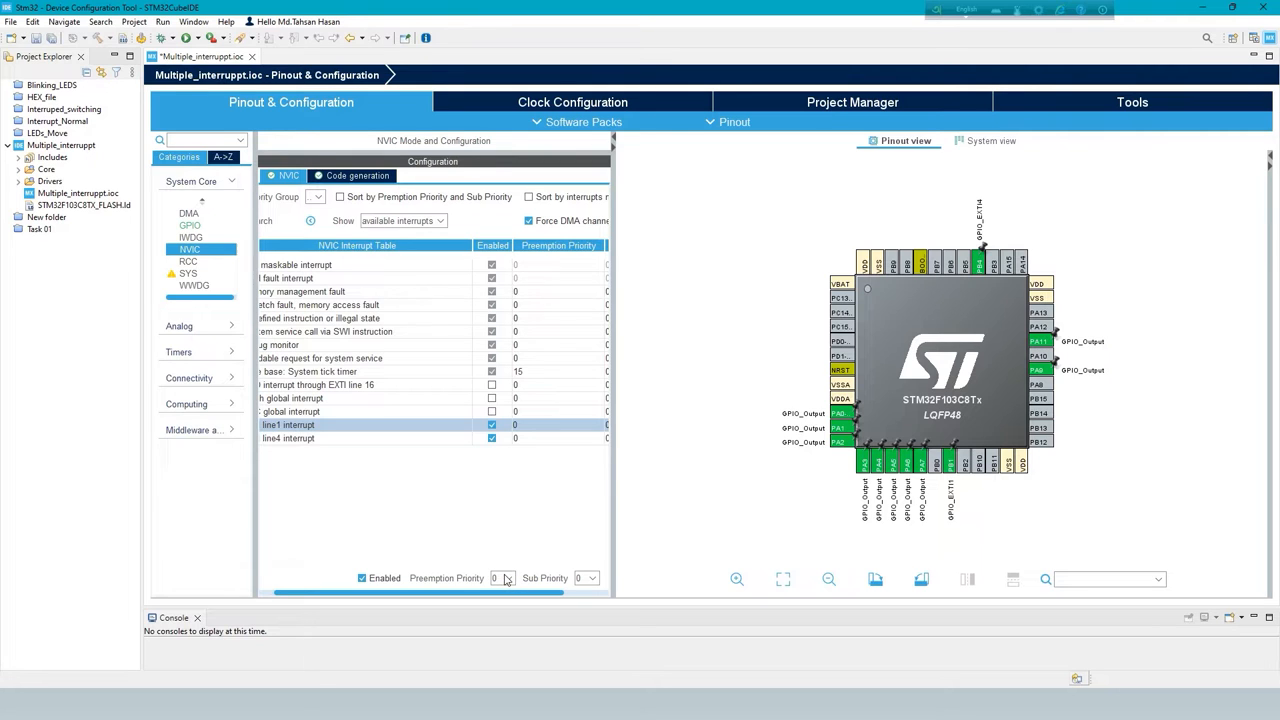
left_click(513, 578)
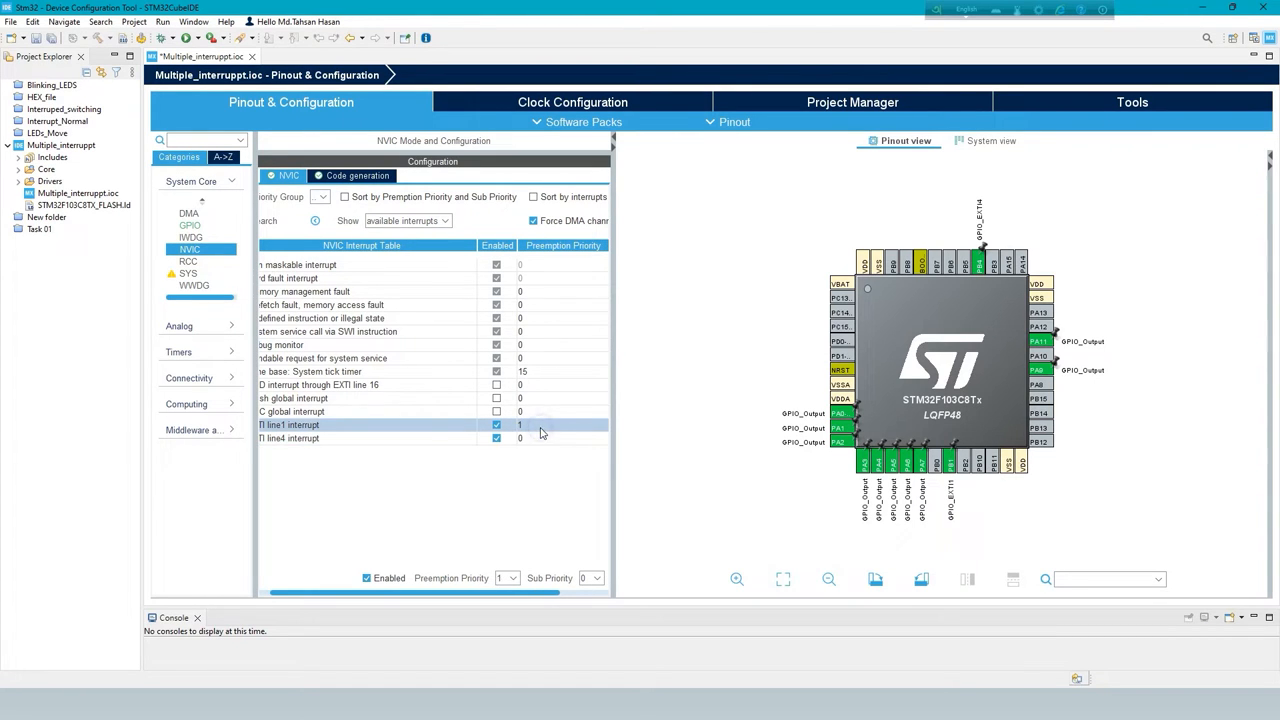
left_click(188, 261)
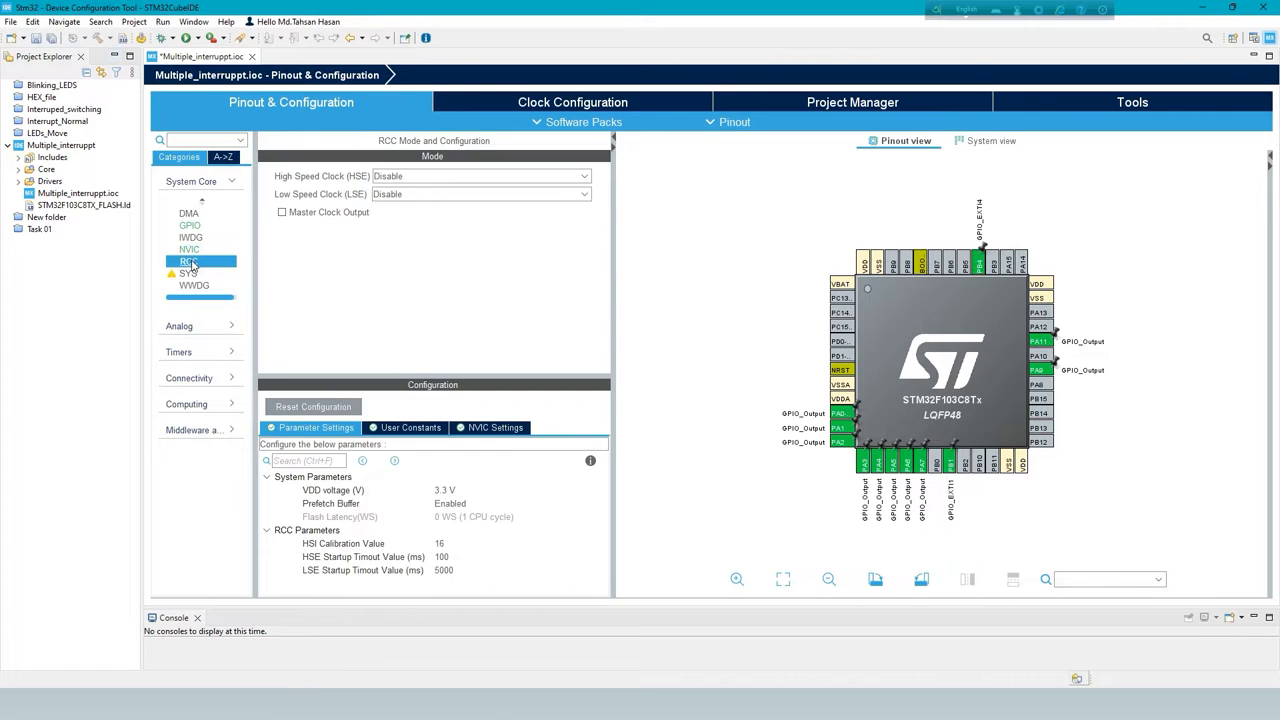
Set HSE to Crystal/Ceramic Resonator and view the clock configuration
left_click(481, 176)
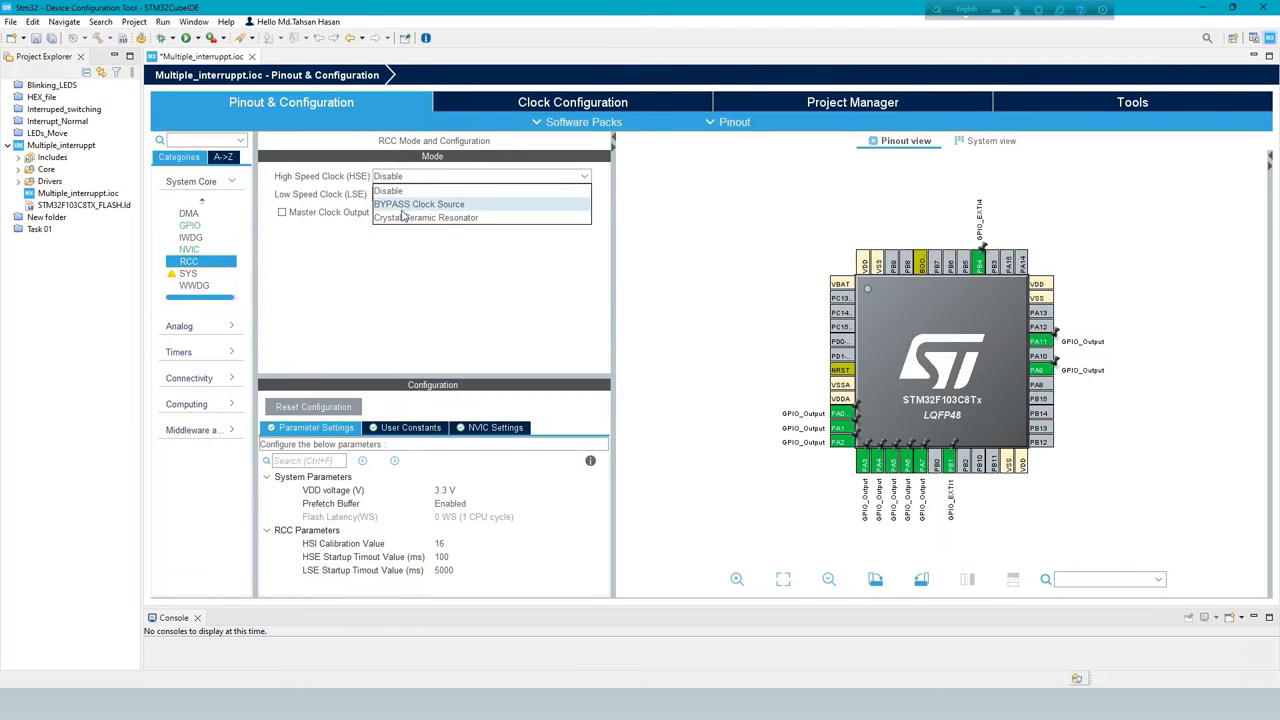
left_click(425, 217)
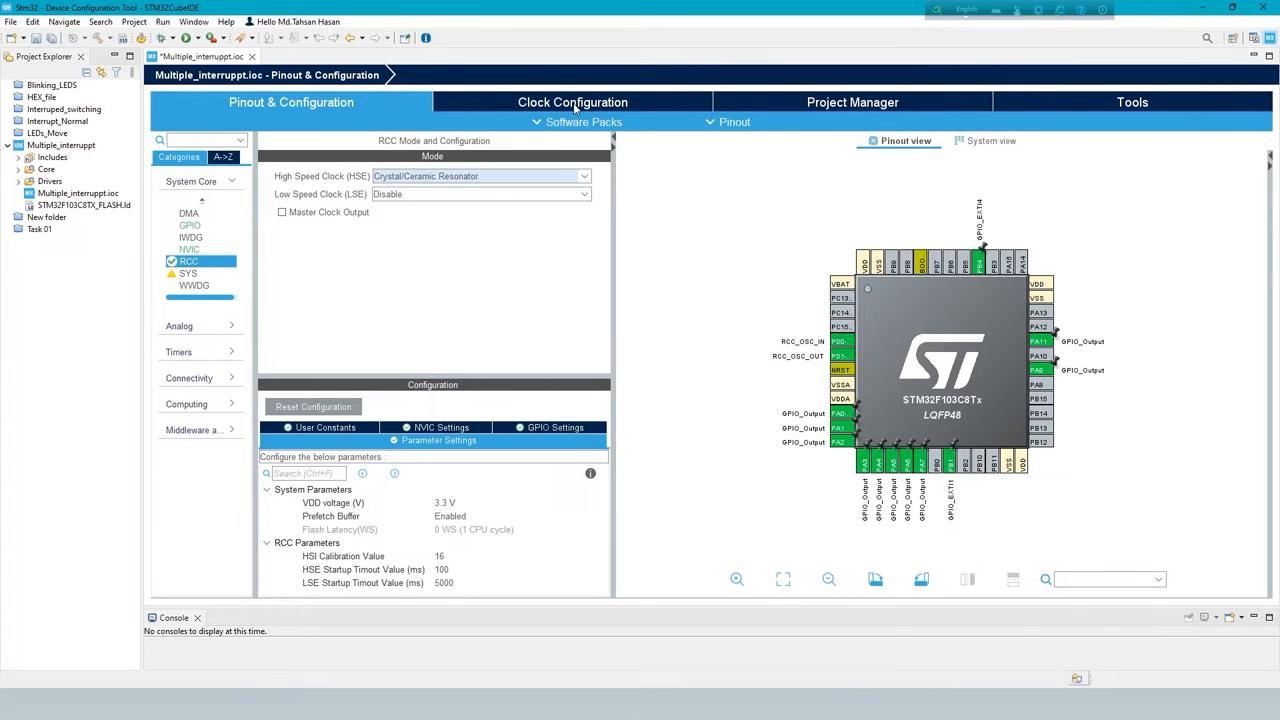
left_click(572, 101)
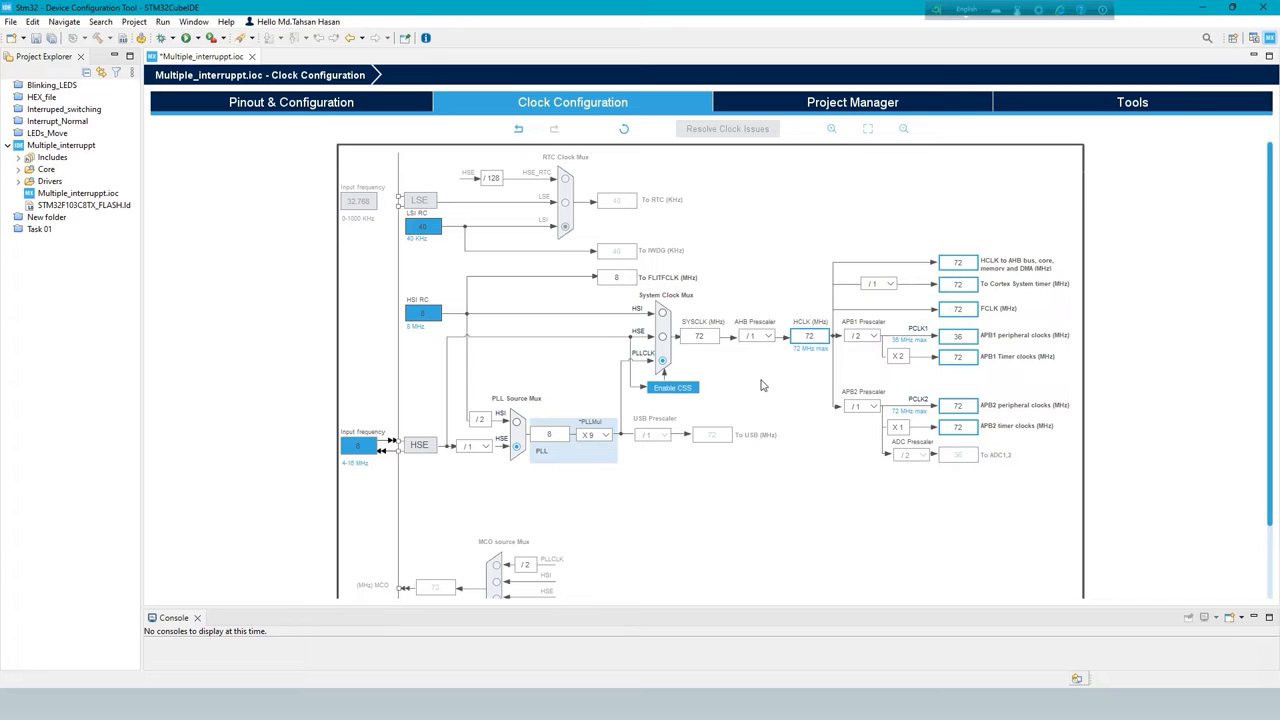
Save with Ctrl+S, confirm code generation and switch to the C/C++ perspective
key("ctrl+s")
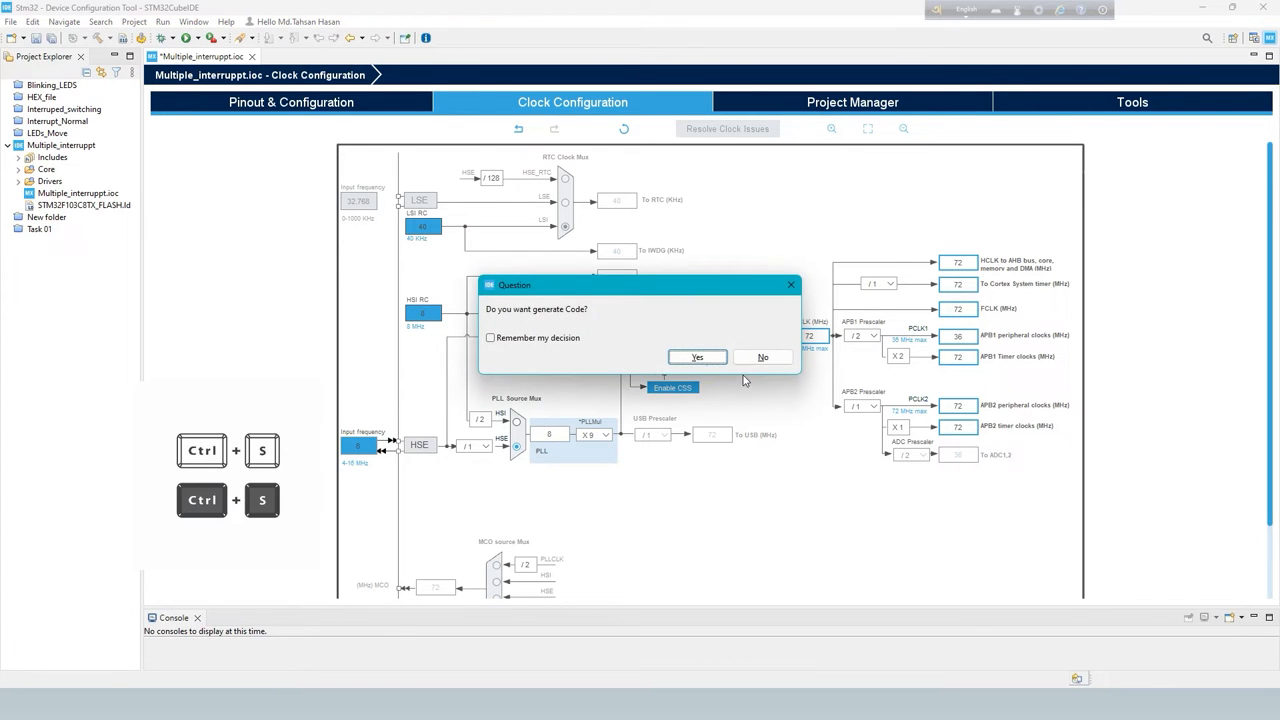
left_click(697, 357)
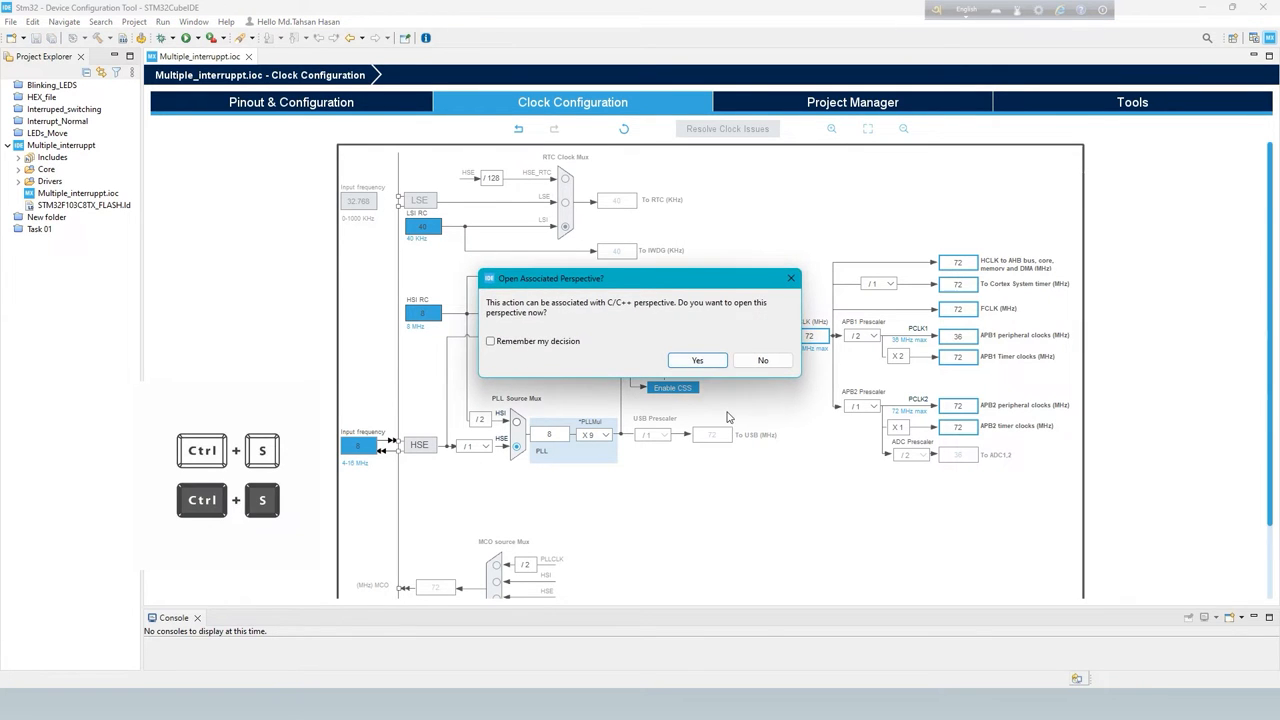
left_click(697, 360)
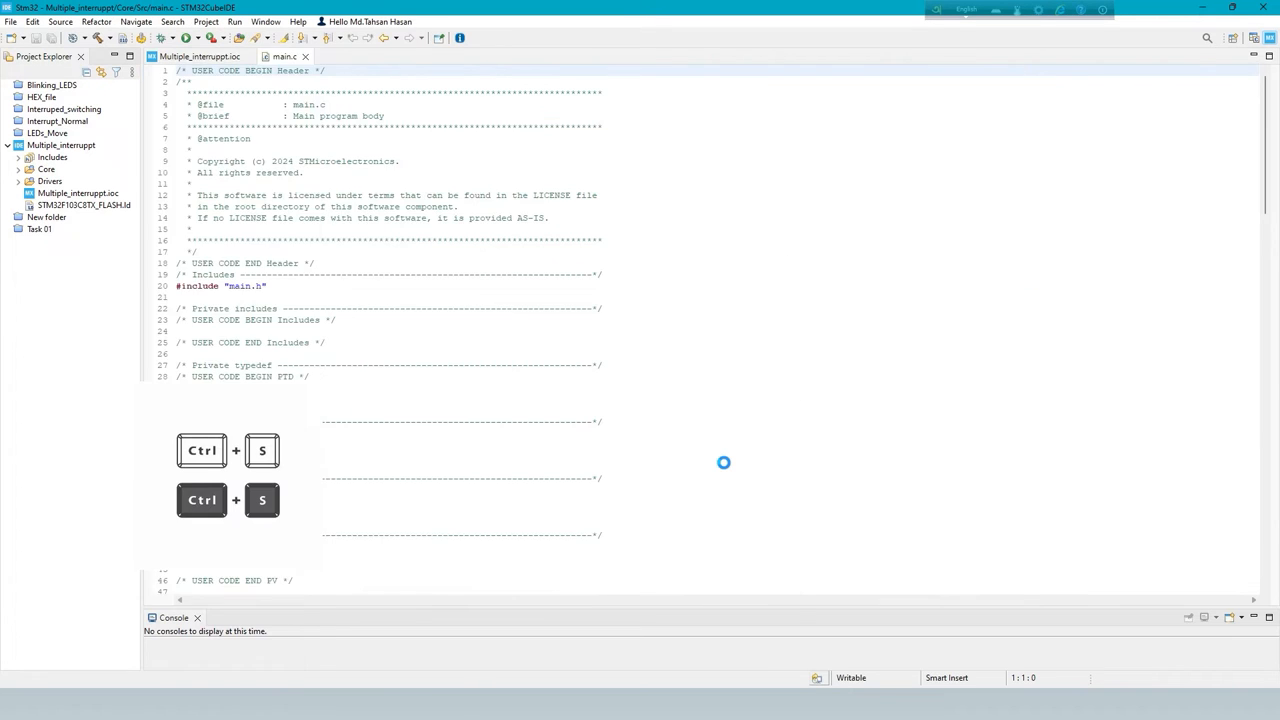
key("ctrl+s")
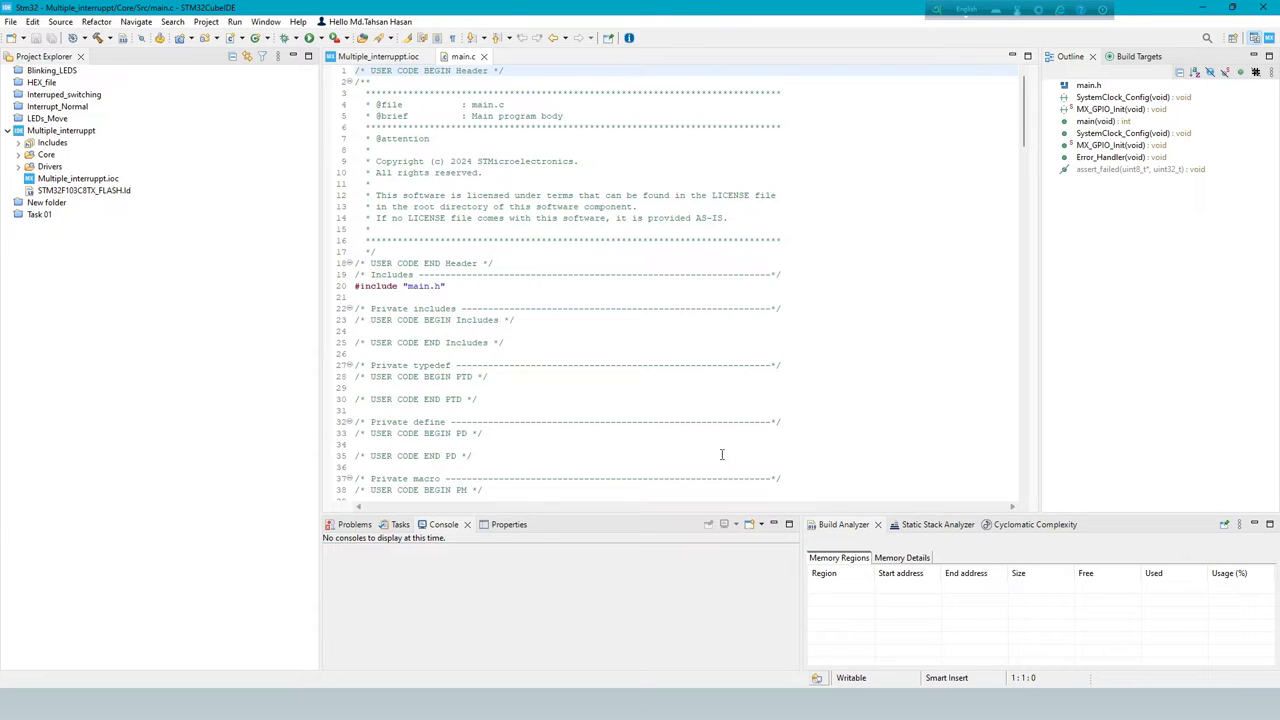
Add #include <stdbool.h> to the user includes and declare bool b=1; as a private variable
scroll("down", 3)
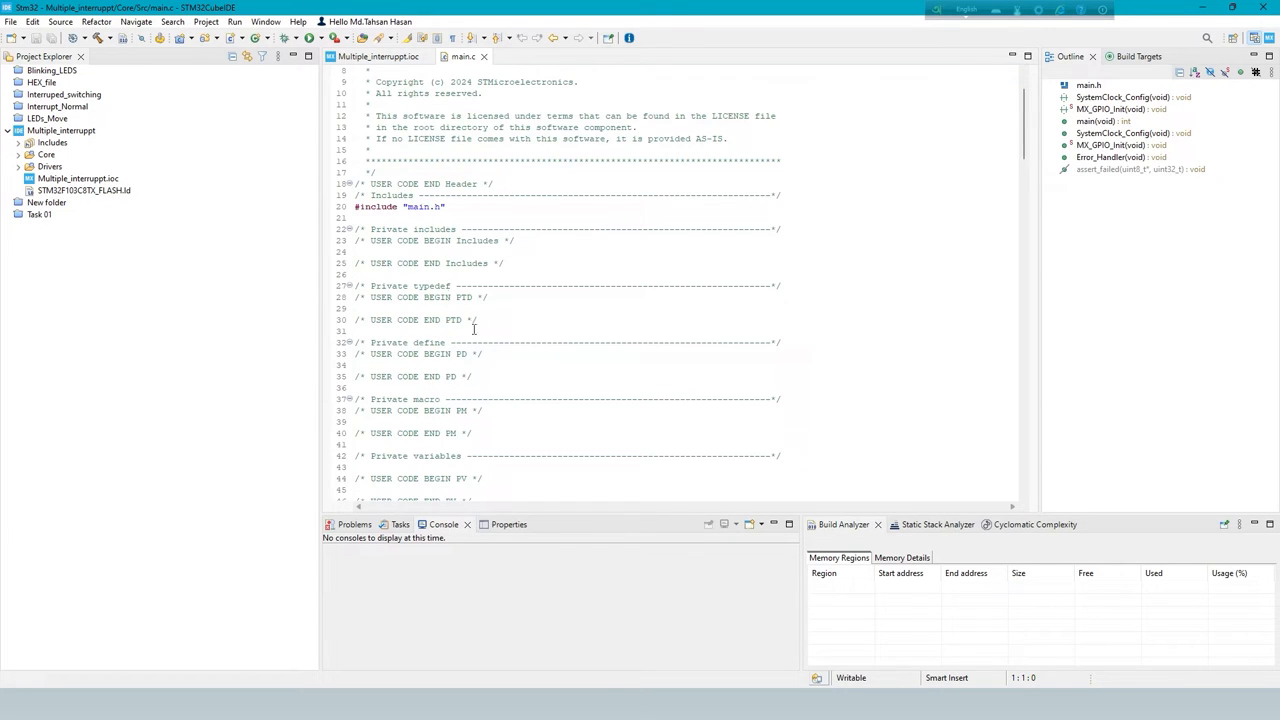
mouse_move(674, 236)
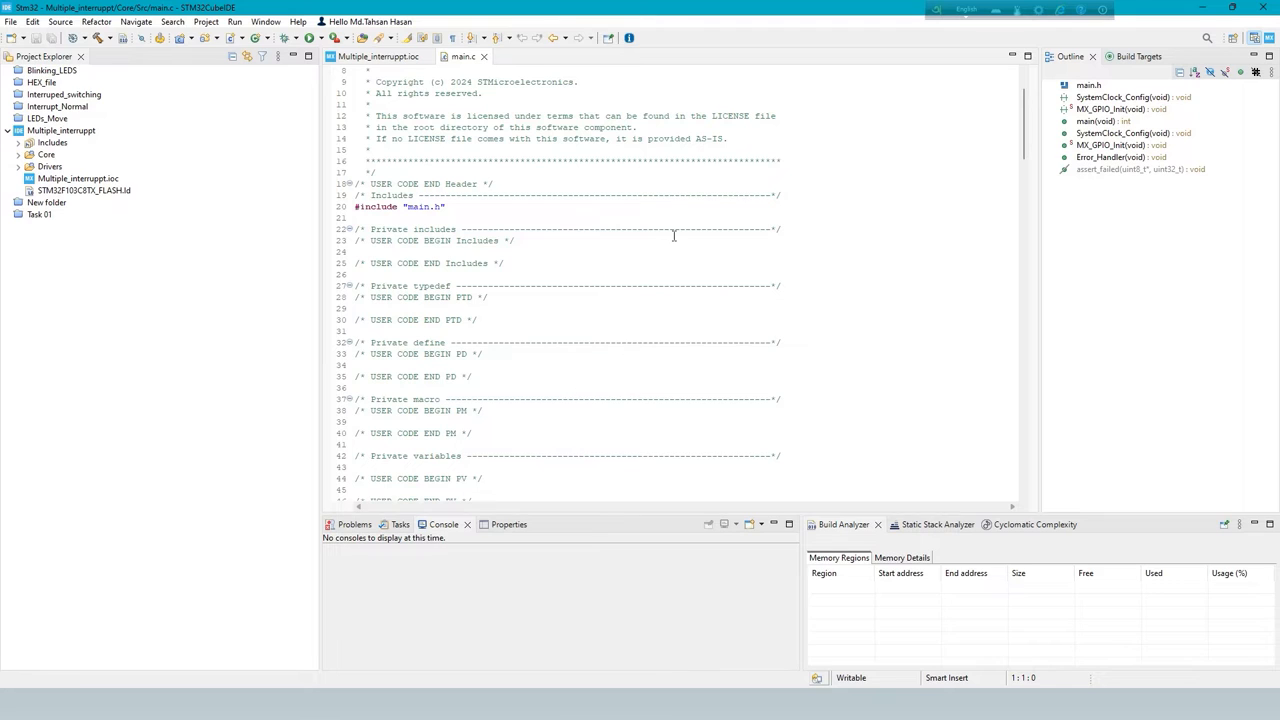
left_click(388, 252)
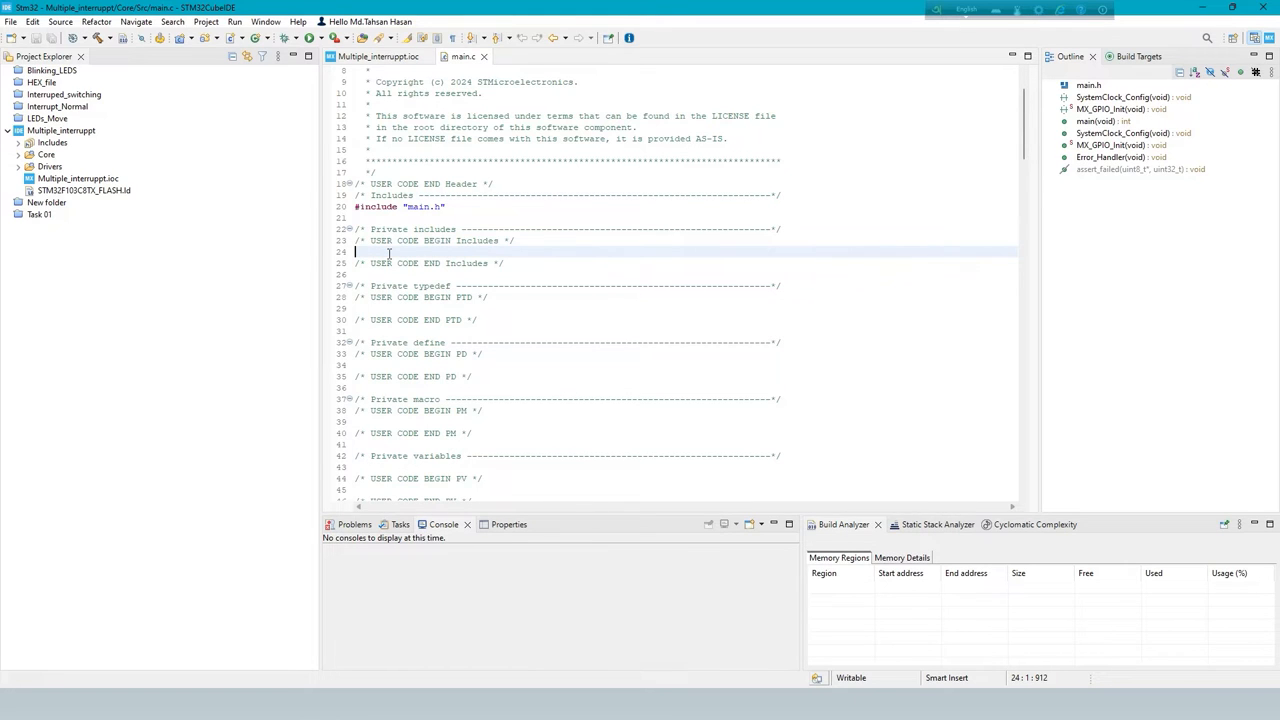
type("#include <stdbool.h>")
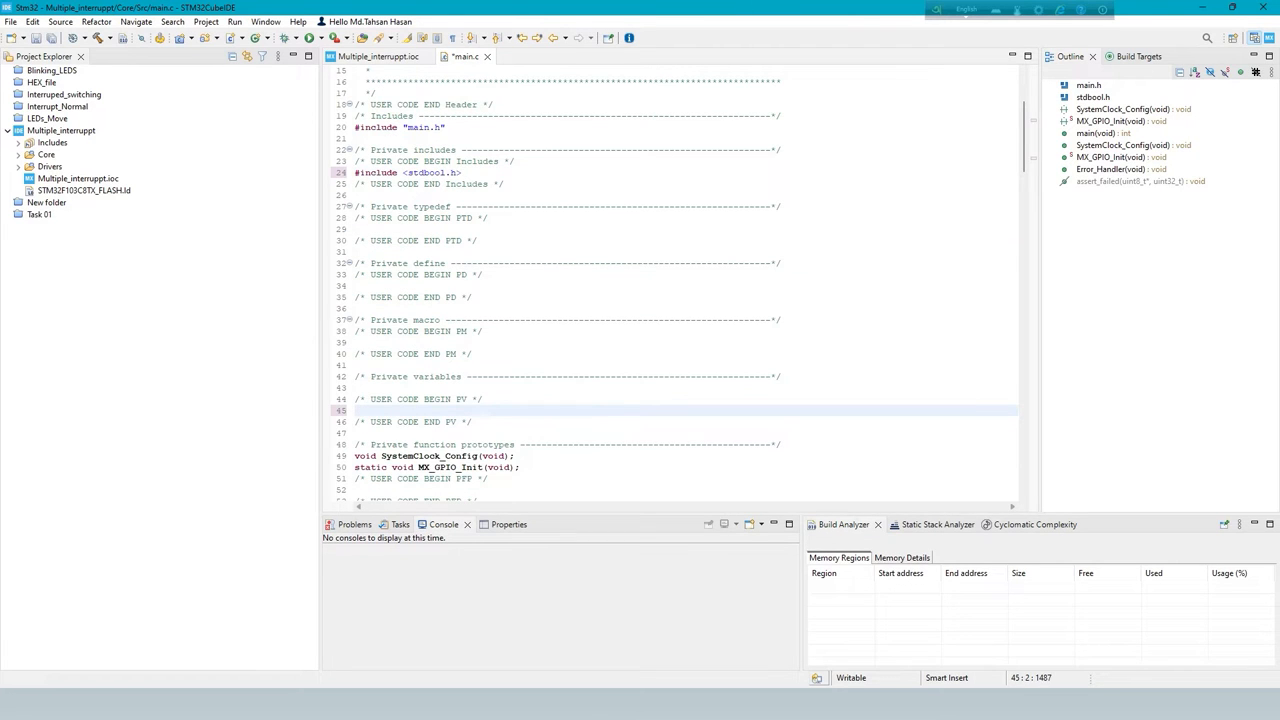
type("bool b=1;")
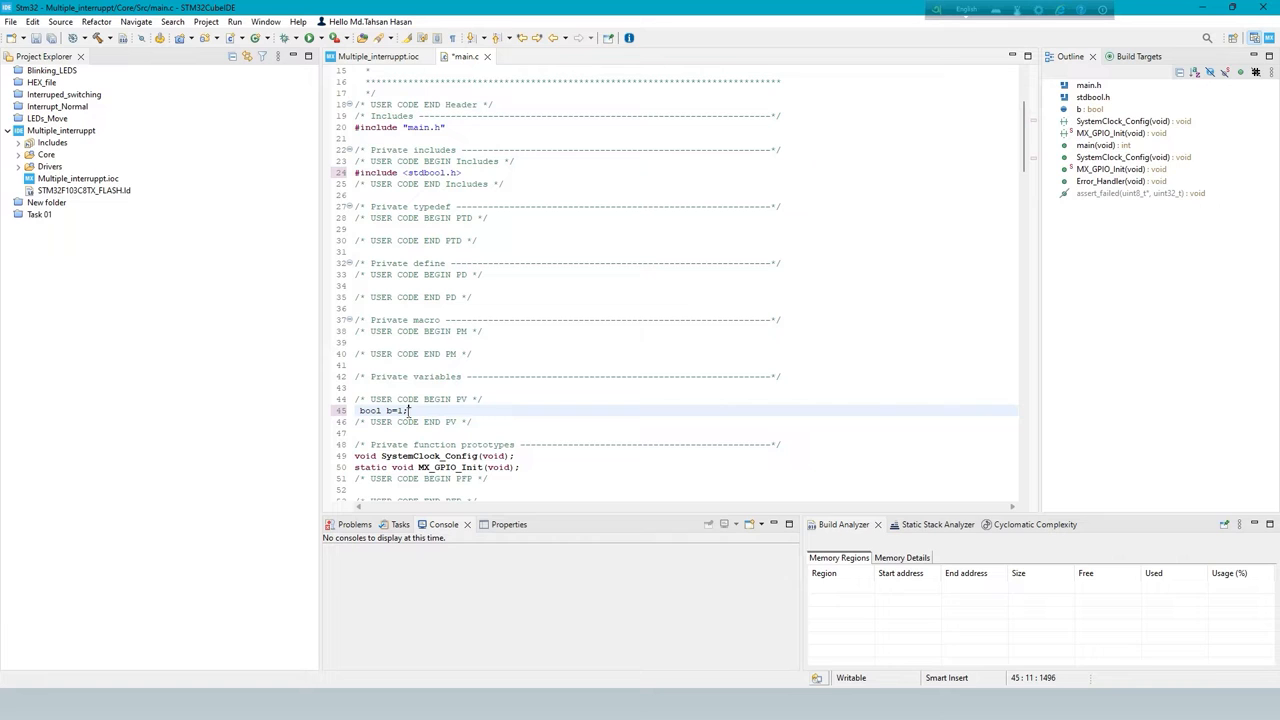
scroll("down", 3)
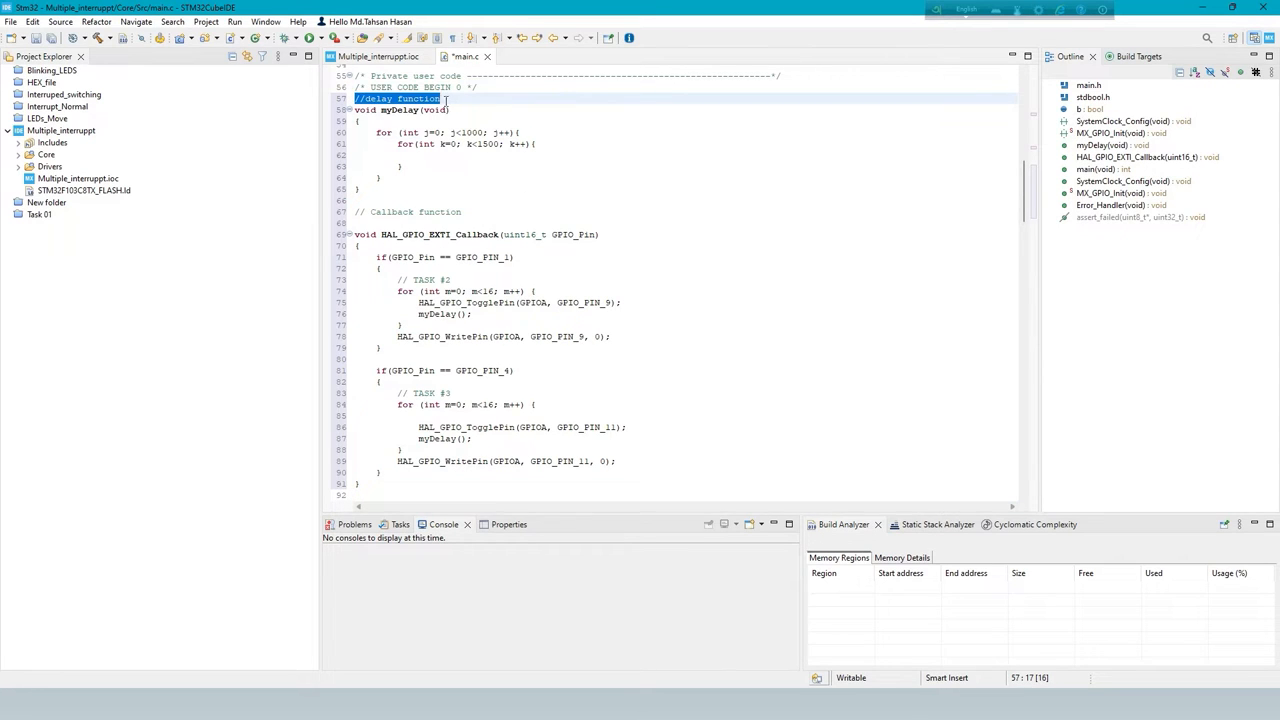
left_click(356, 110)
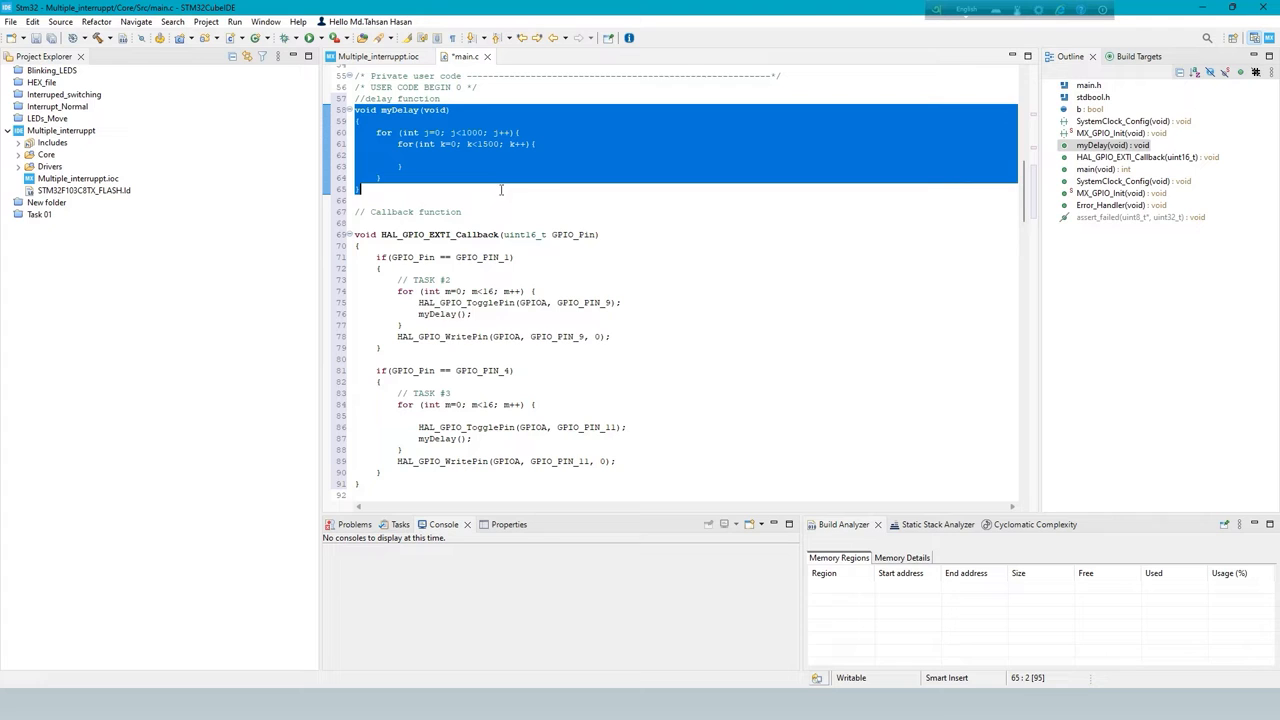
left_click(357, 200)
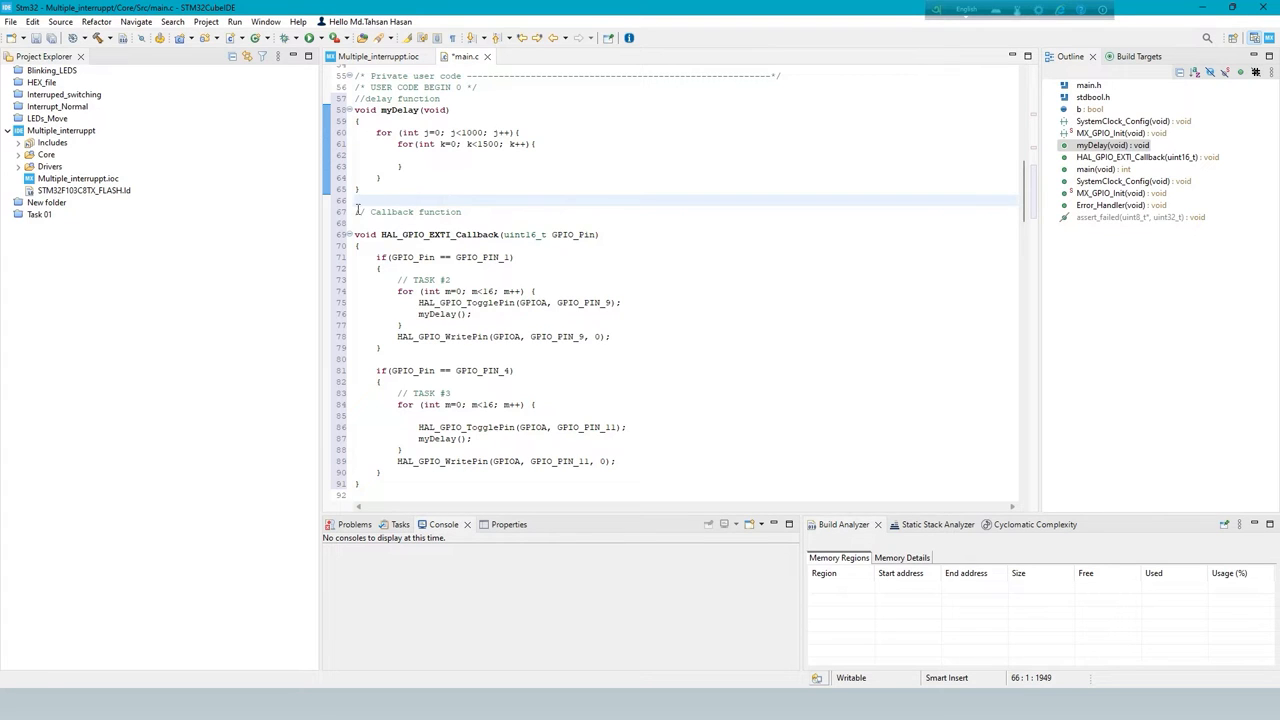
triple_click(408, 211)
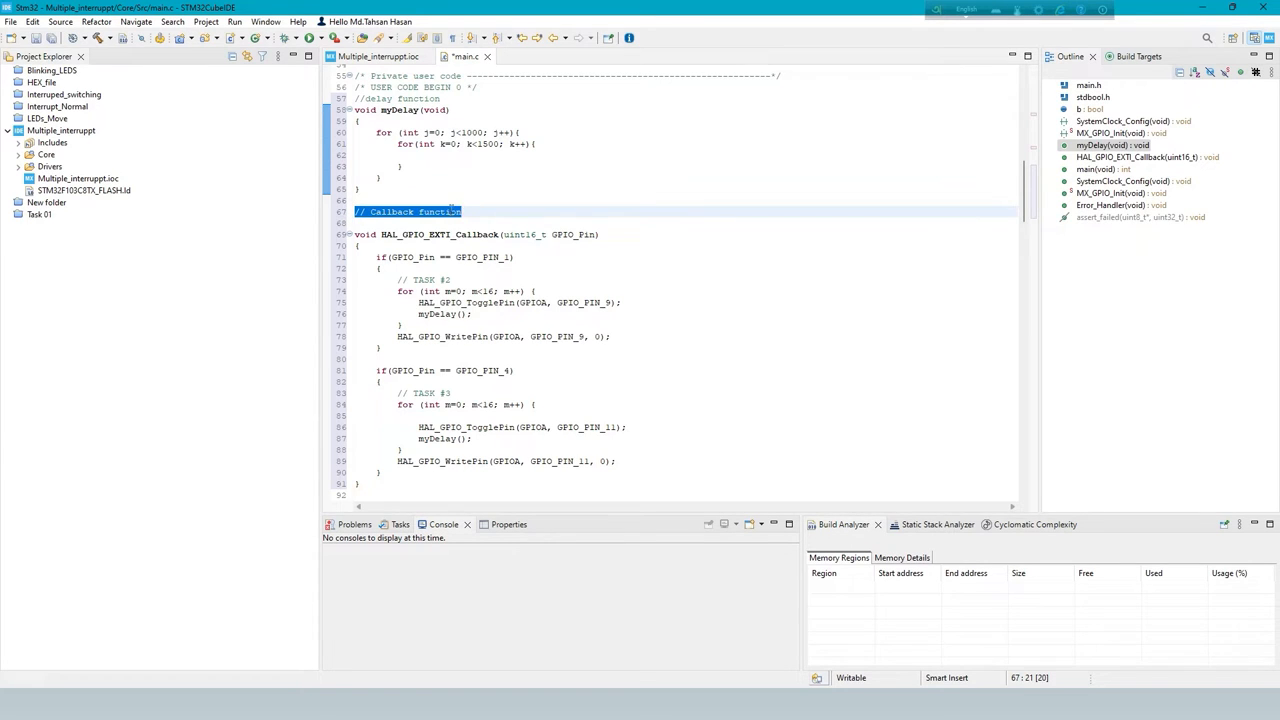
mouse_move(356, 234)
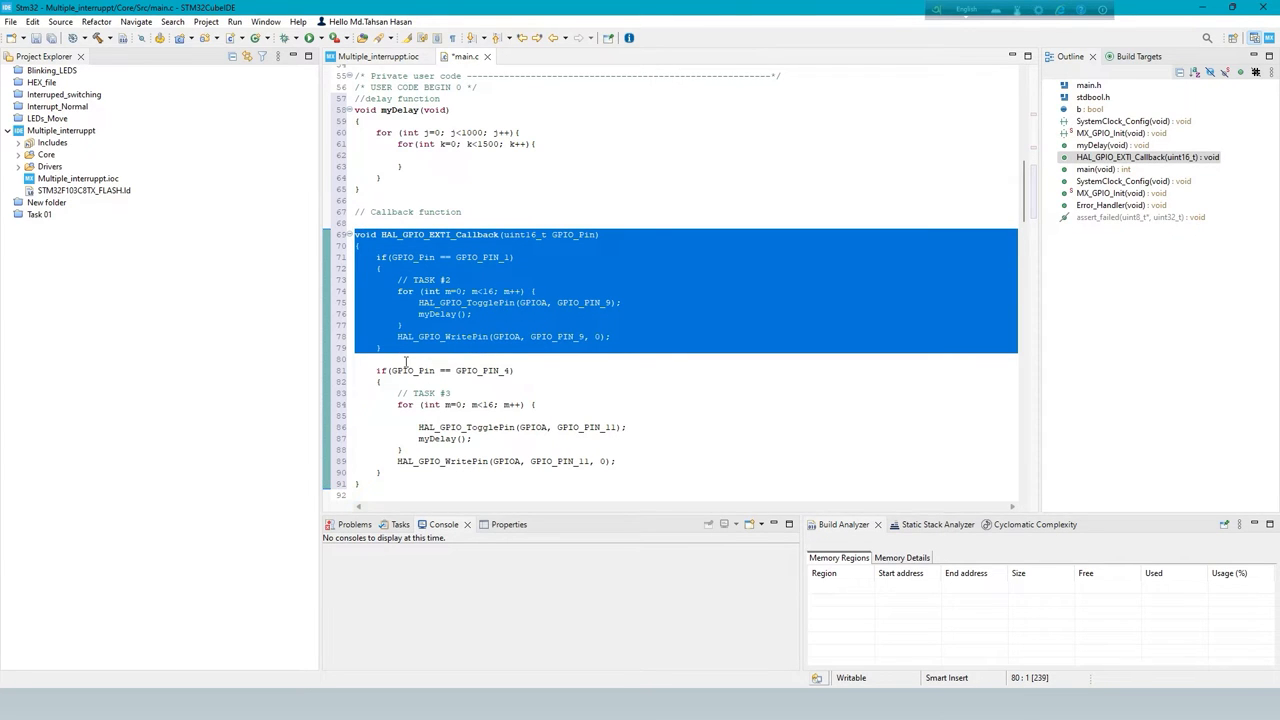
scroll("down", 3)
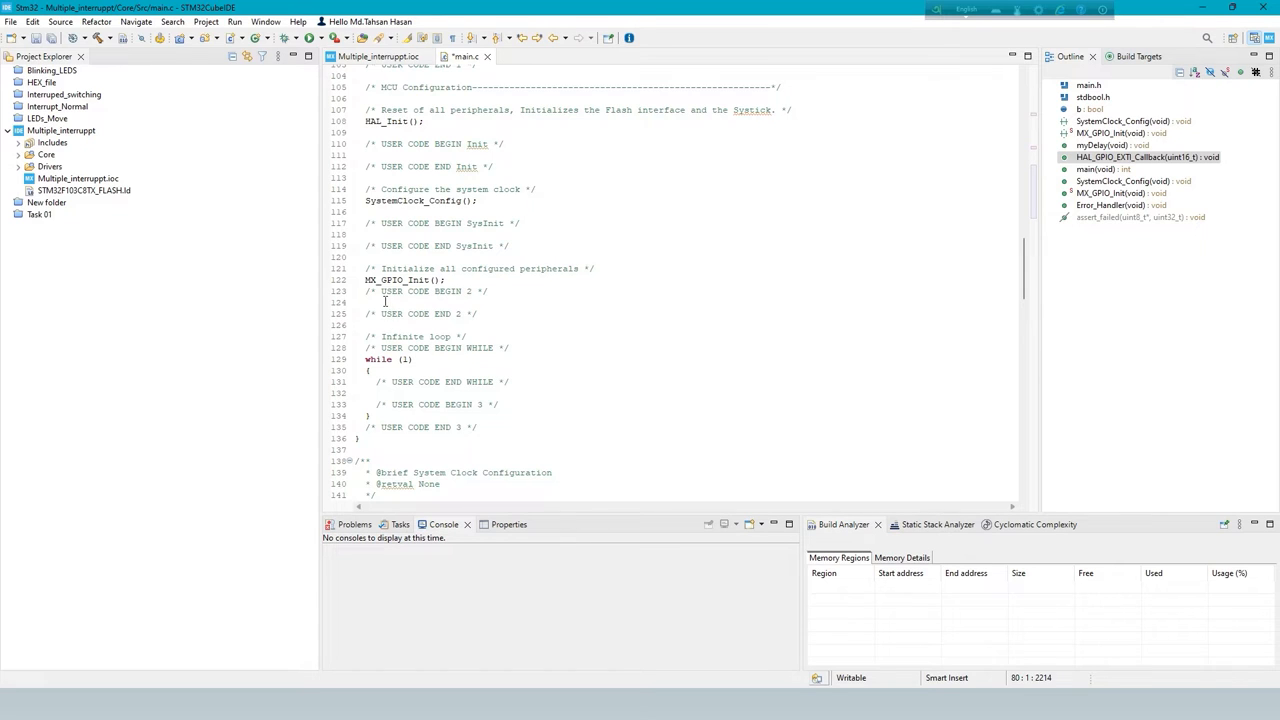
Declare i and data, clear GPIOA->ODR and add the 8-step LED shift loop with 800 ms delay
left_click(420, 302)
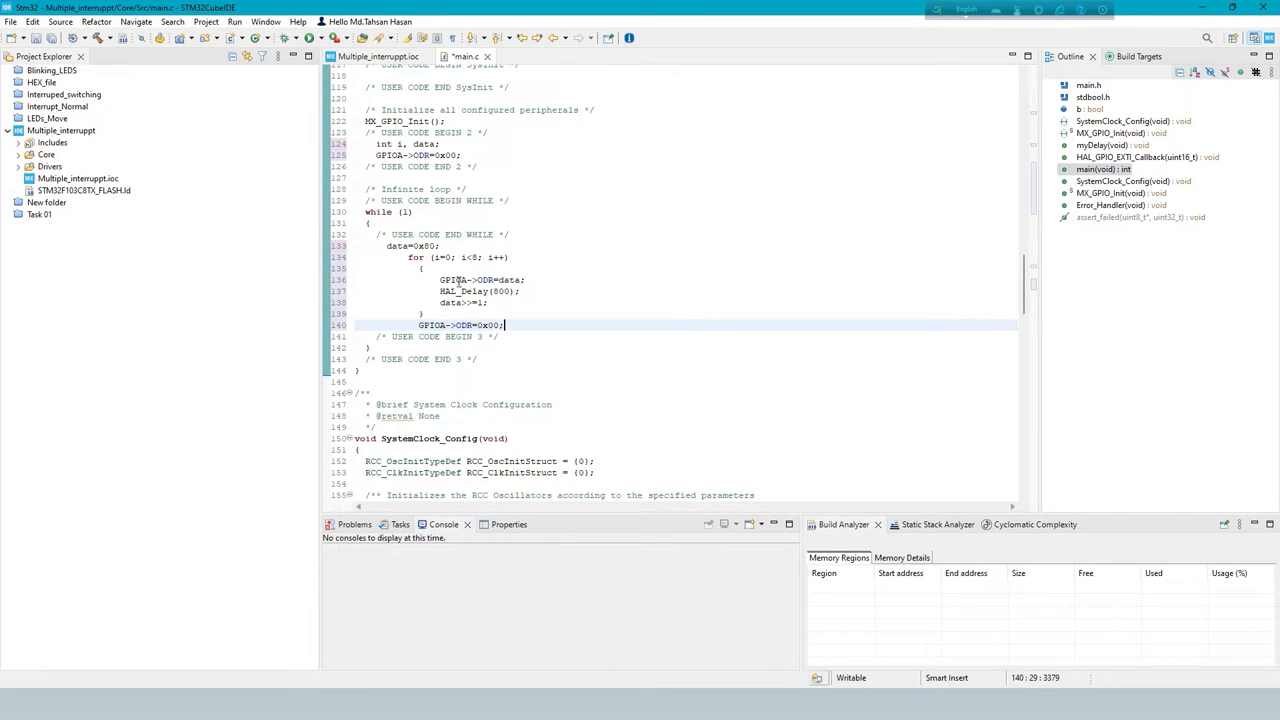
left_click_drag(387, 246, 510, 257)
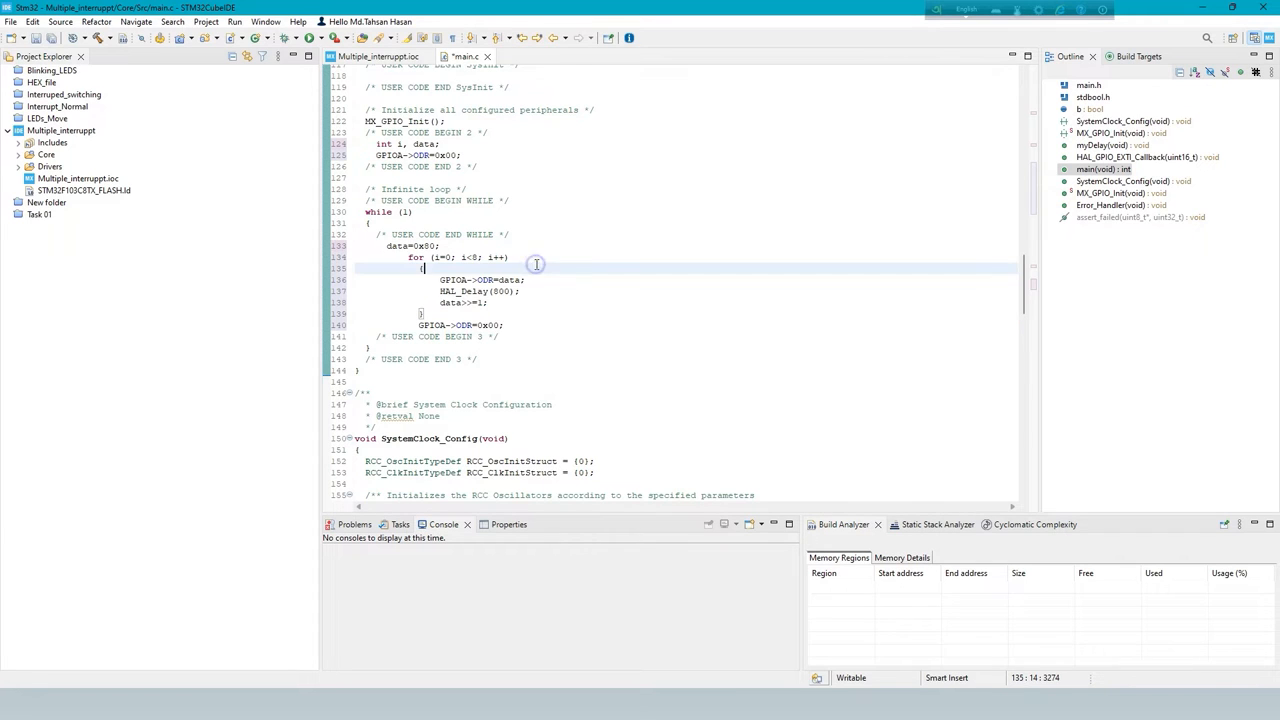
mouse_move(360, 373)
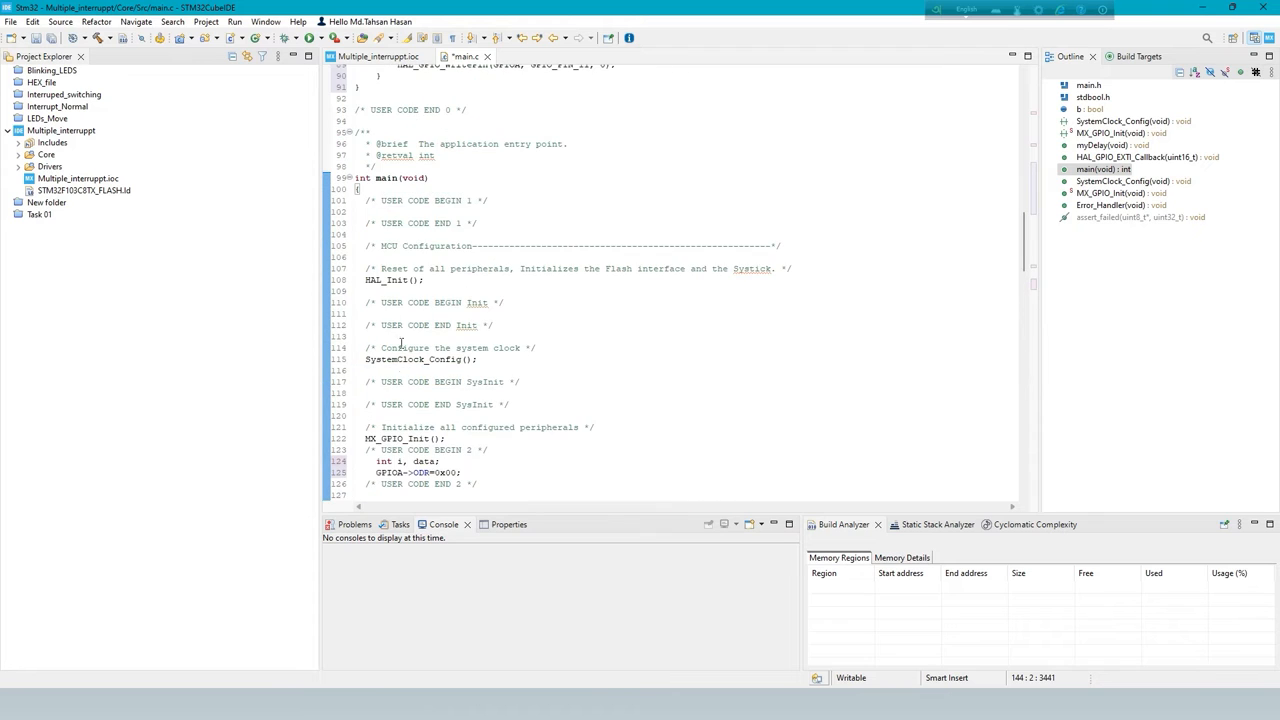
scroll("down", 3)
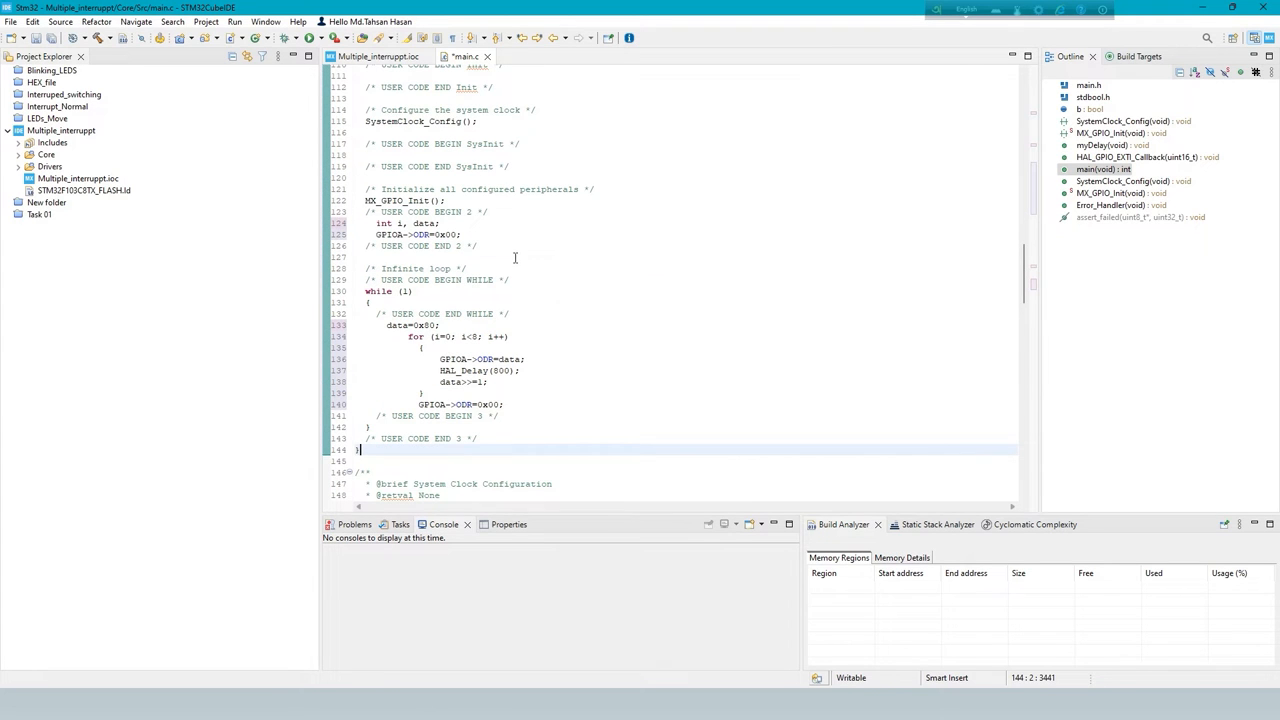
scroll("down", 3)
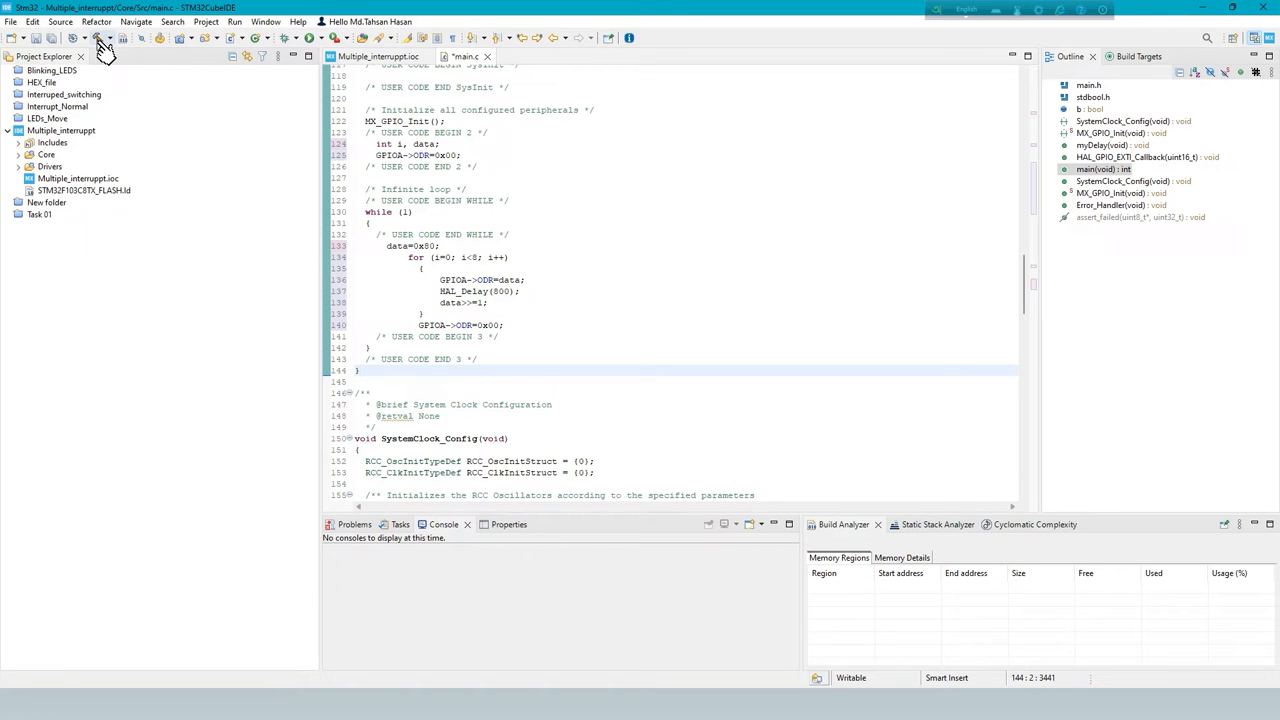
Build the project and confirm 0 errors, 0 warnings in the console
left_click(98, 38)
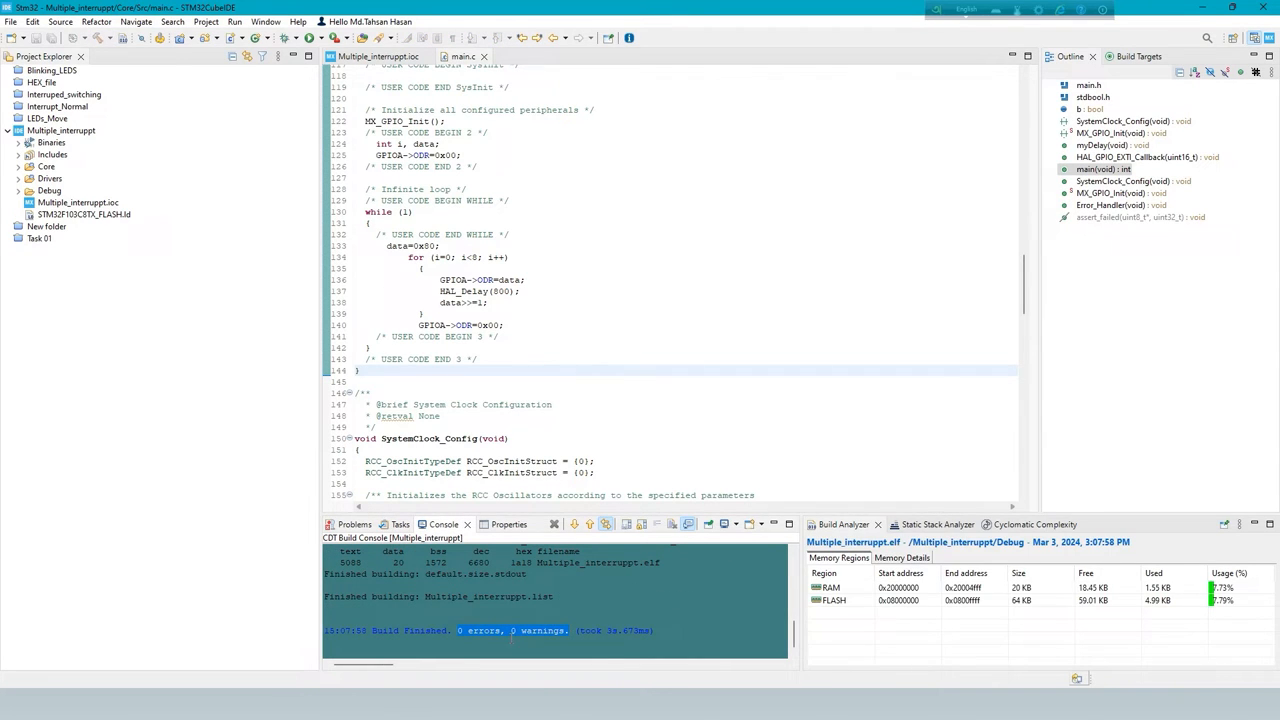
In Project Properties > C/C++ Build > Settings, enable Convert to Intel Hex post-build output and apply
left_click(206, 21)
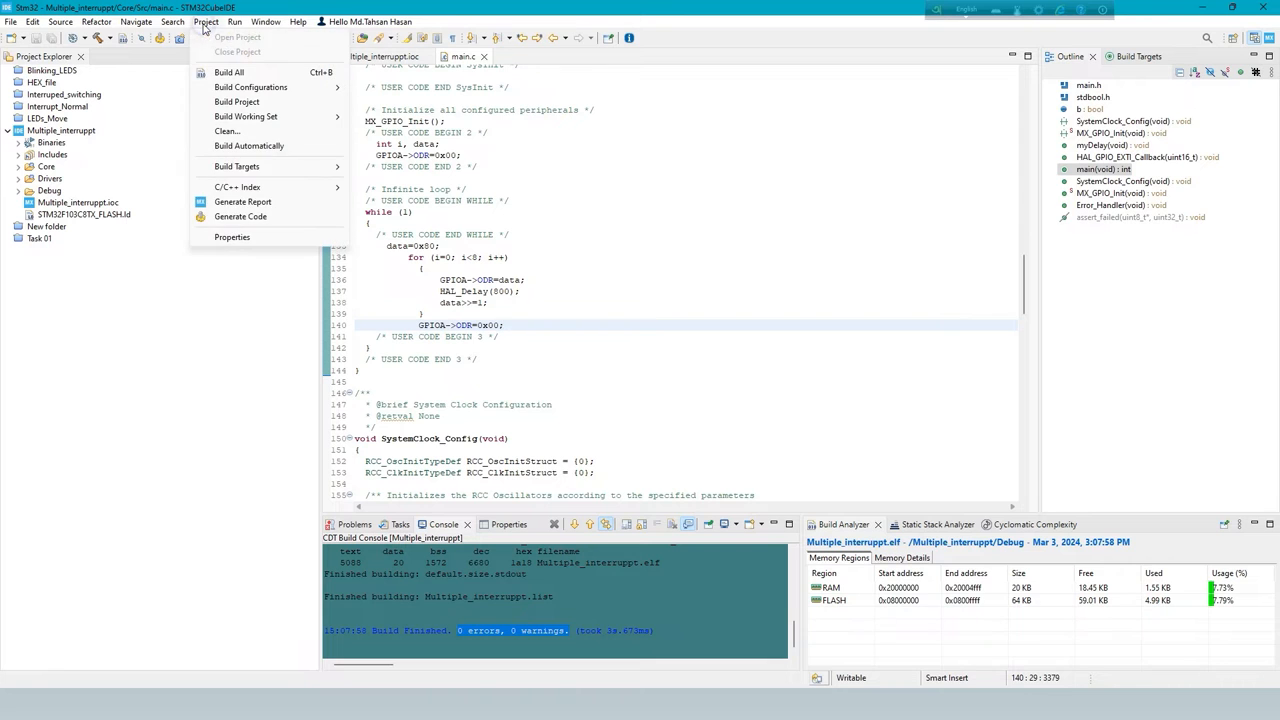
left_click(232, 237)
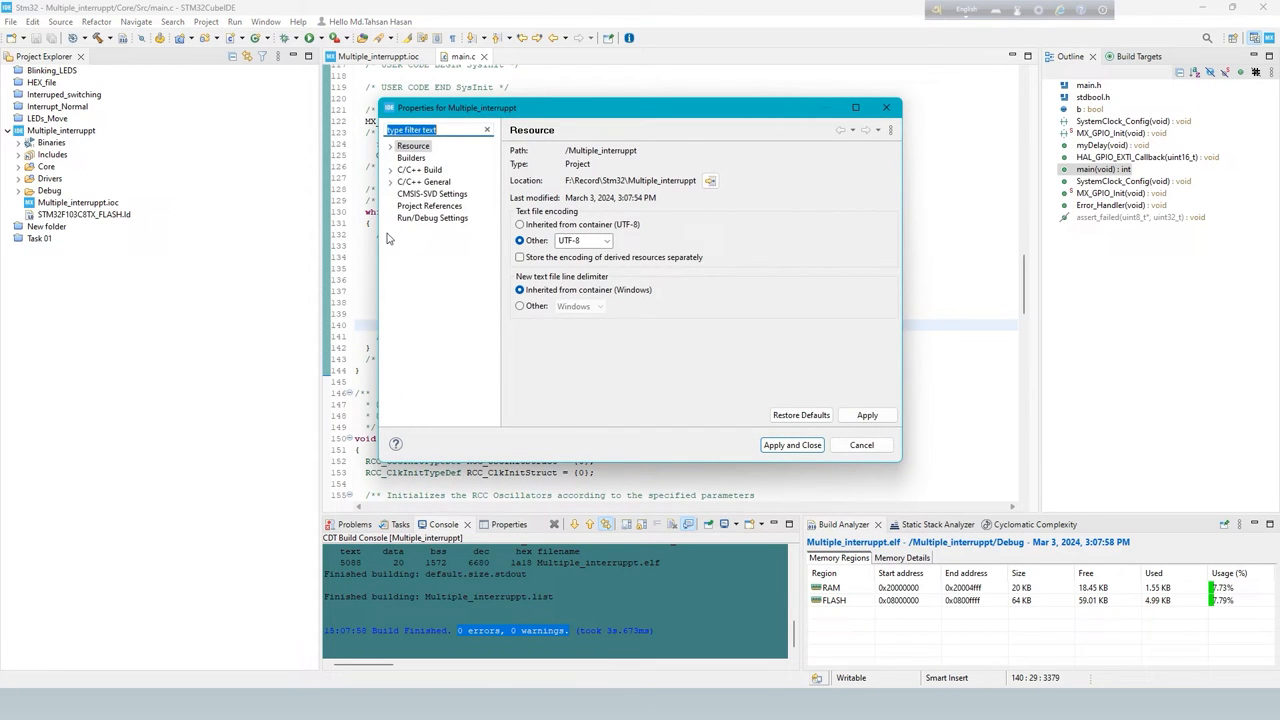
left_click(390, 169)
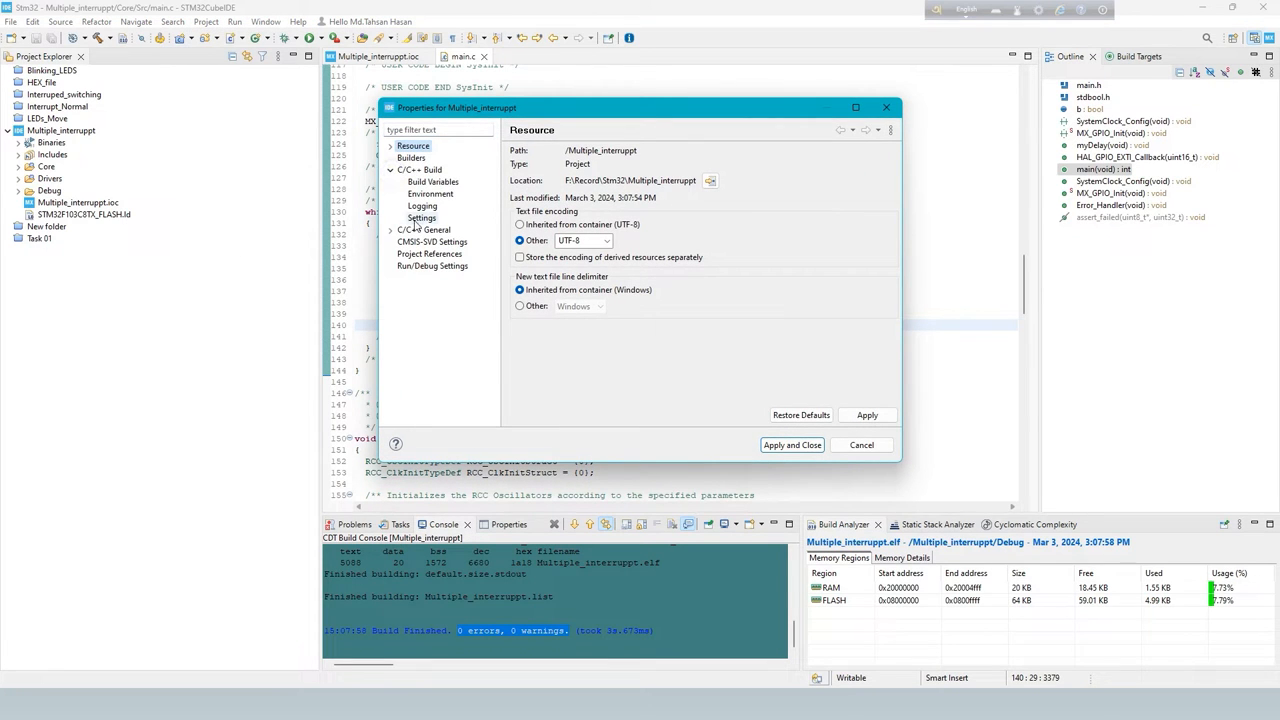
left_click(421, 218)
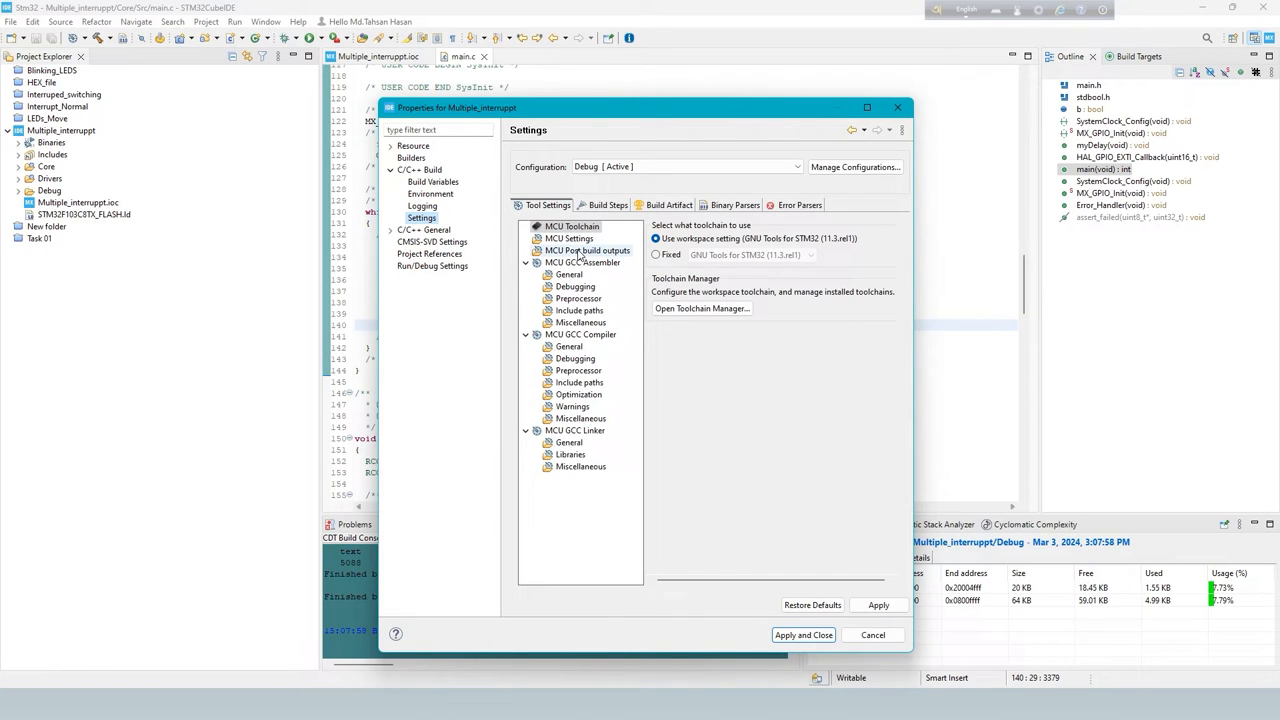
left_click(587, 250)
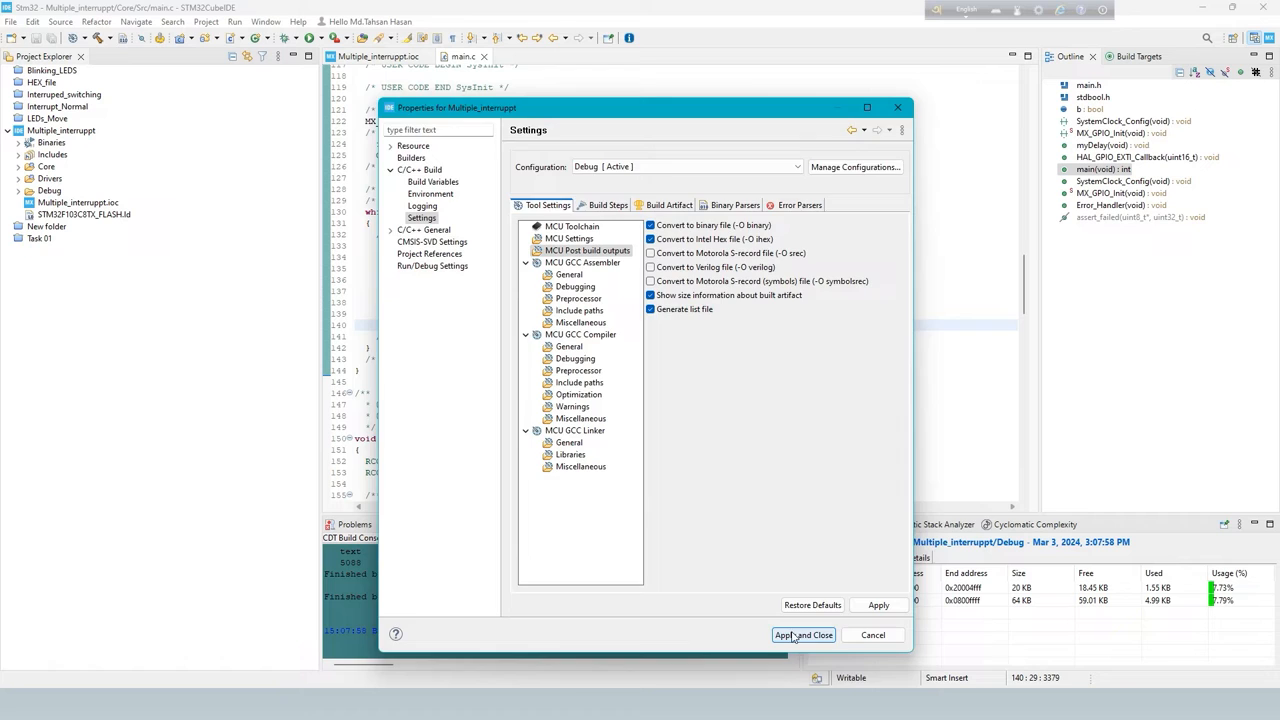
left_click(803, 635)
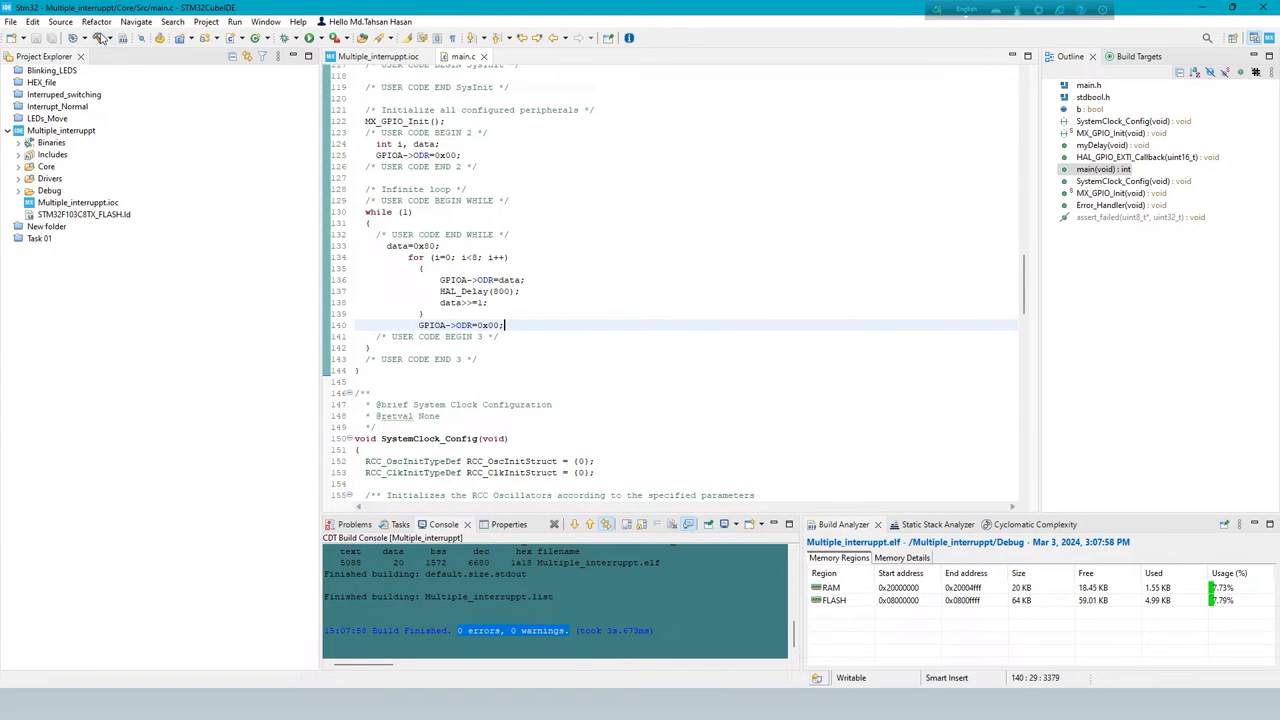
Rebuild the project to generate Multiple_interruppt.hex
left_click(100, 38)
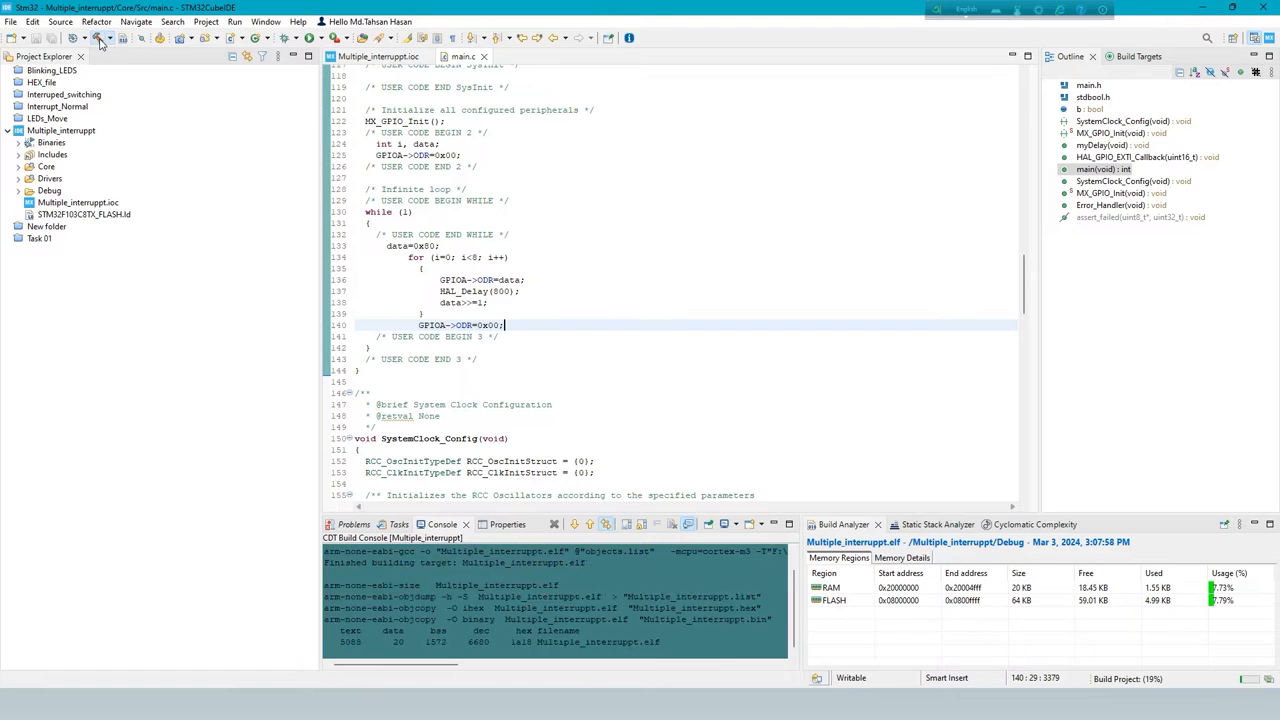
left_click(101, 38)
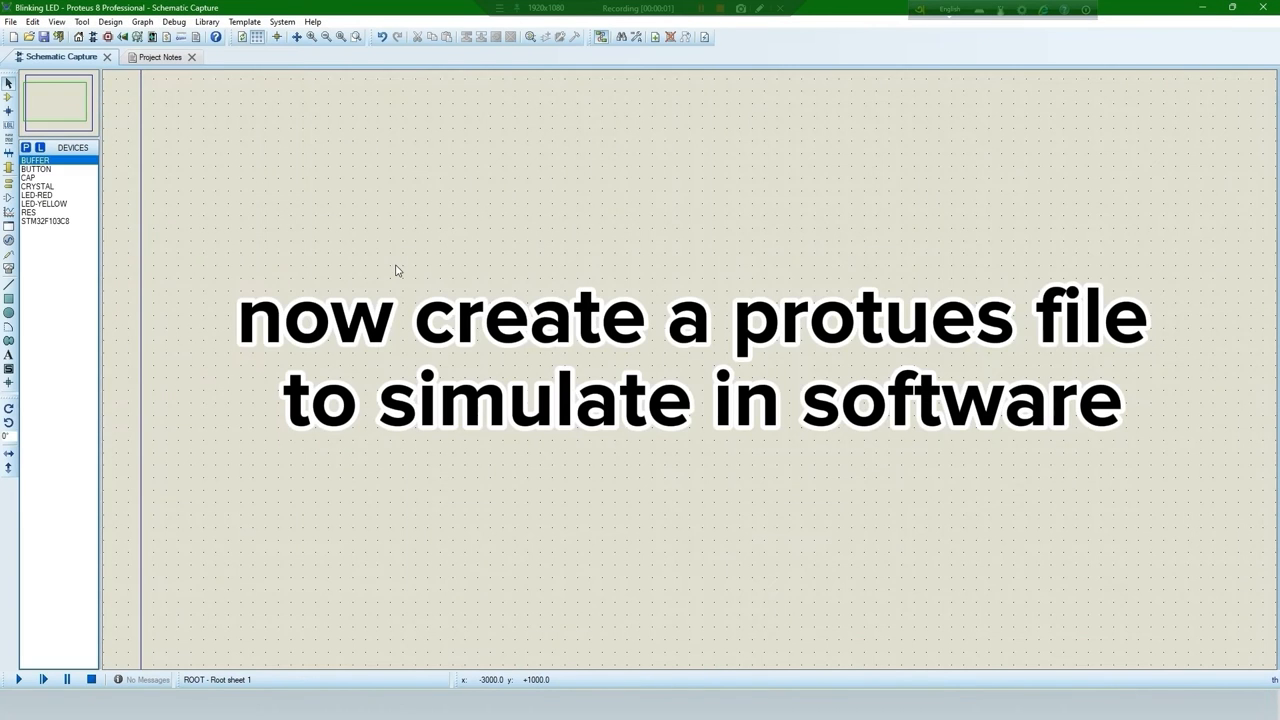
mouse_move(604, 64)
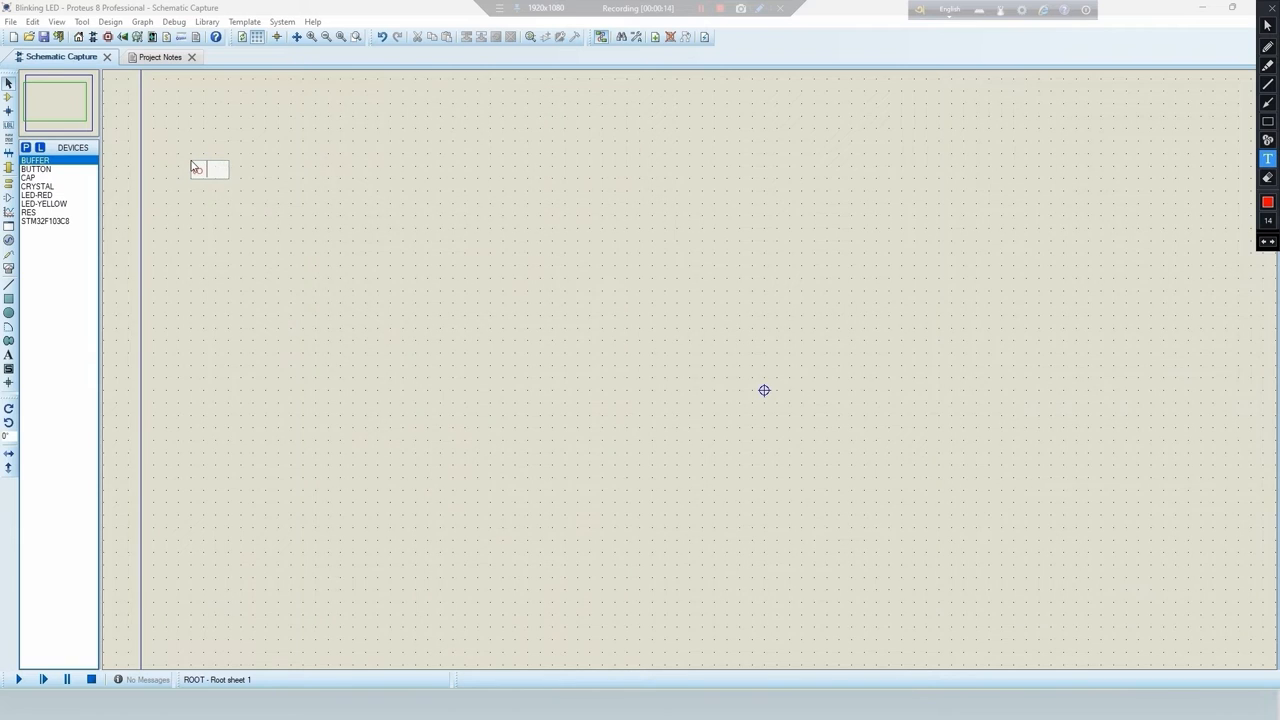
Bring up the Pick Devices dialog from Component Mode on the blank Blinking LED schematic
type("add components")
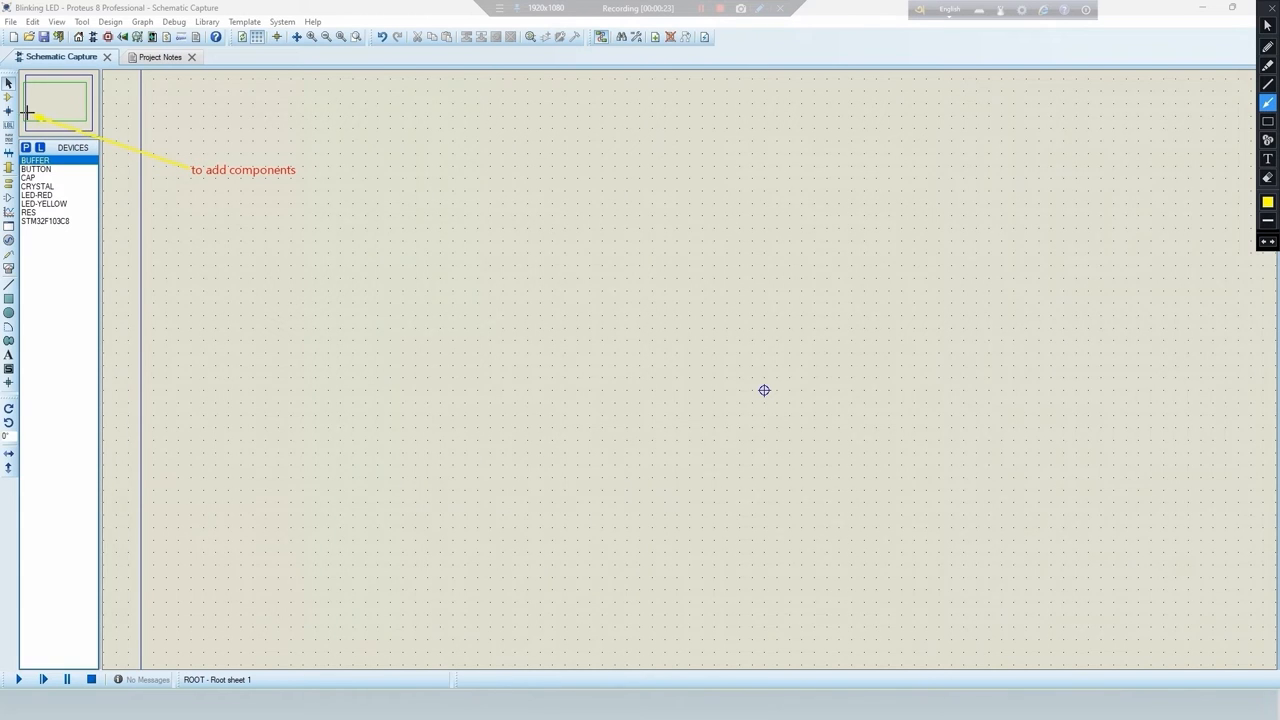
mouse_move(298, 264)
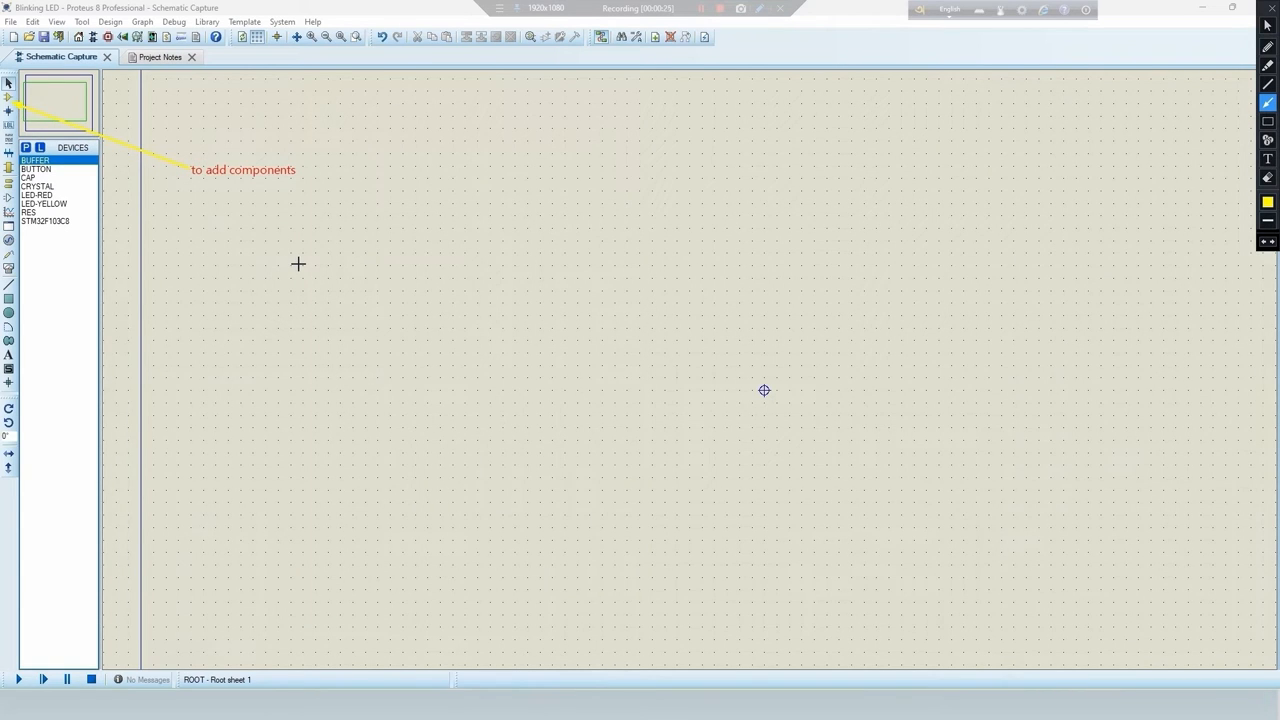
mouse_move(295, 268)
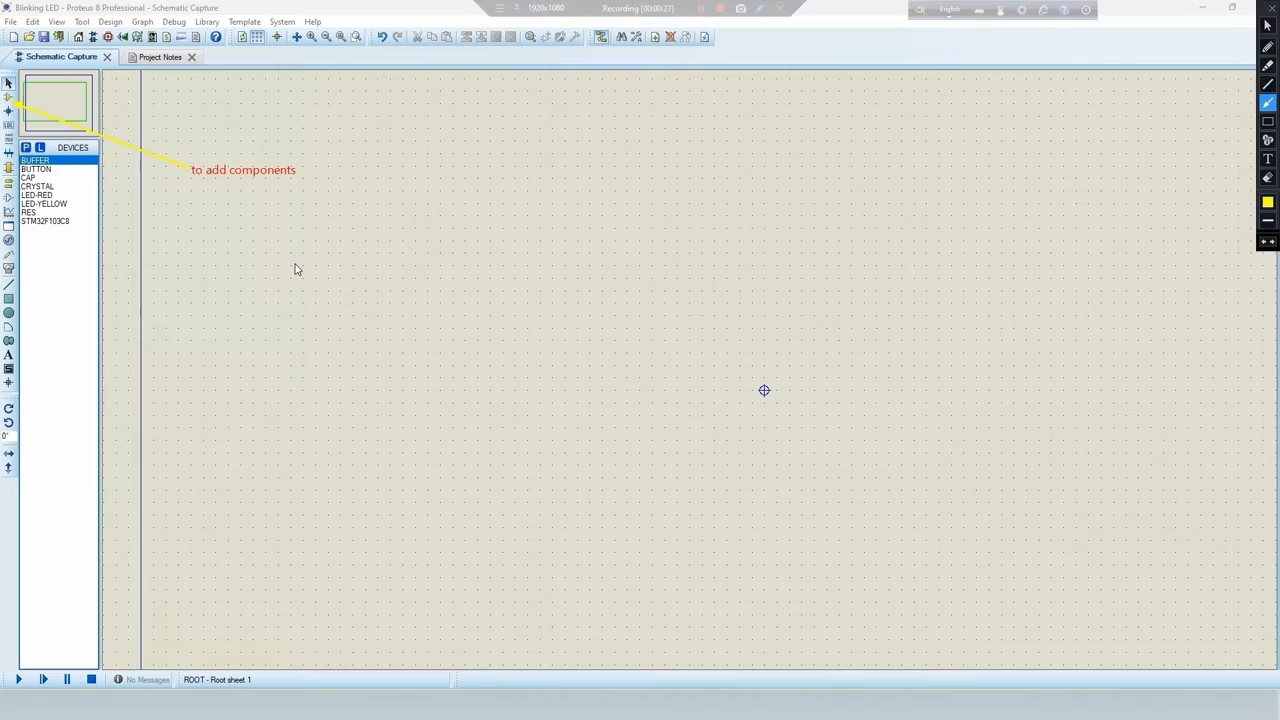
left_click(25, 147)
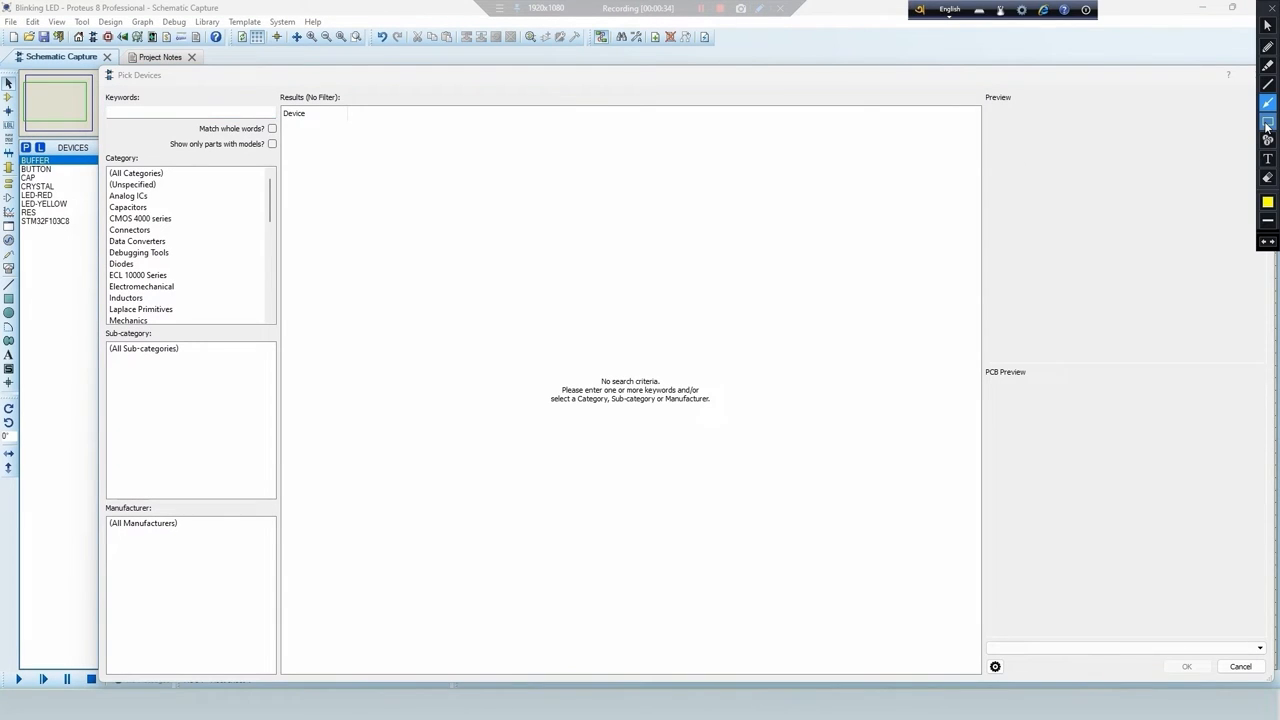
Search the keyword stm32f and choose the STM32F103C8 microcontroller result as U1
left_click(190, 111)
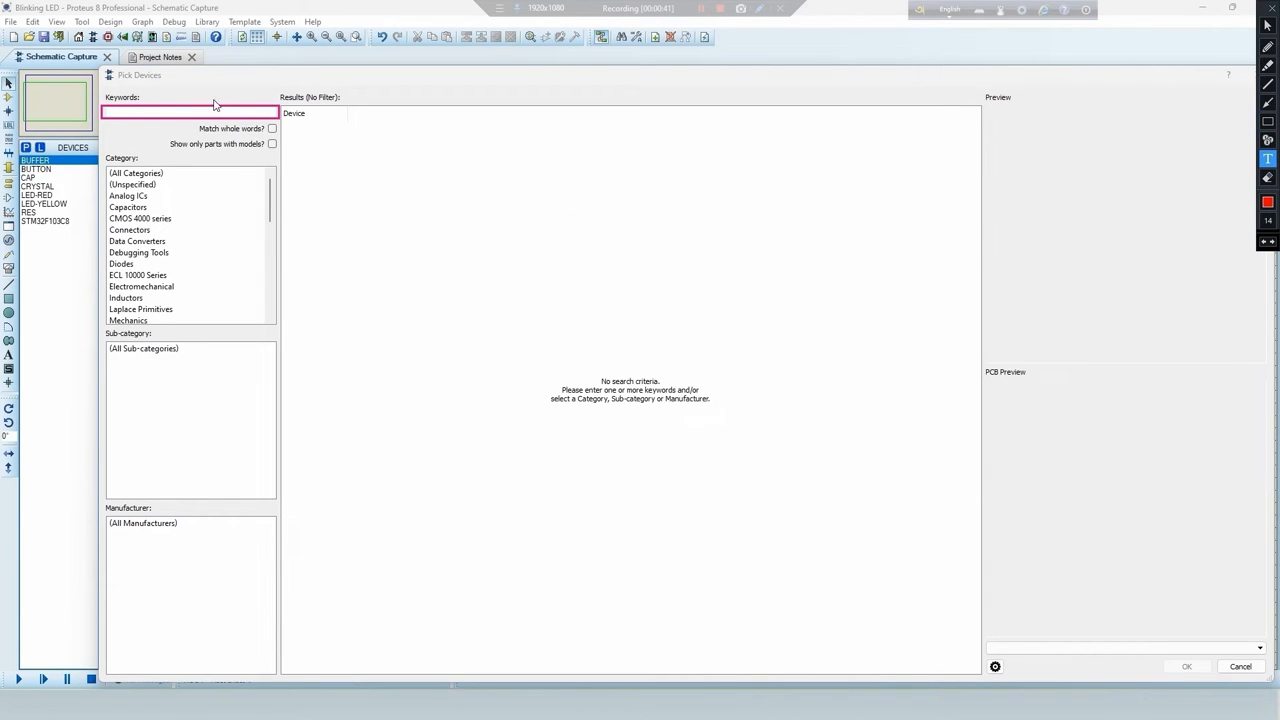
type("sea")
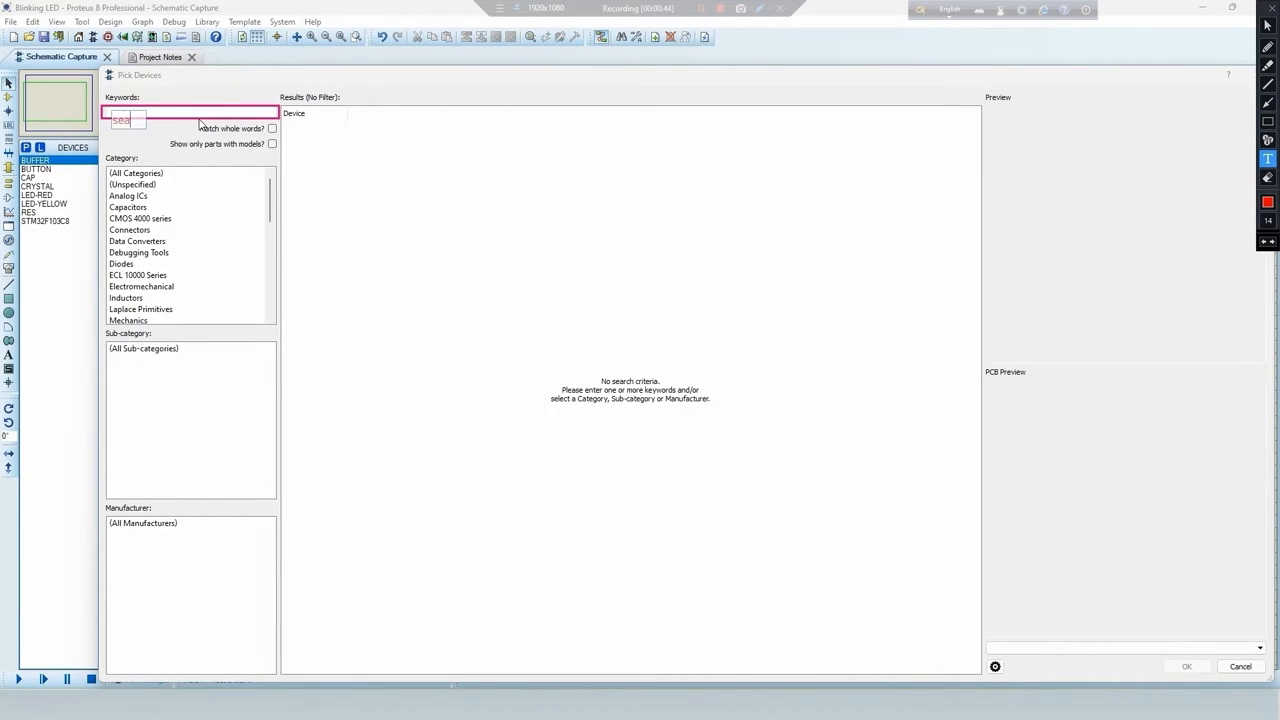
type("search thi")
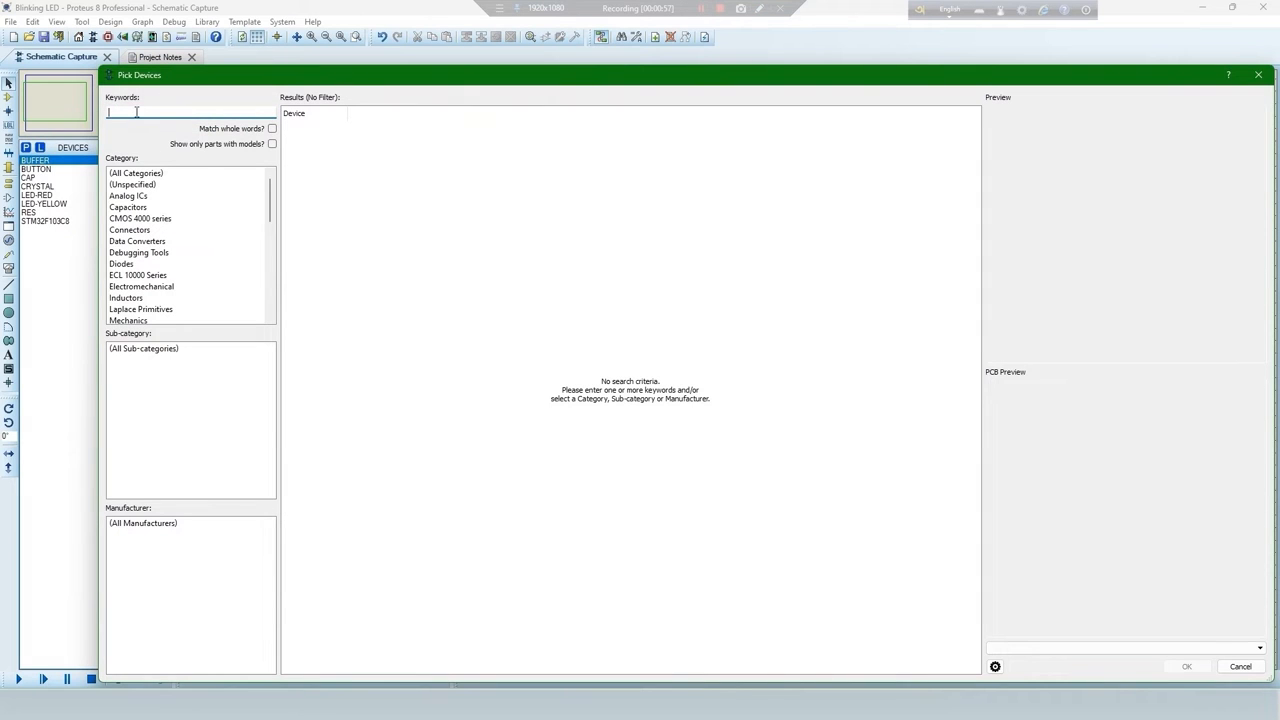
type("stm32f103c8")
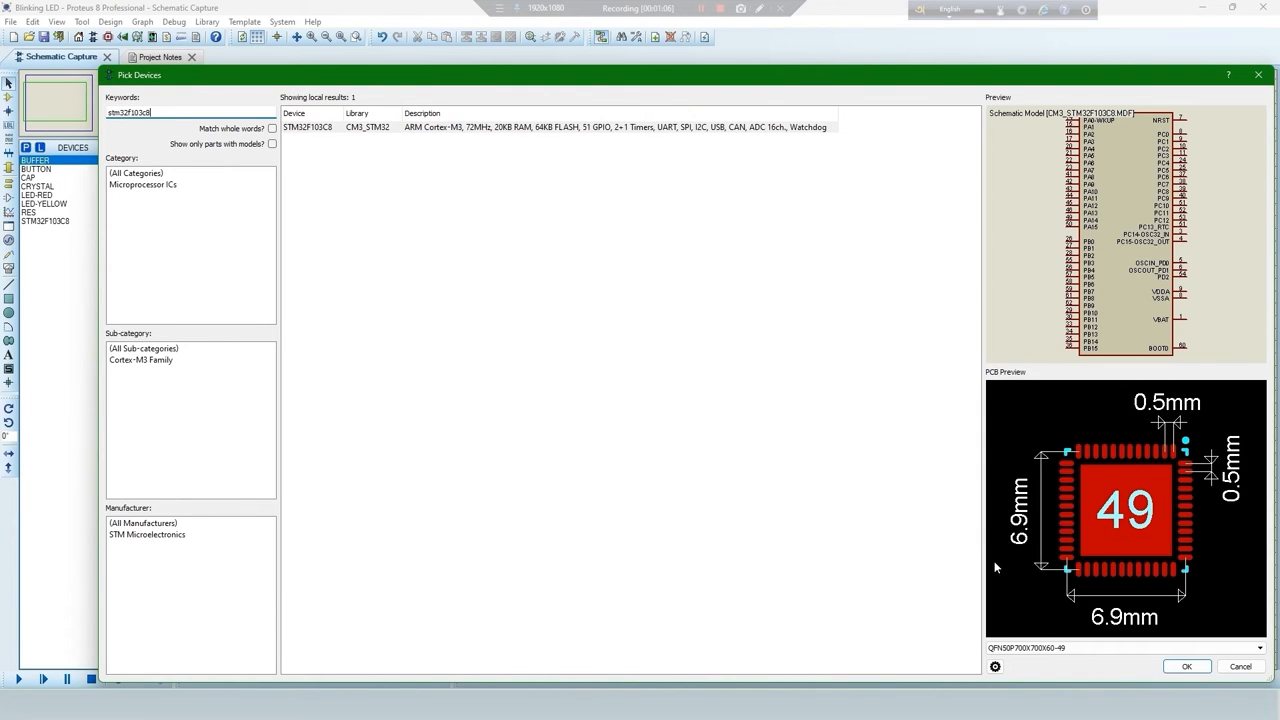
left_click(1186, 666)
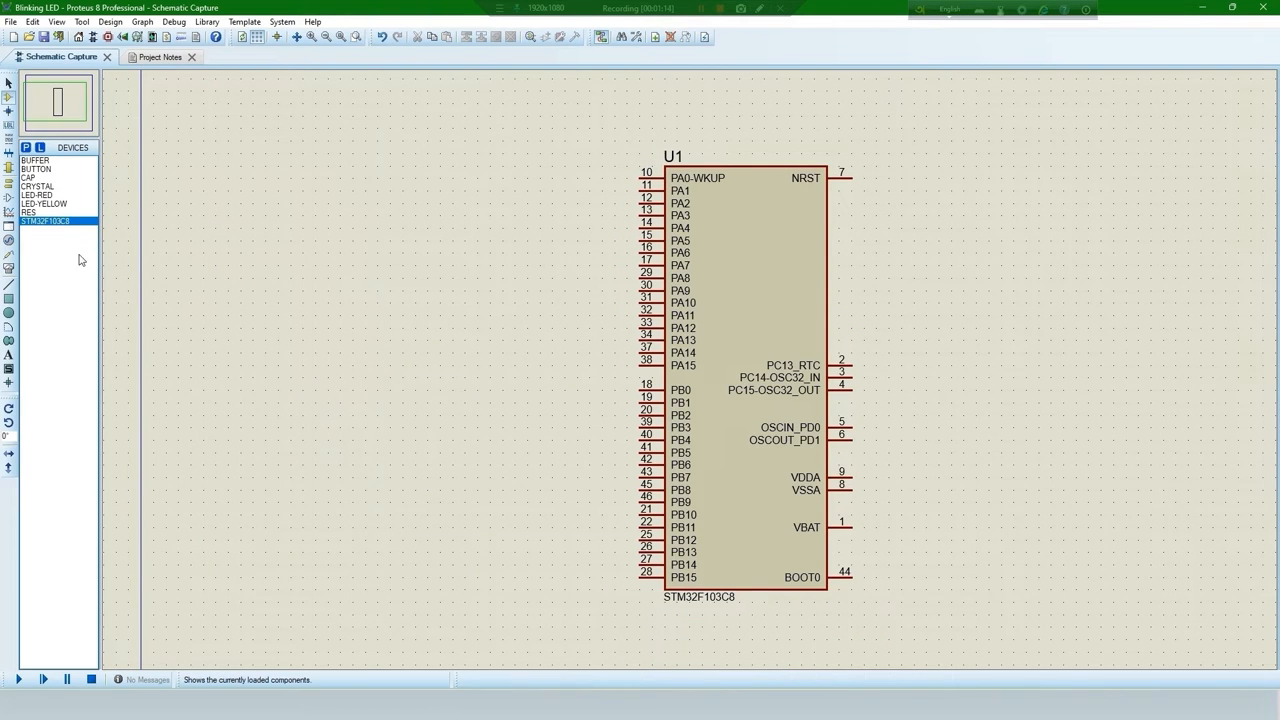
Place capacitors C1, C2 (1nF) and crystal X1 beside U1, then look up the gnd terminal
left_click(37, 177)
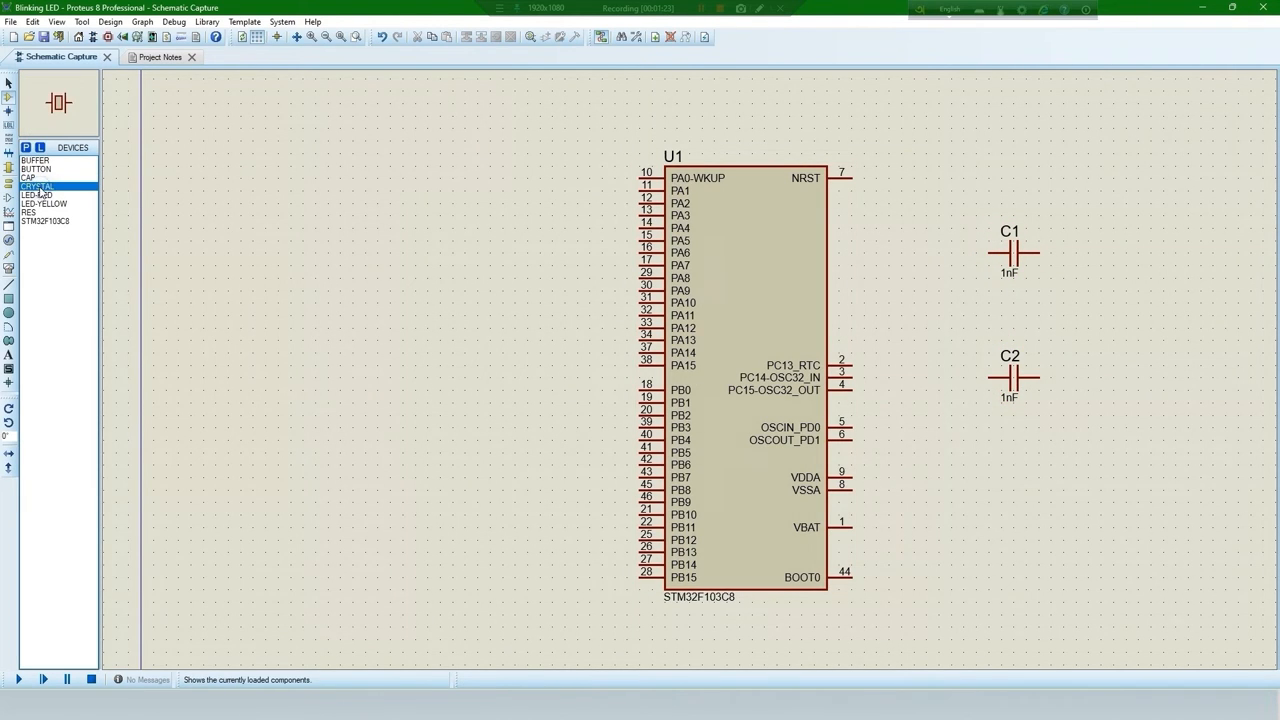
left_click(973, 302)
type("to add power and")
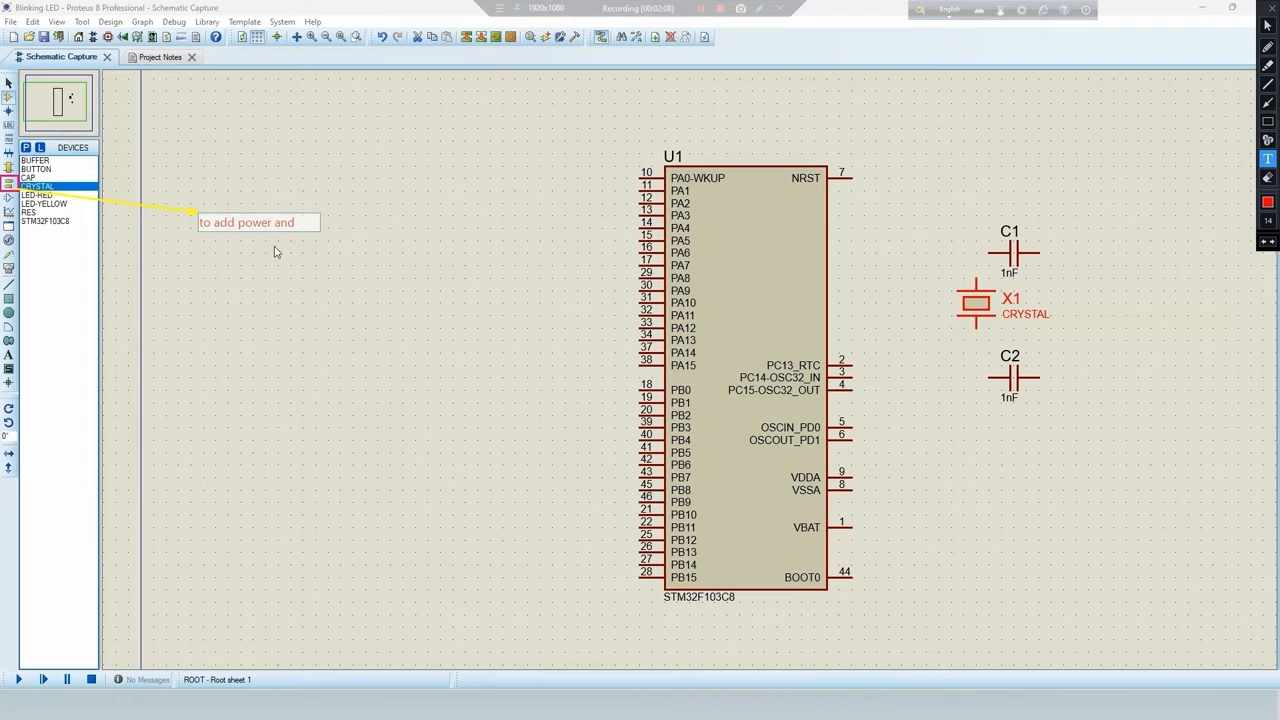
type("gnd")
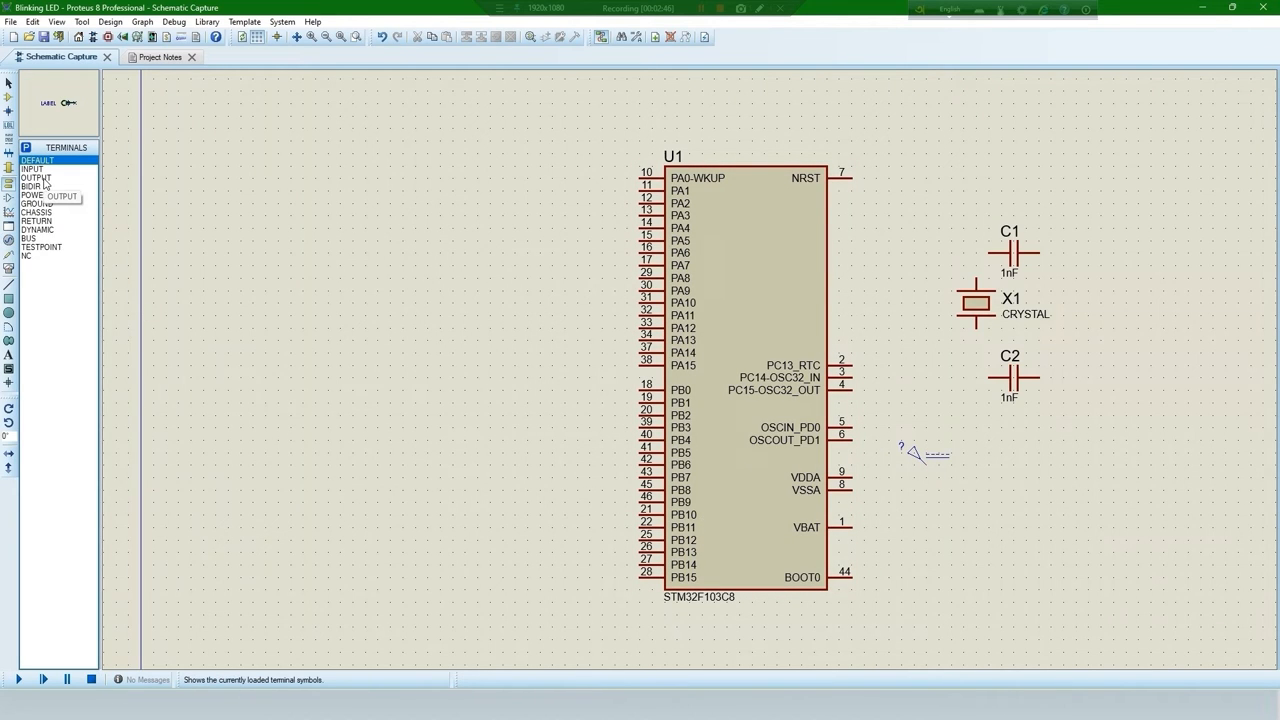
Ground the capacitors and wire them with crystal X1 to U1's OSCIN_PD0 and OSCOUT_PD1 pins
left_click(38, 204)
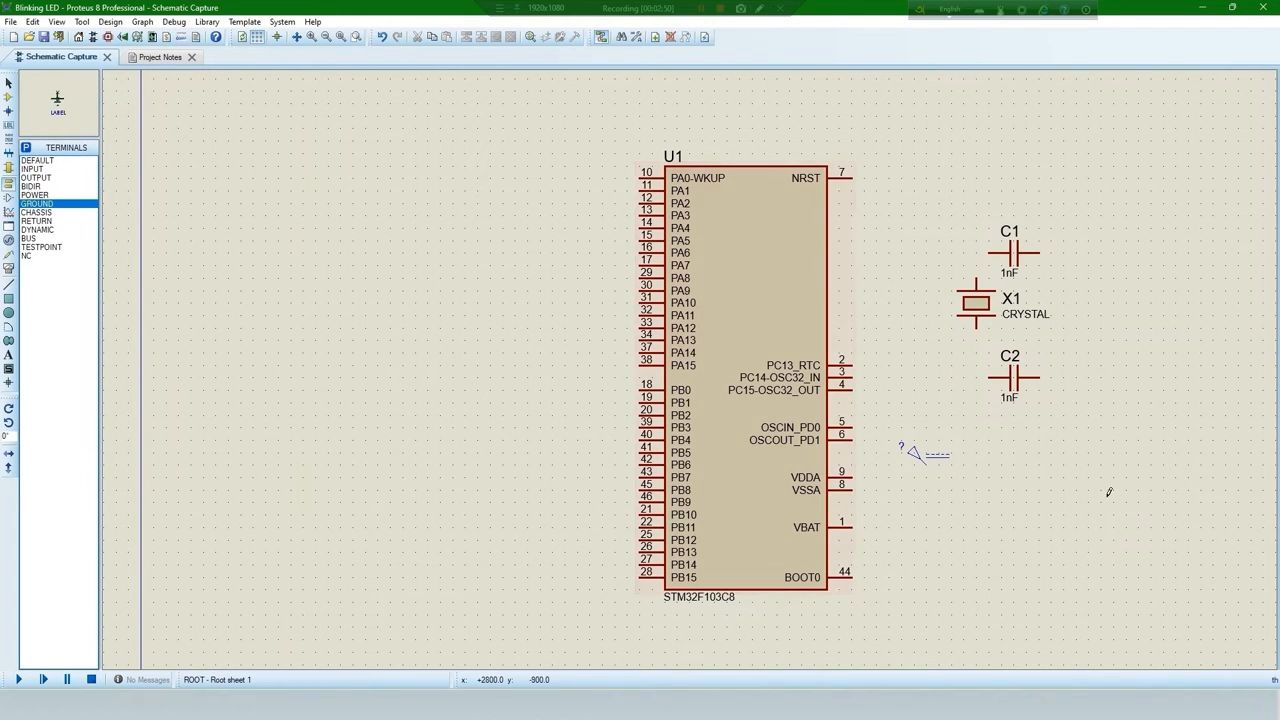
left_click(37, 204)
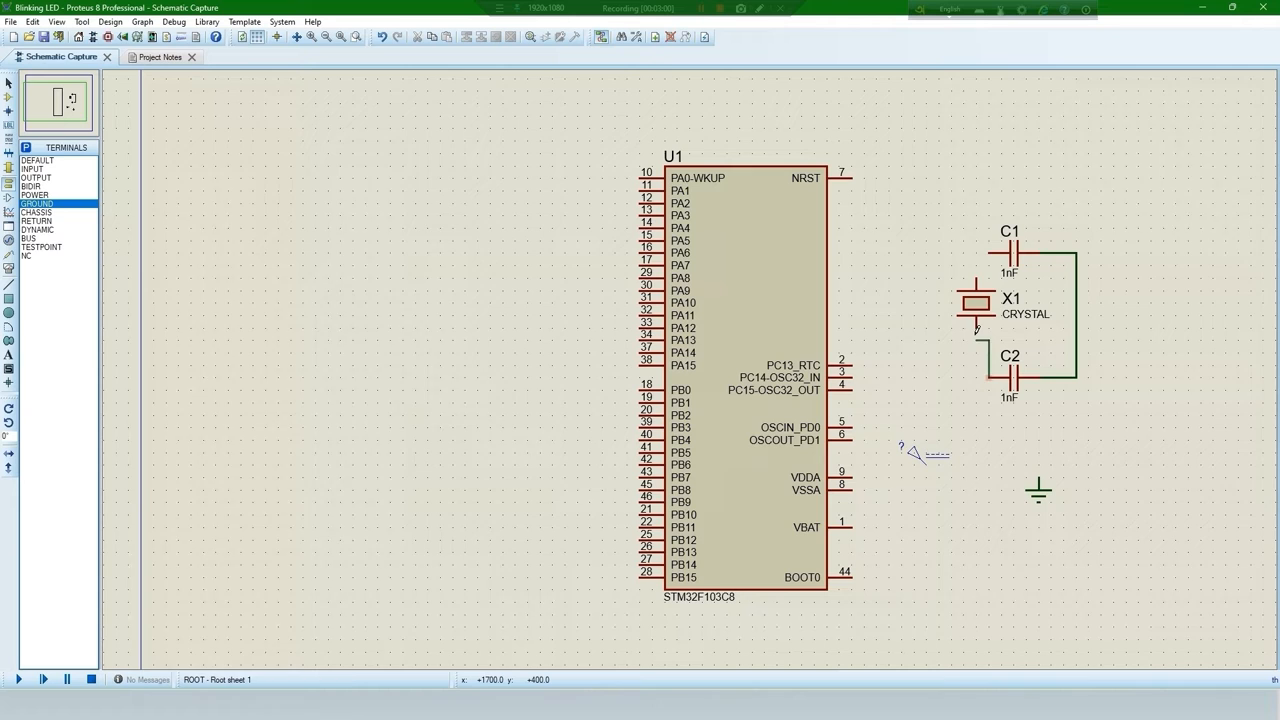
left_click(975, 305)
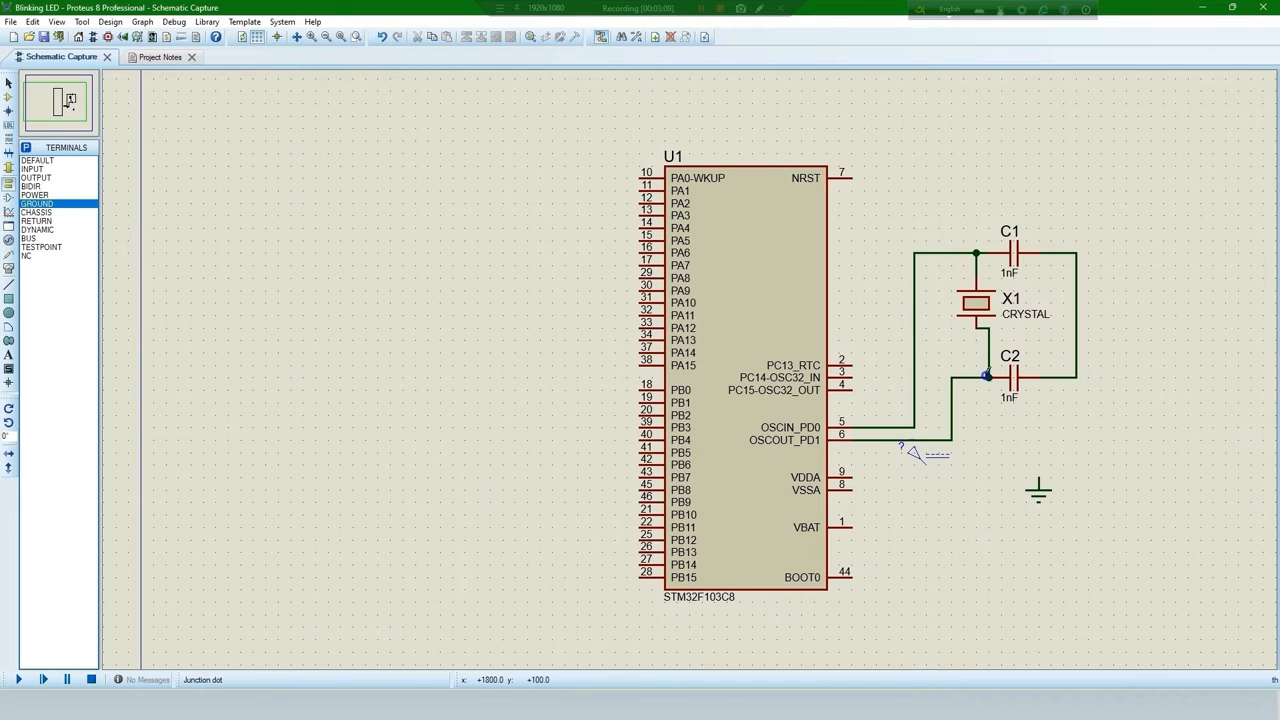
left_click_drag(850, 477, 925, 477)
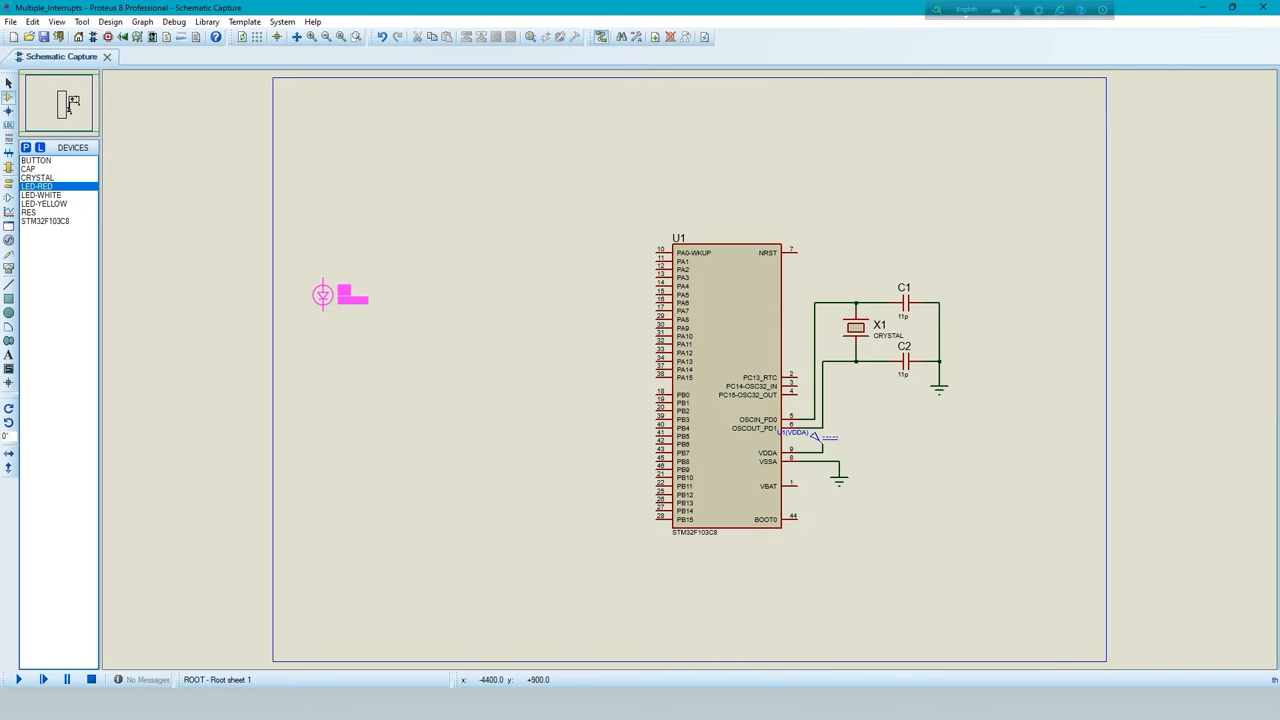
Place red LED D1 left of the chip and hide its LED-RED value text
left_click_drag(340, 295, 325, 296)
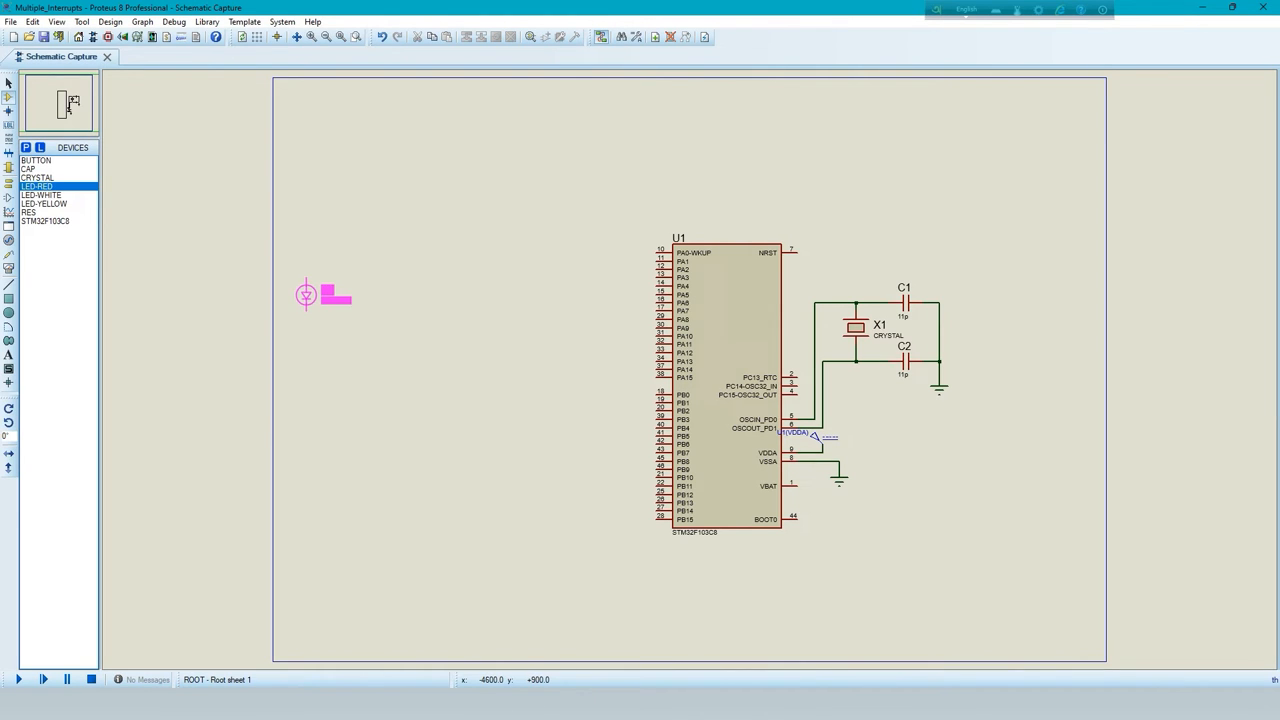
left_click(307, 294)
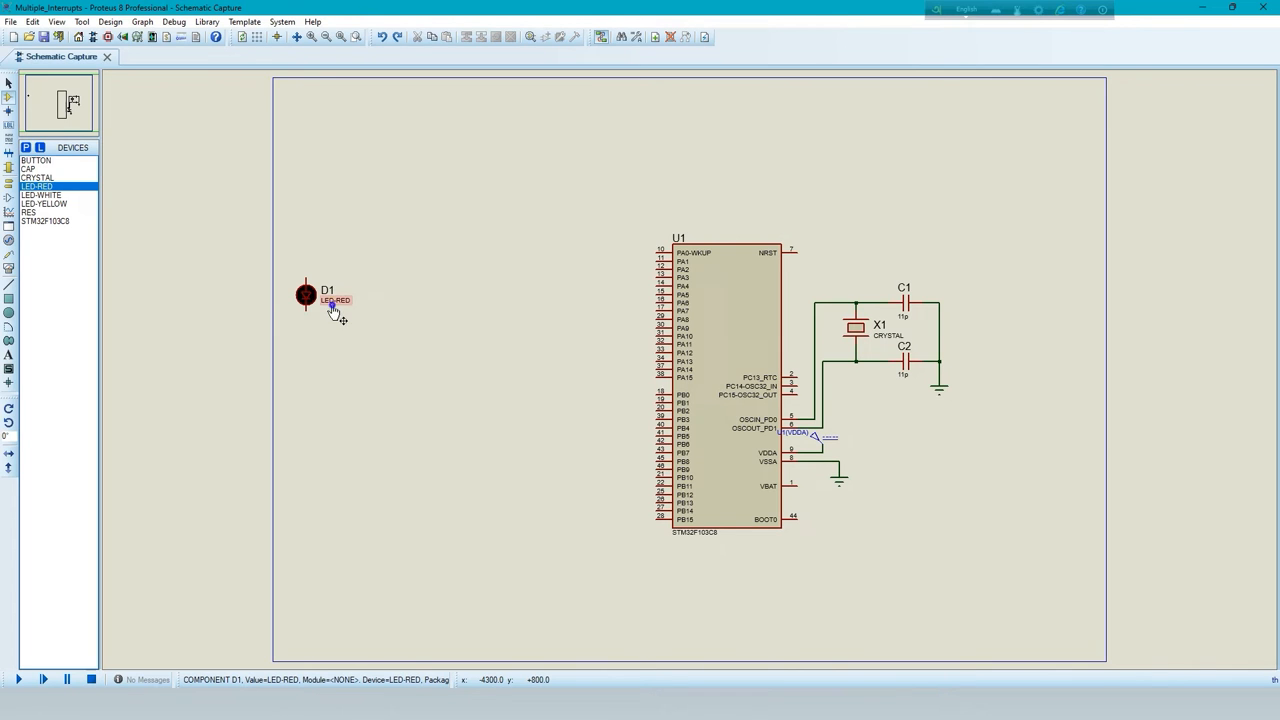
double_click(327, 289)
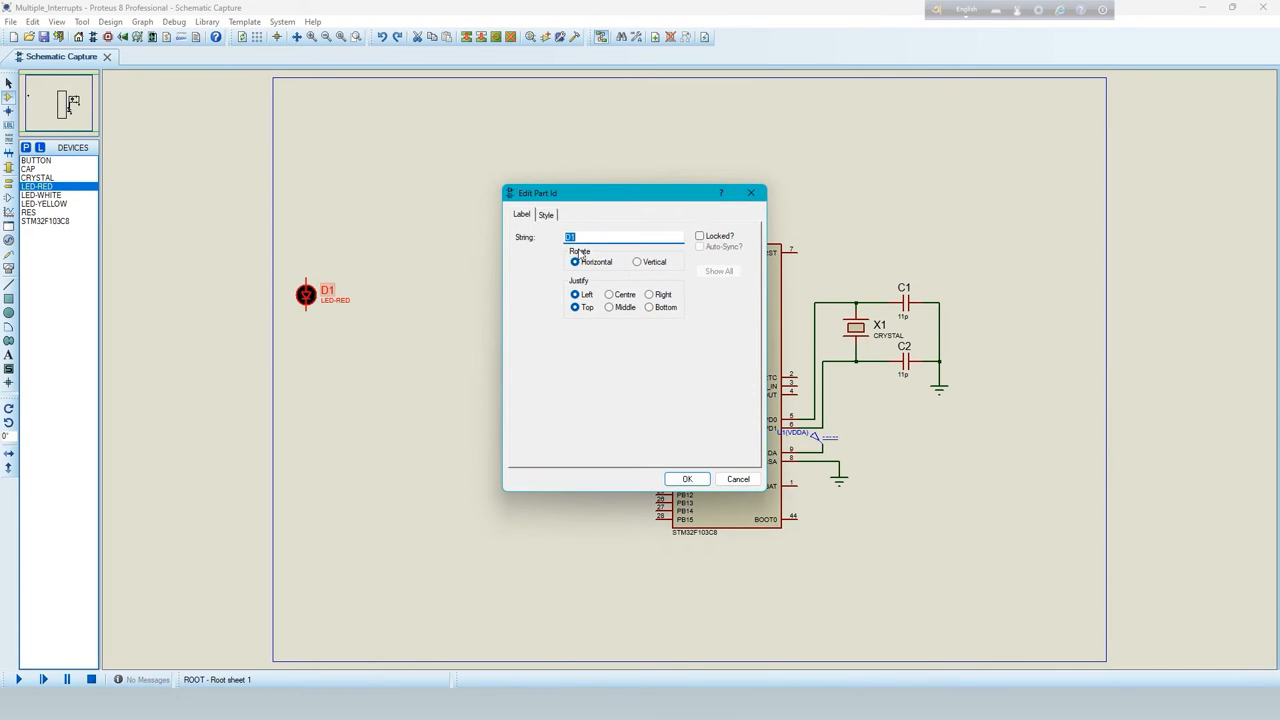
left_click(687, 478)
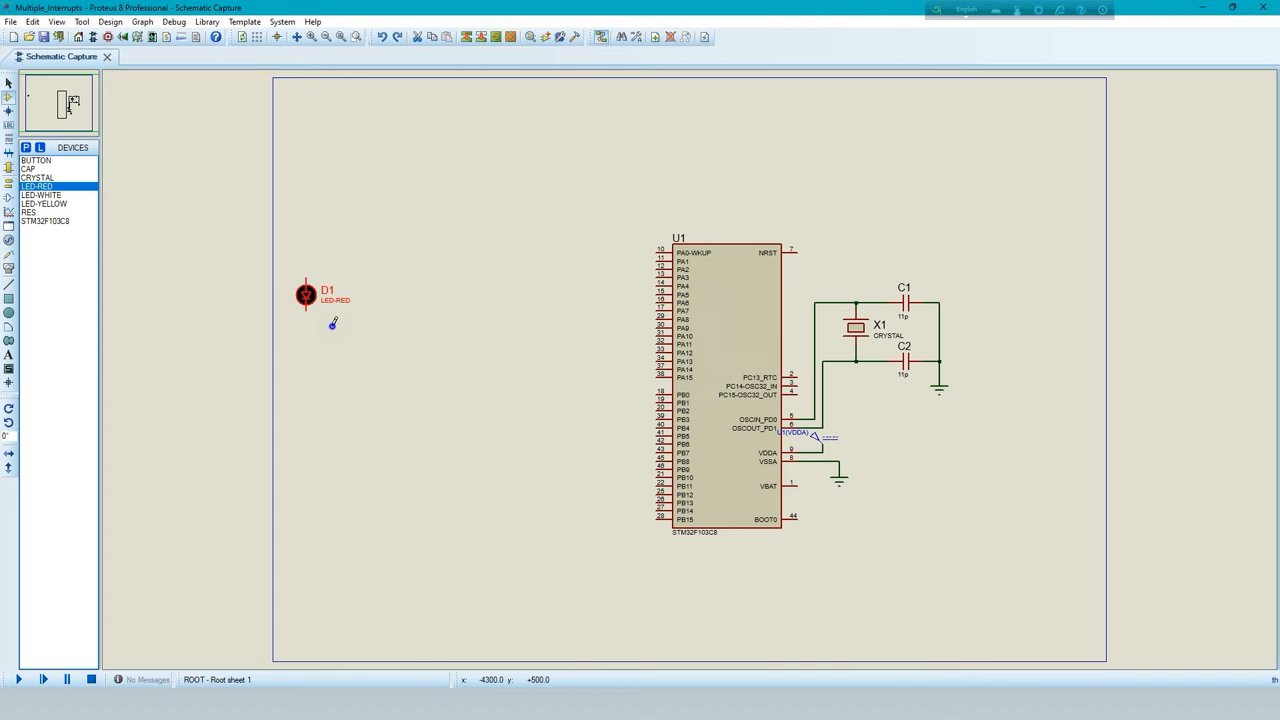
right_click(306, 294)
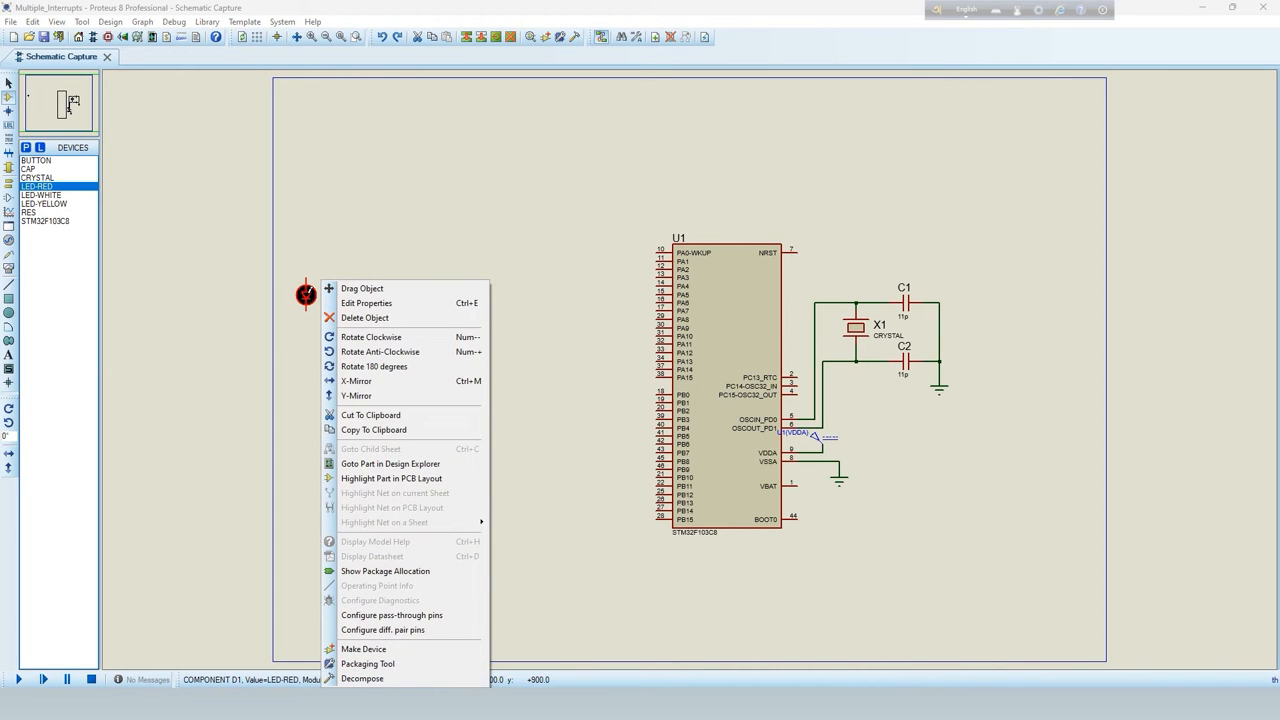
left_click(366, 303)
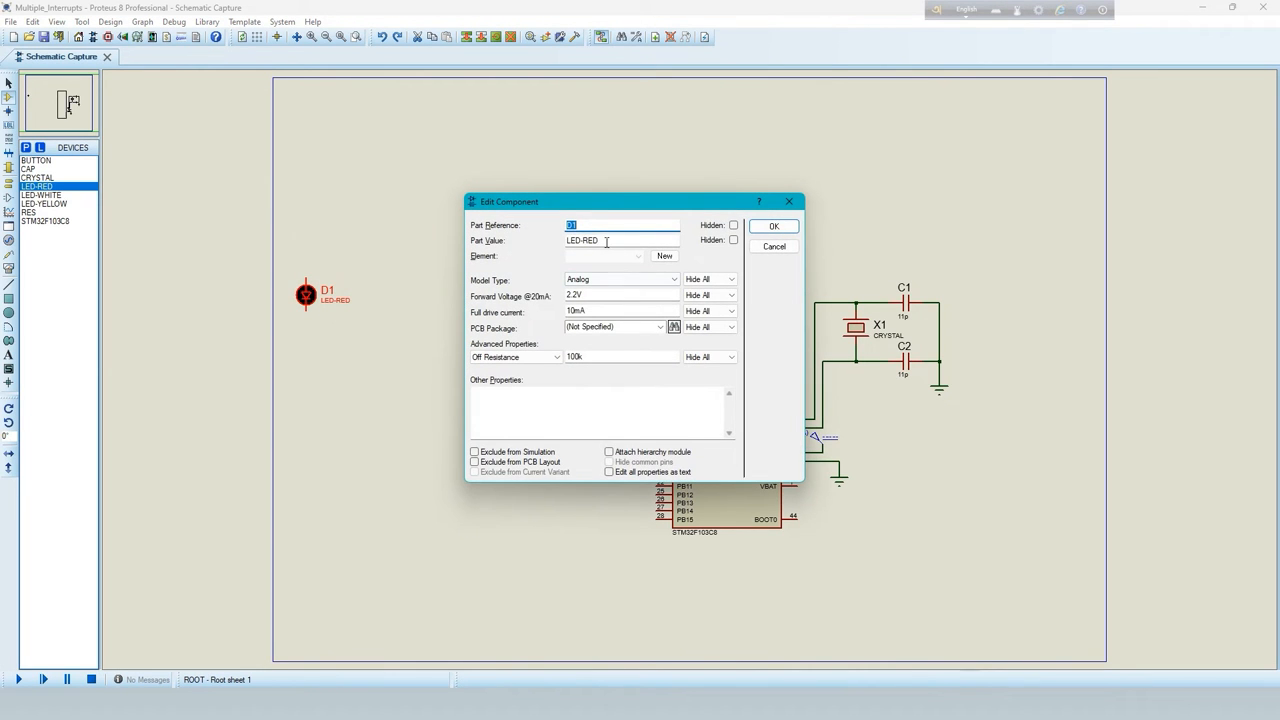
left_click(773, 225)
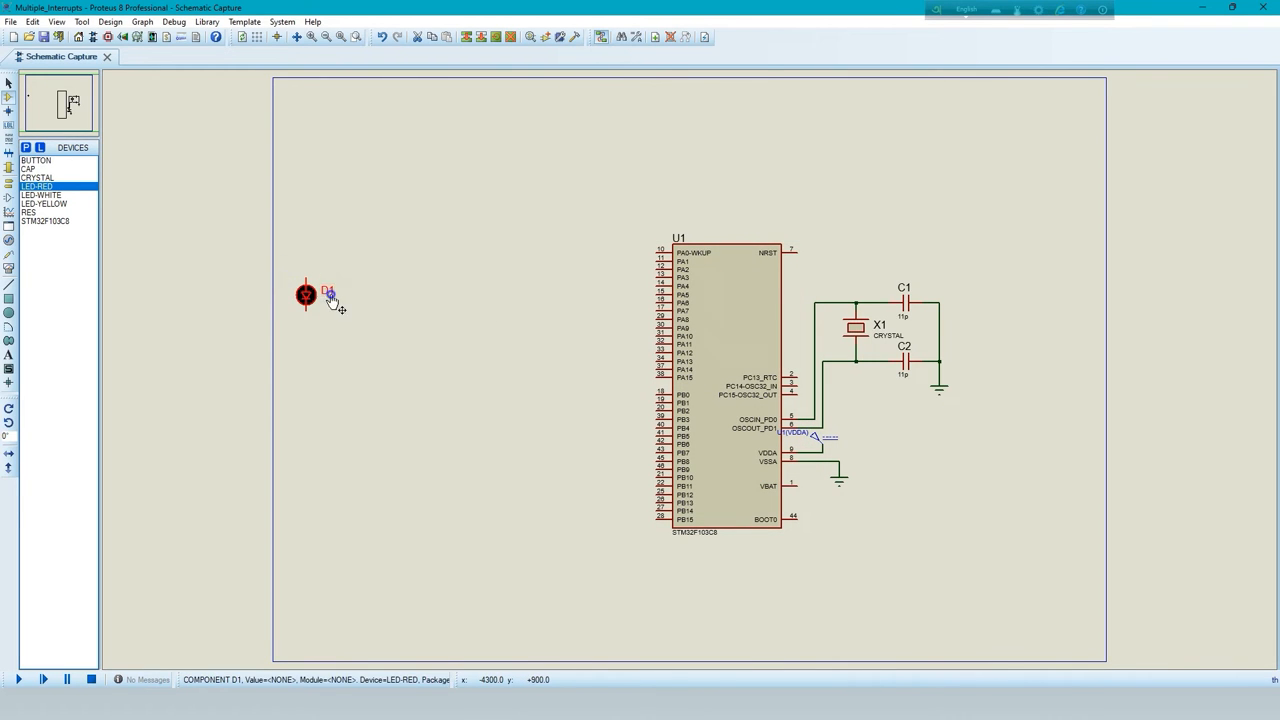
Block-copy D1 along a row to build LEDs D2 through D8
left_click(328, 291)
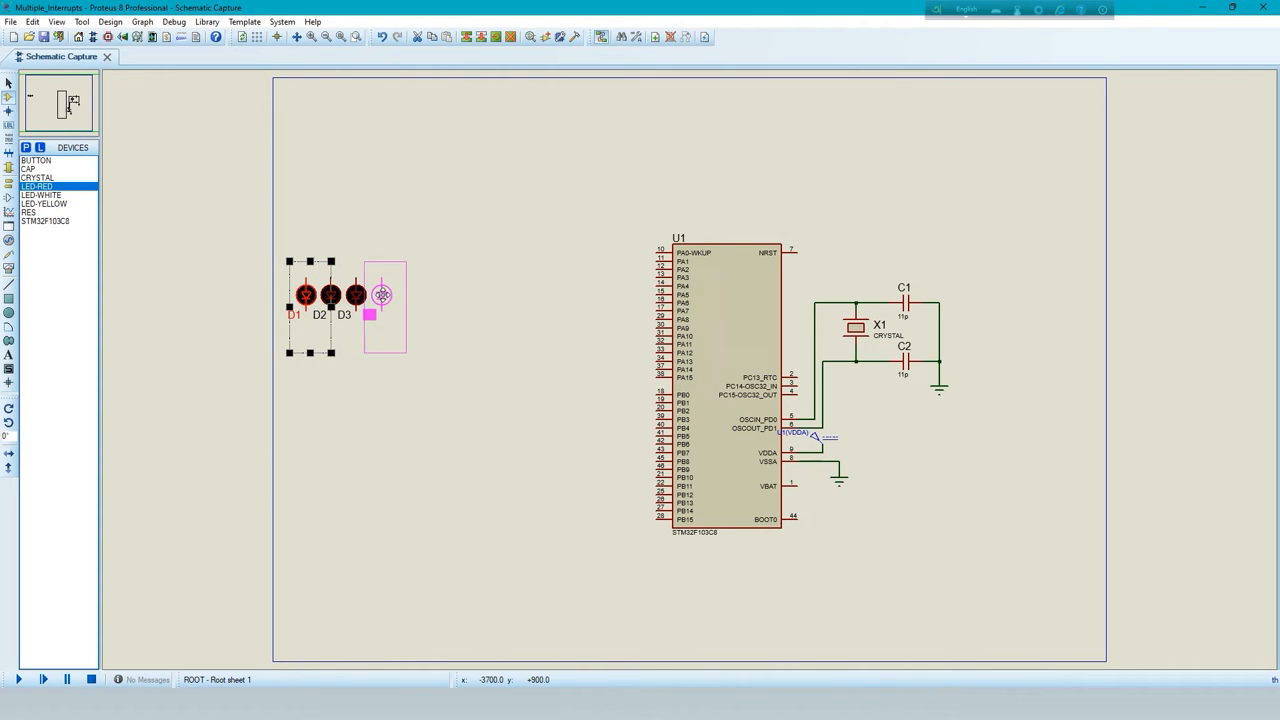
left_click(383, 295)
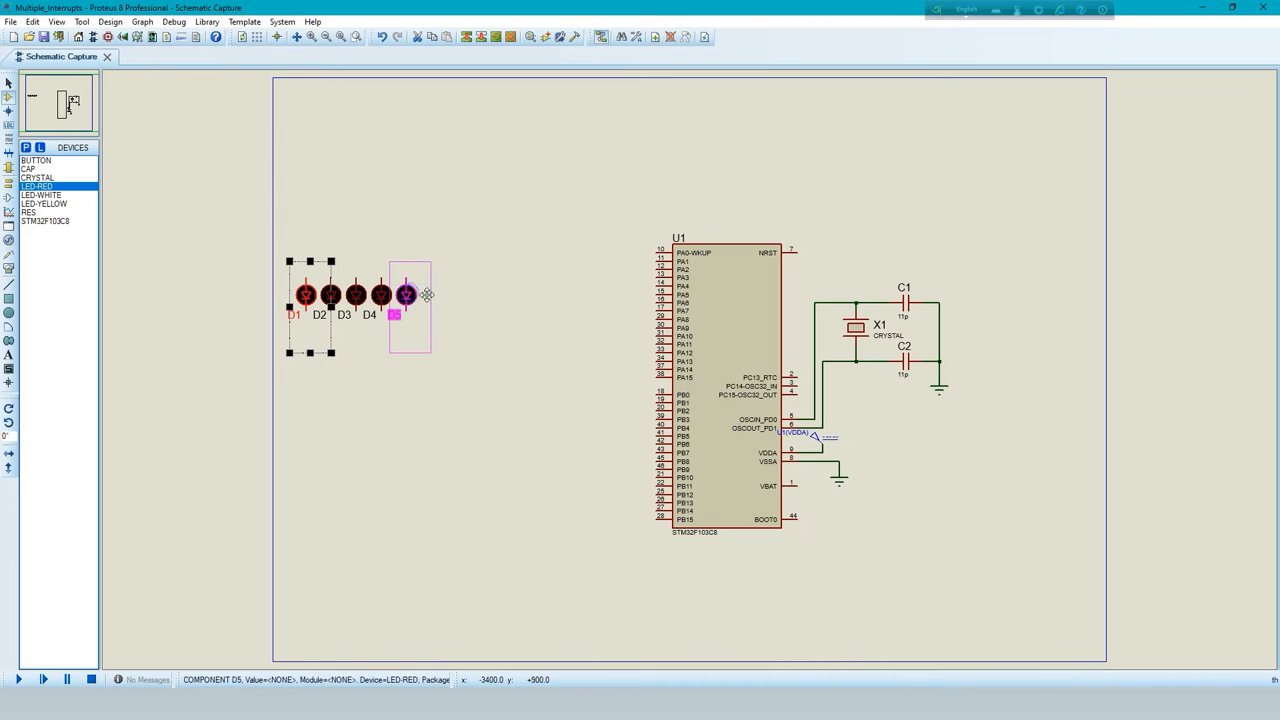
left_click(458, 295)
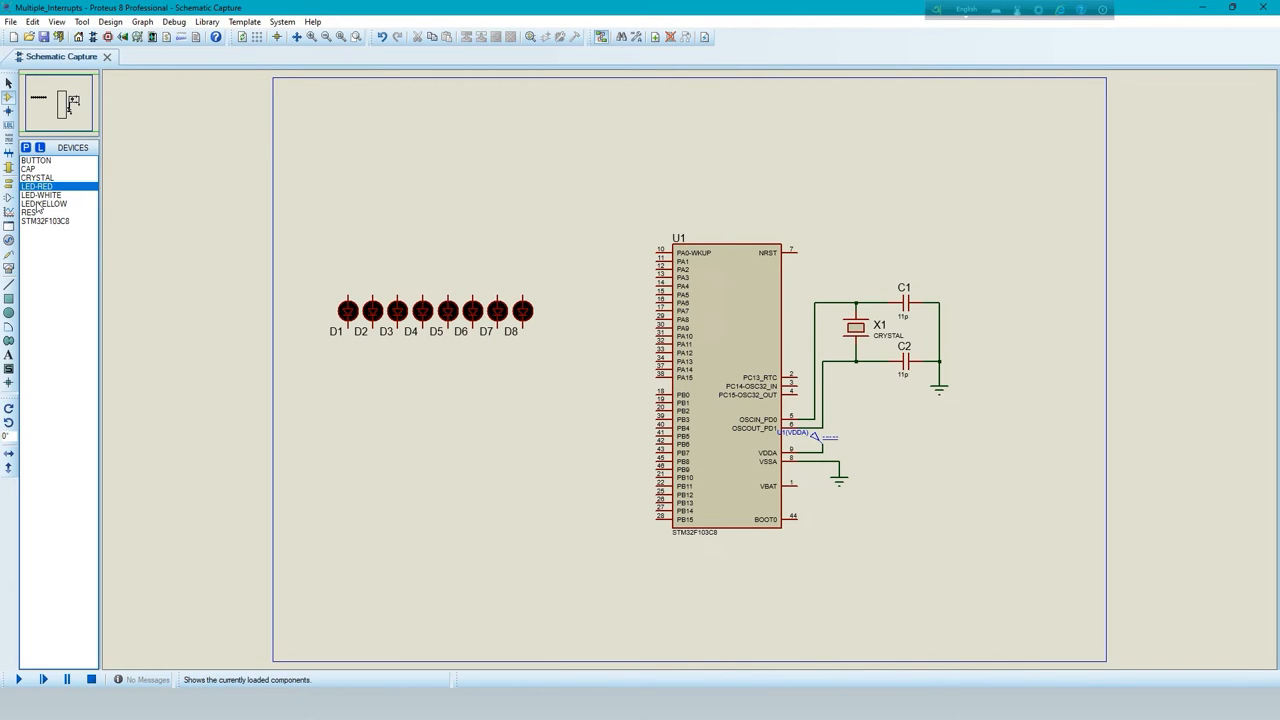
Place resistor R1 above the LEDs and set its resistance to 330
left_click(30, 212)
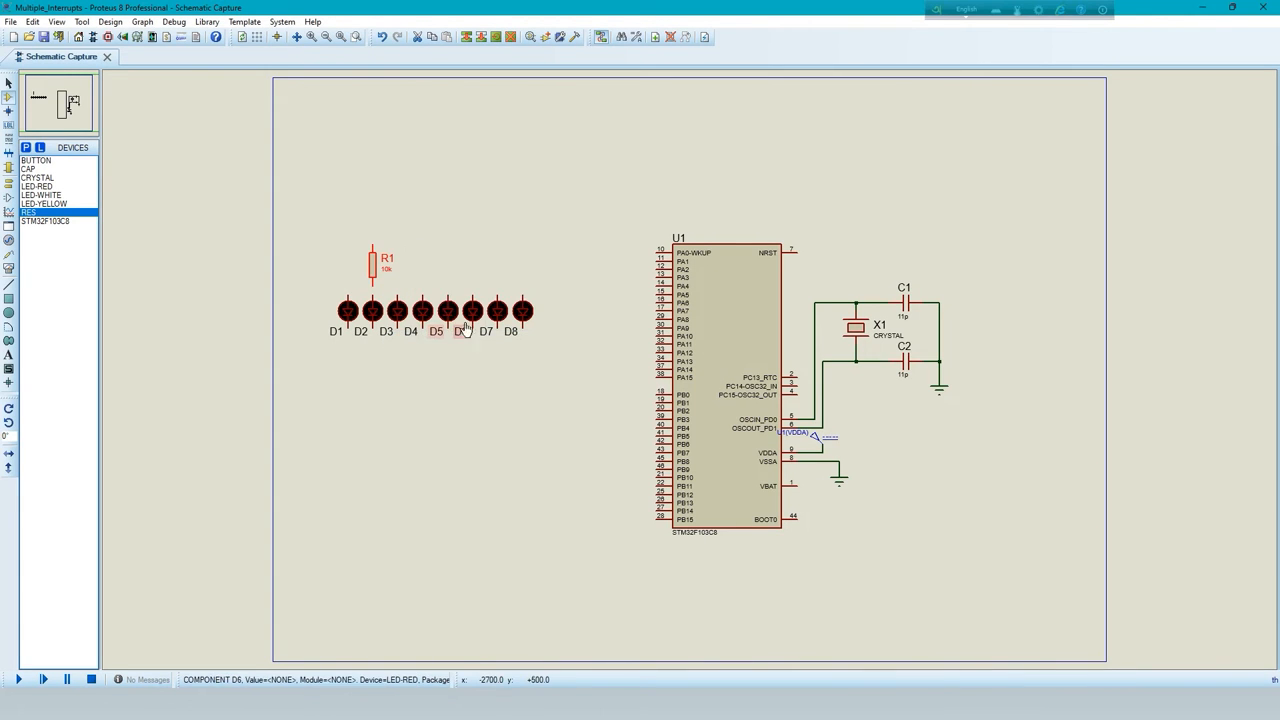
left_click(372, 265)
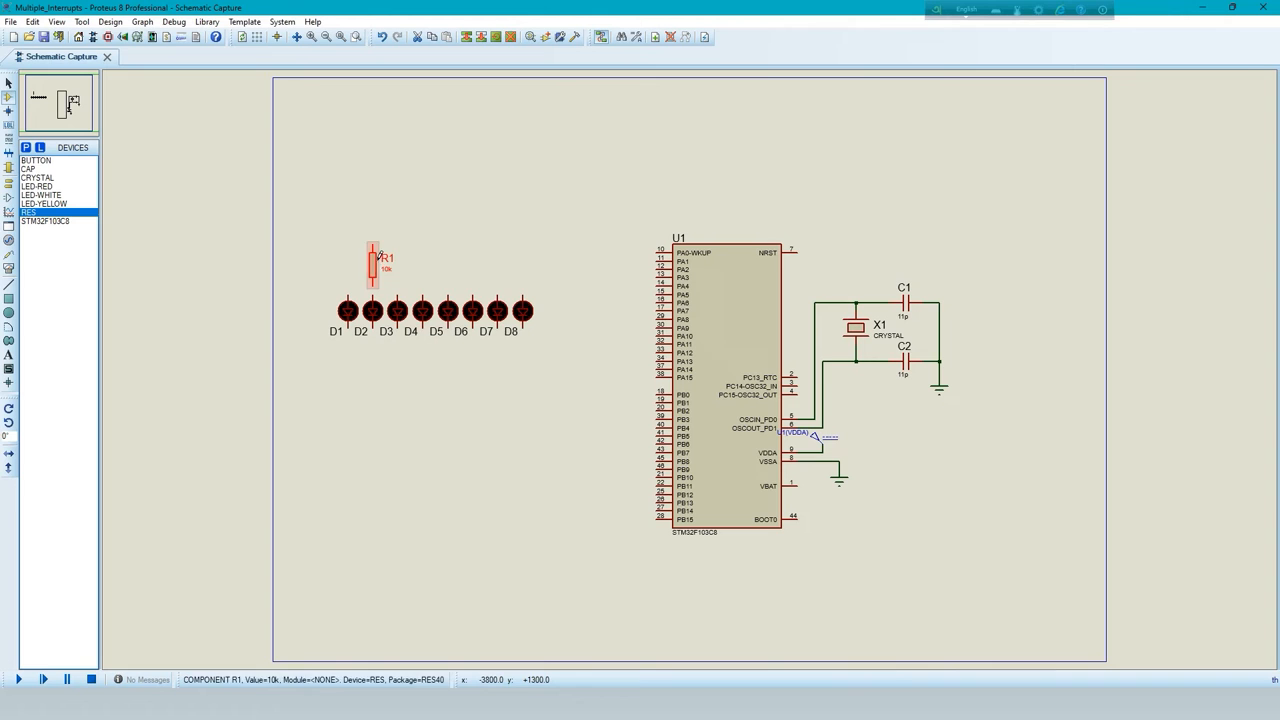
double_click(372, 265)
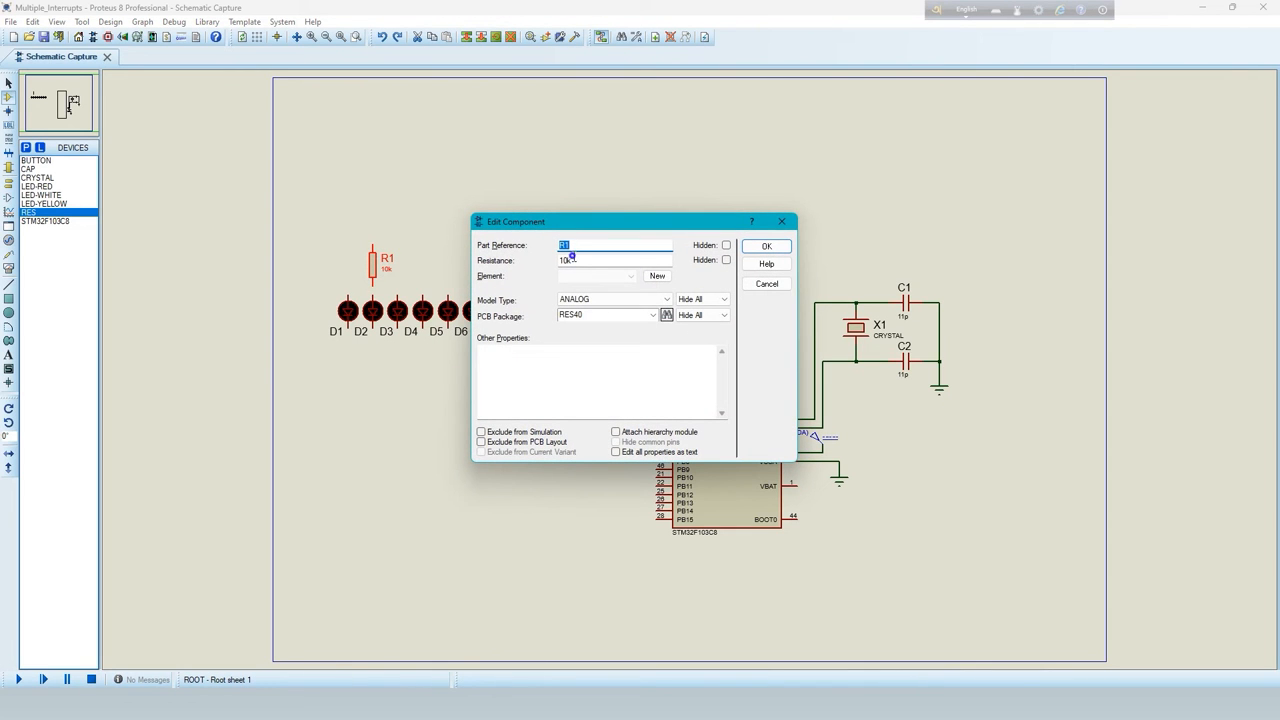
type("330")
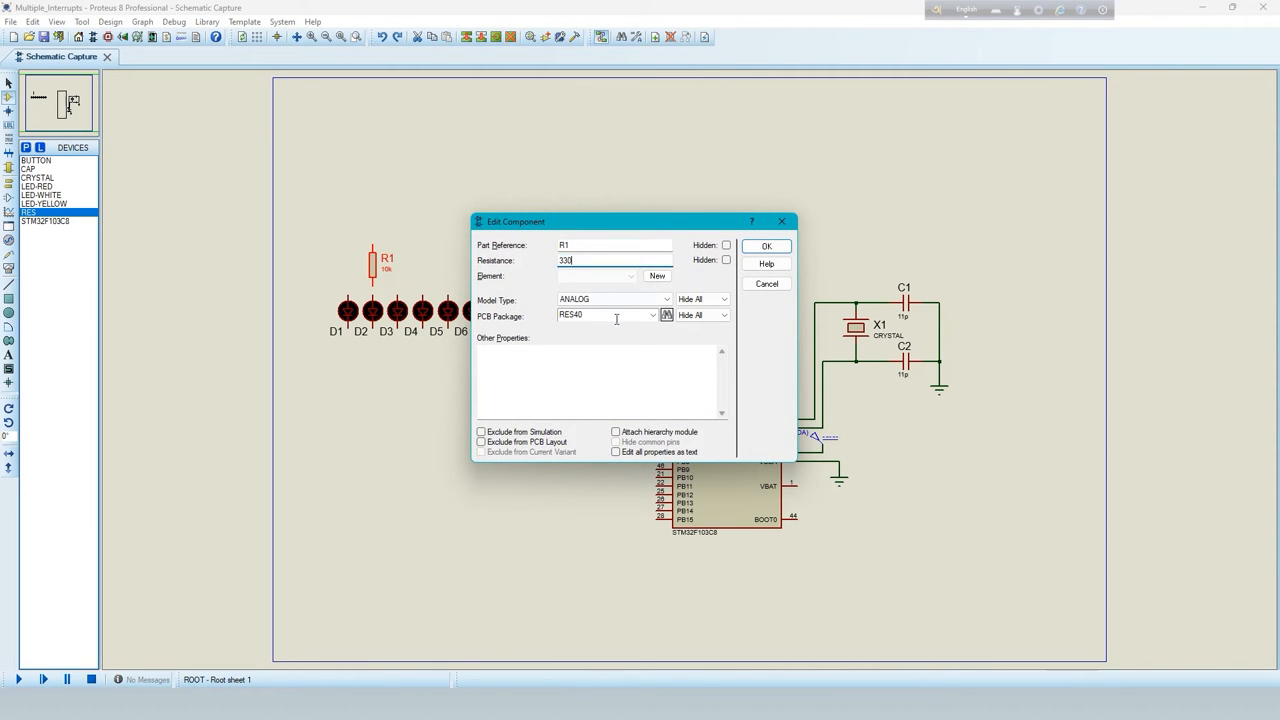
left_click(766, 246)
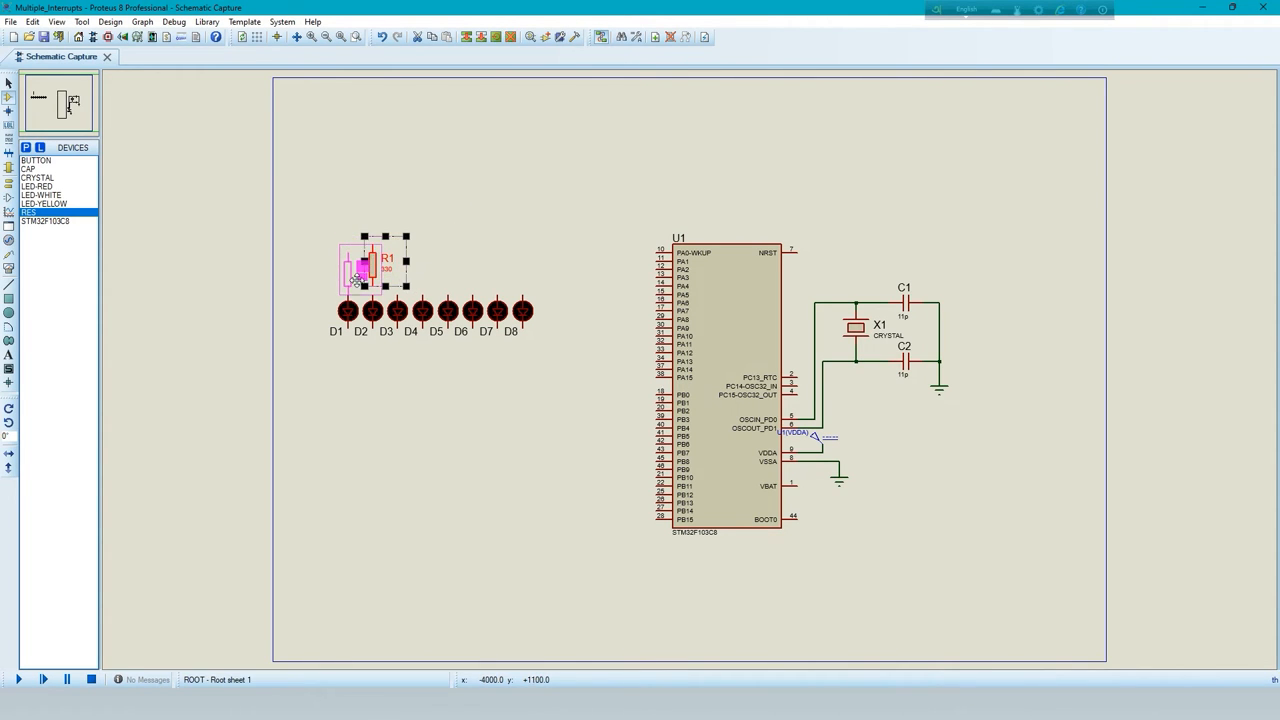
Block-copy R1 to give each LED D2–D8 its own 330 resistor
right_click(355, 275)
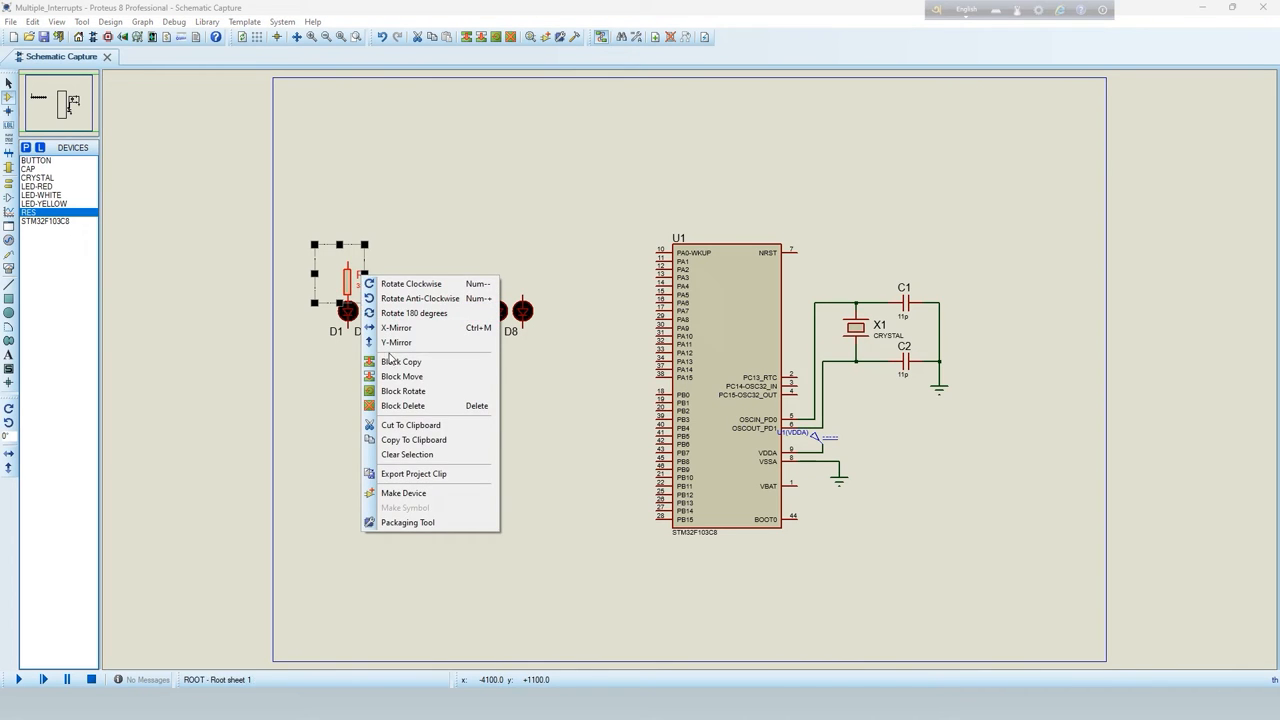
left_click(401, 361)
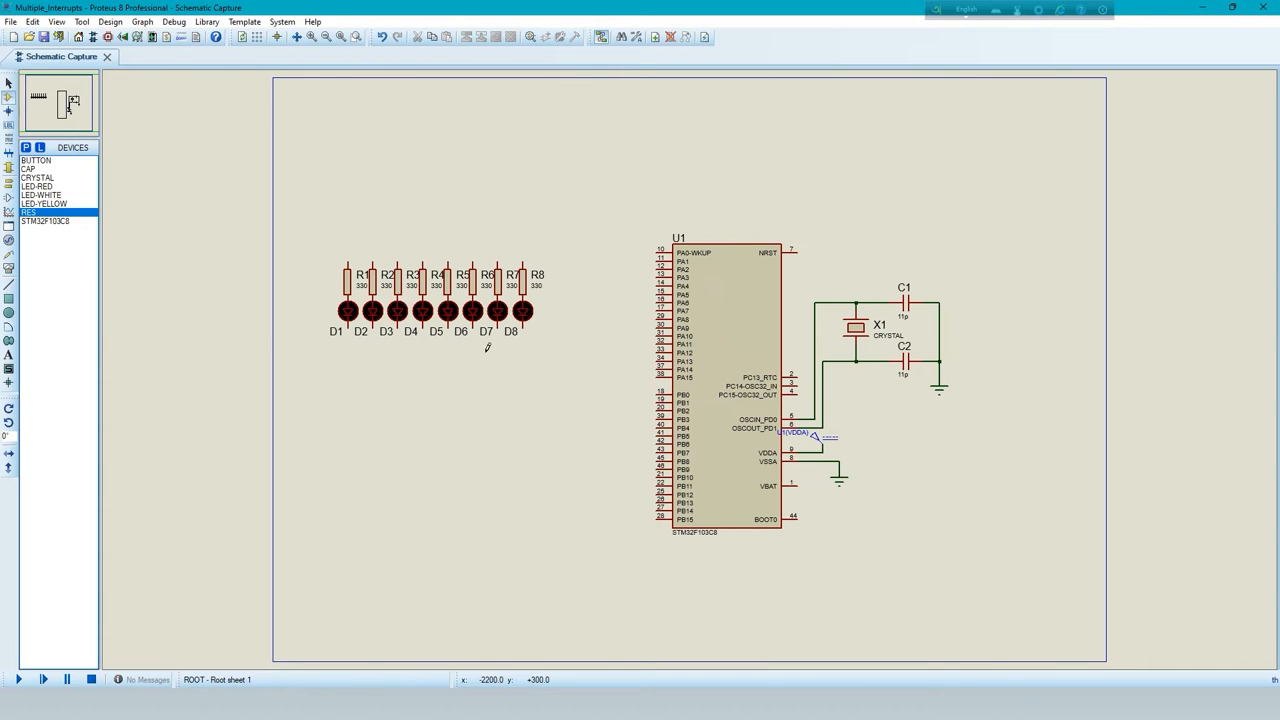
mouse_move(624, 303)
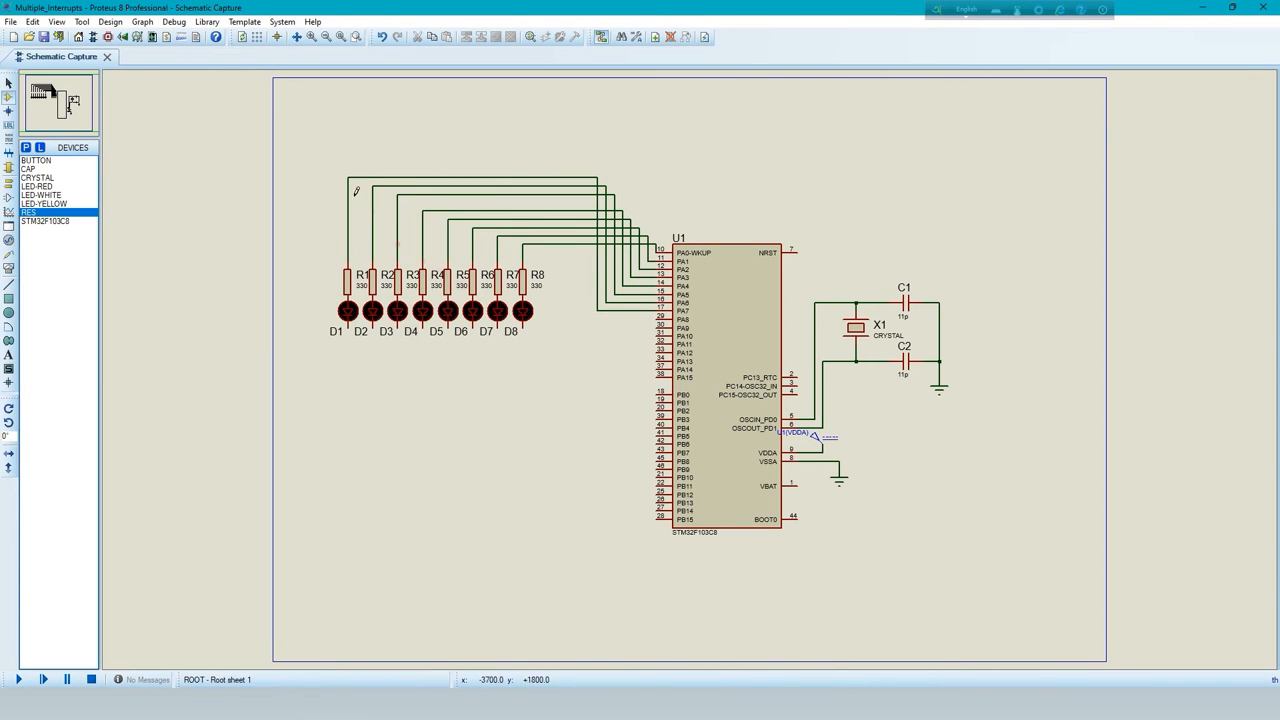
mouse_move(458, 380)
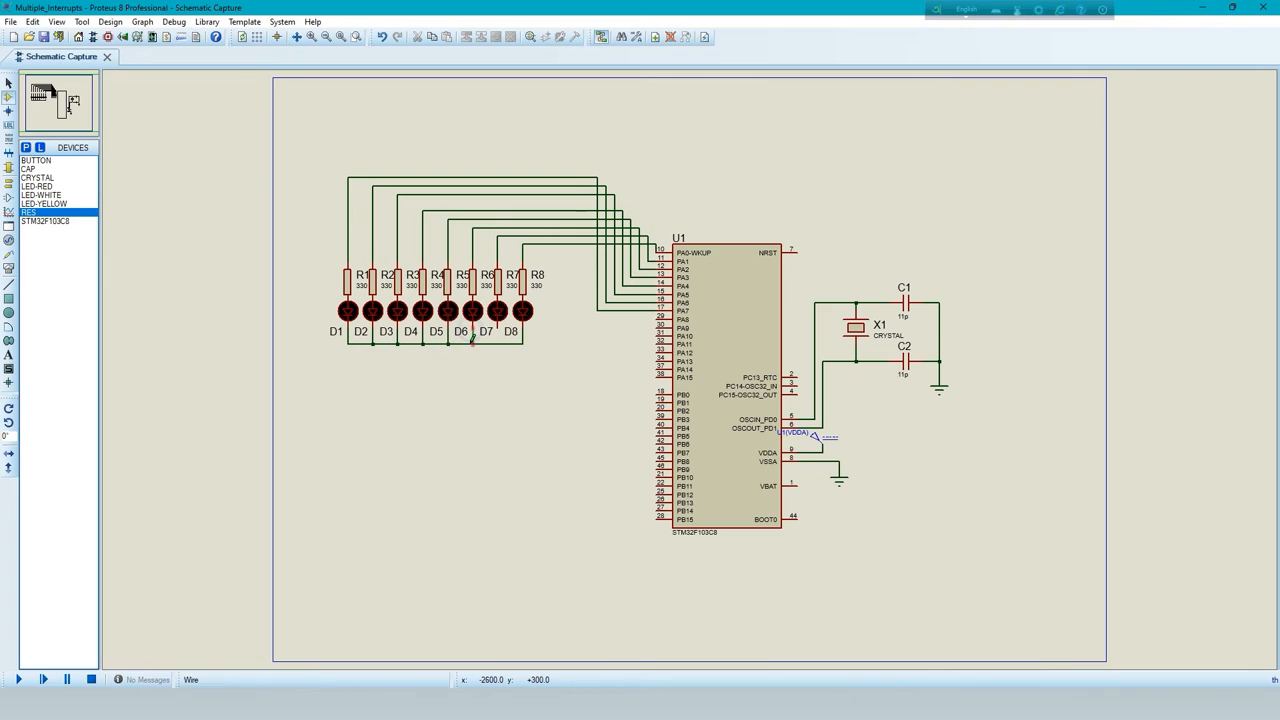
mouse_move(495, 345)
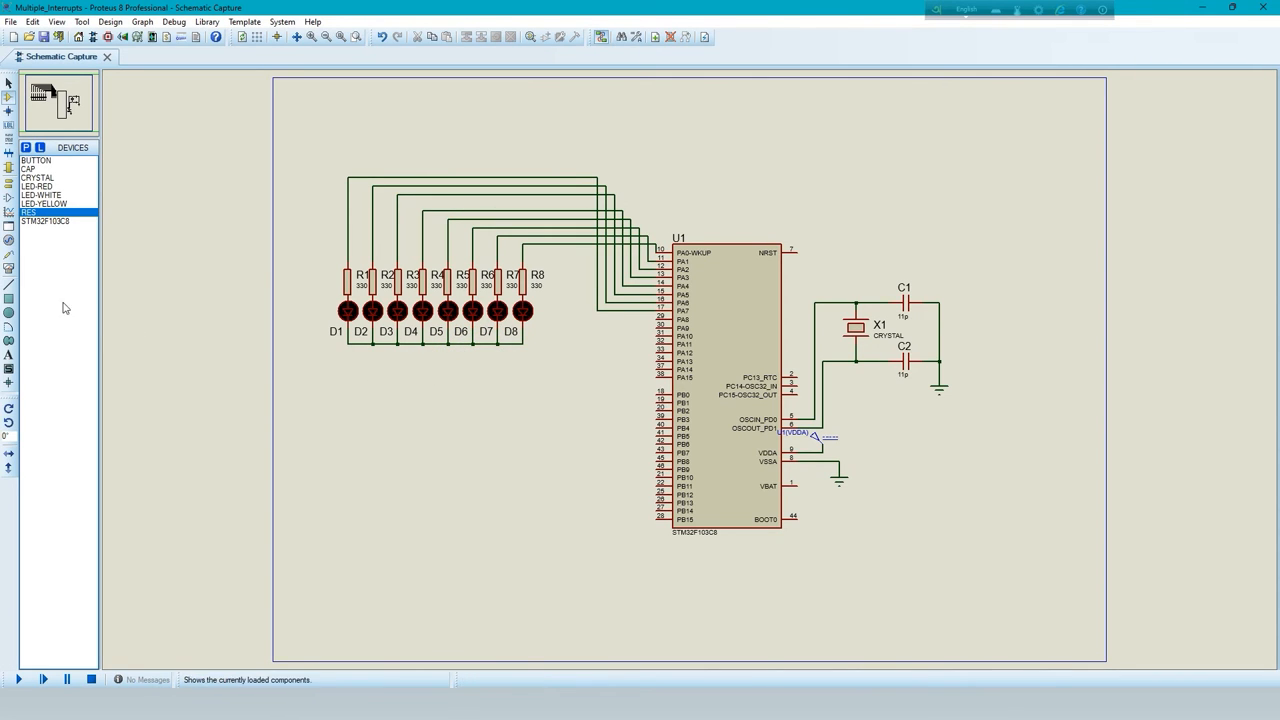
mouse_move(42, 203)
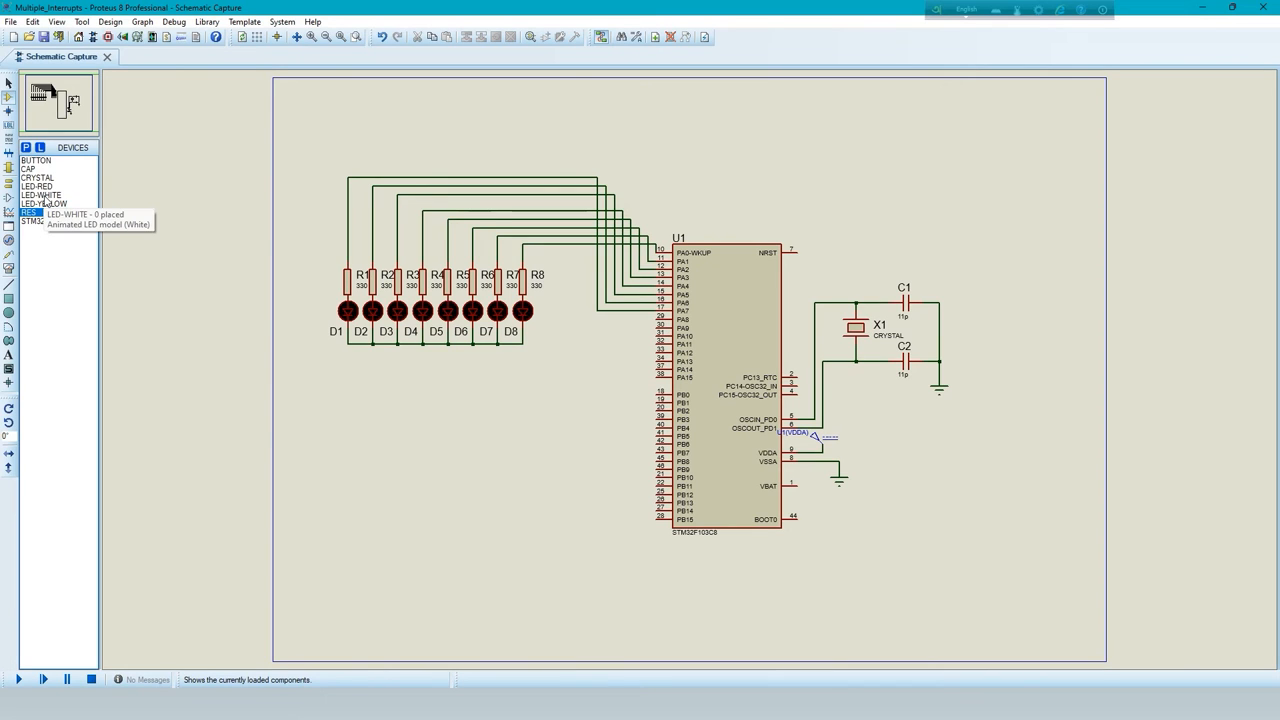
Place white LED D9 below the red row with an upright 100-ohm resistor R9 above it
left_click(43, 195)
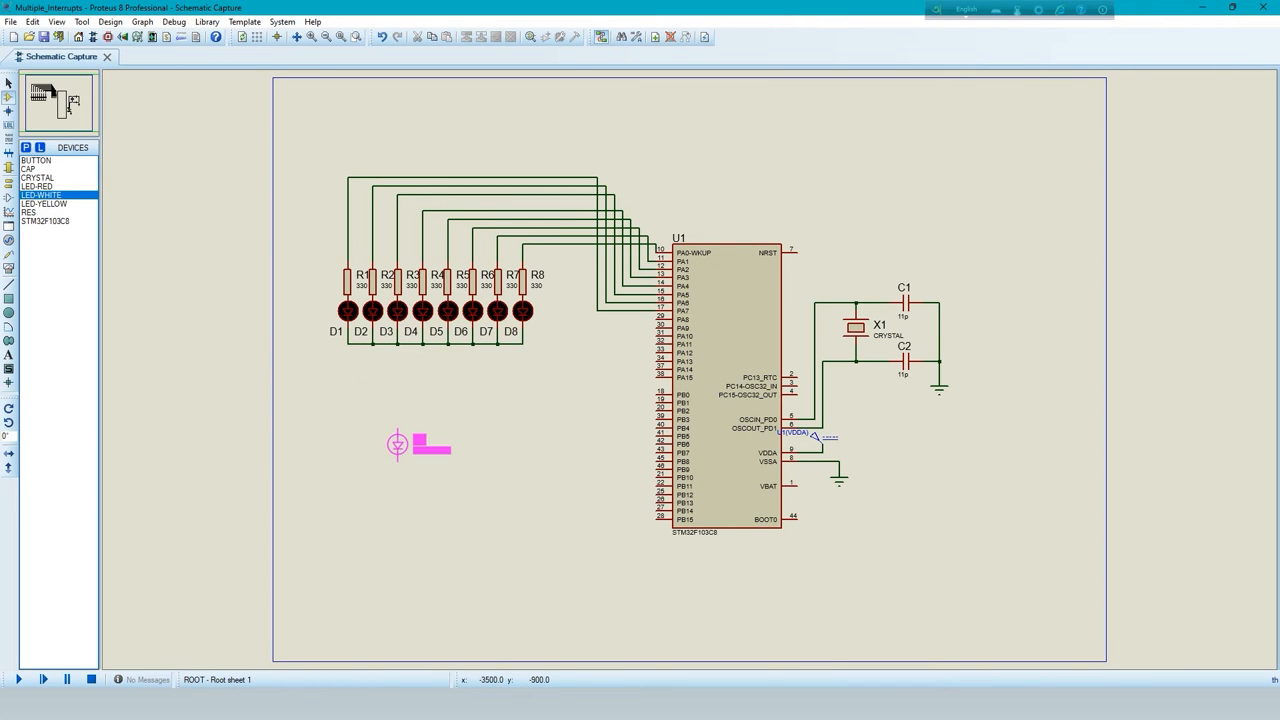
left_click(398, 452)
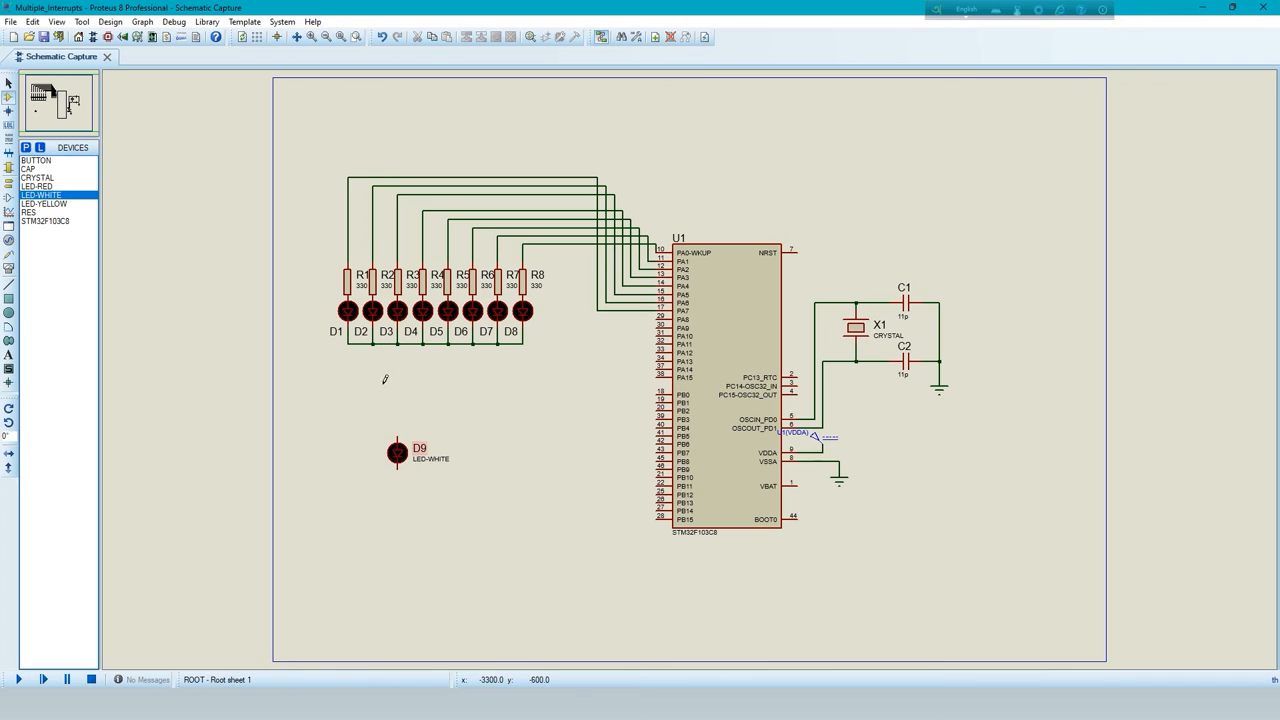
left_click(30, 212)
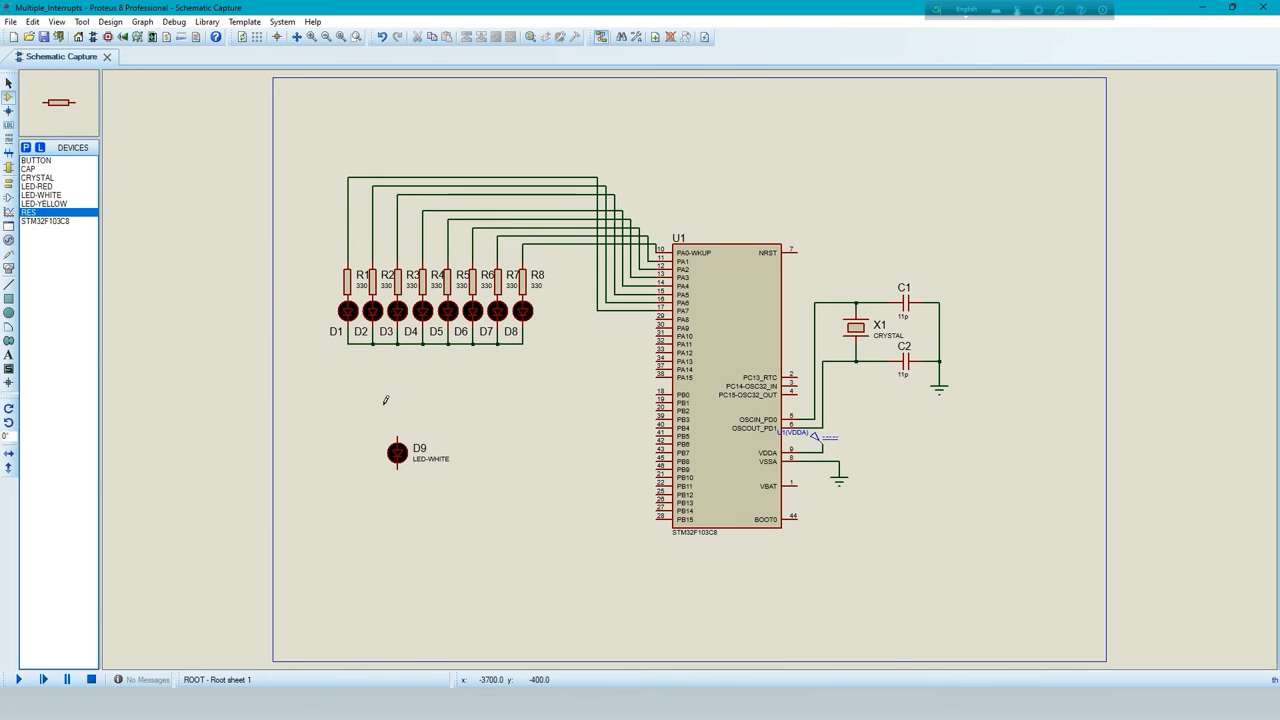
right_click(405, 410)
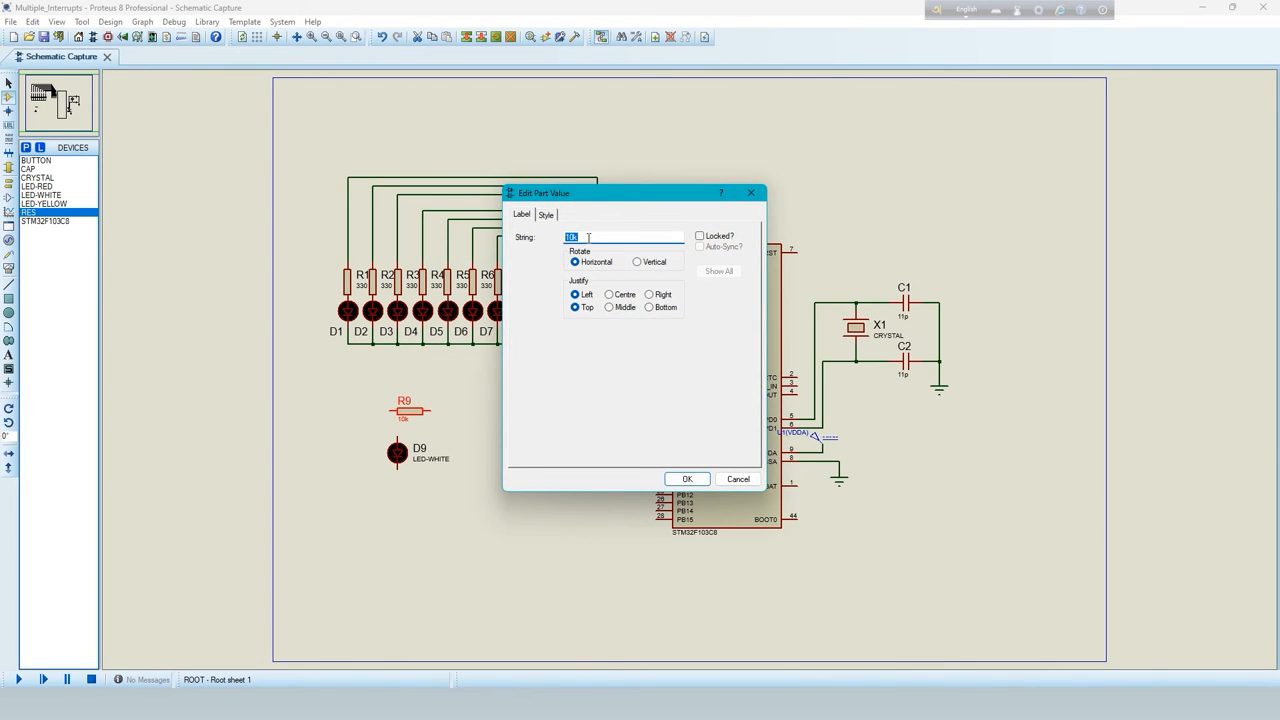
type("100")
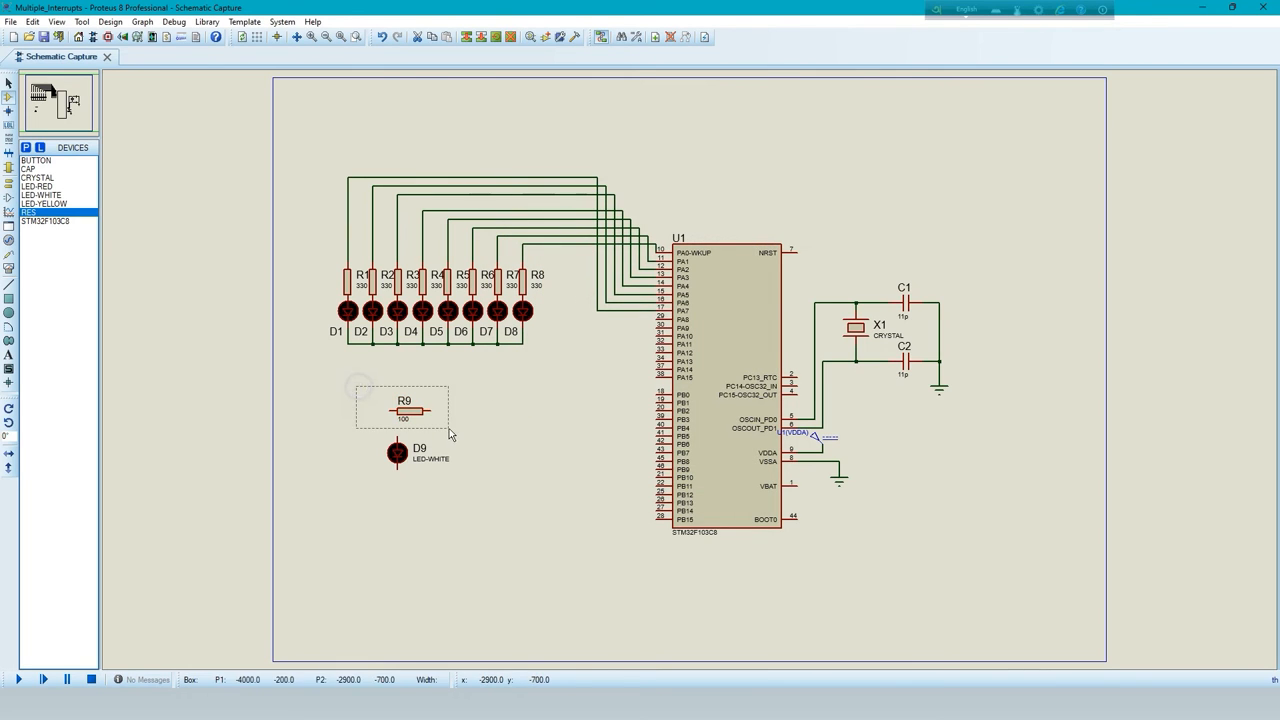
right_click(403, 408)
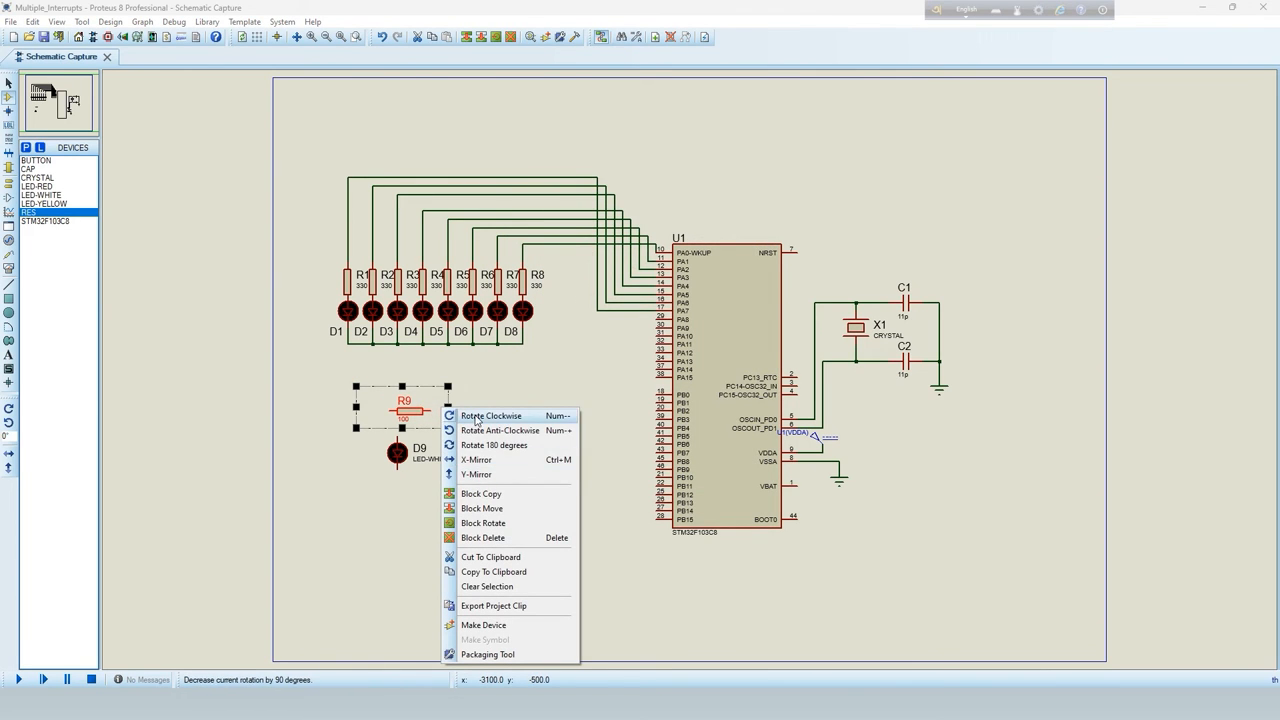
left_click(490, 415)
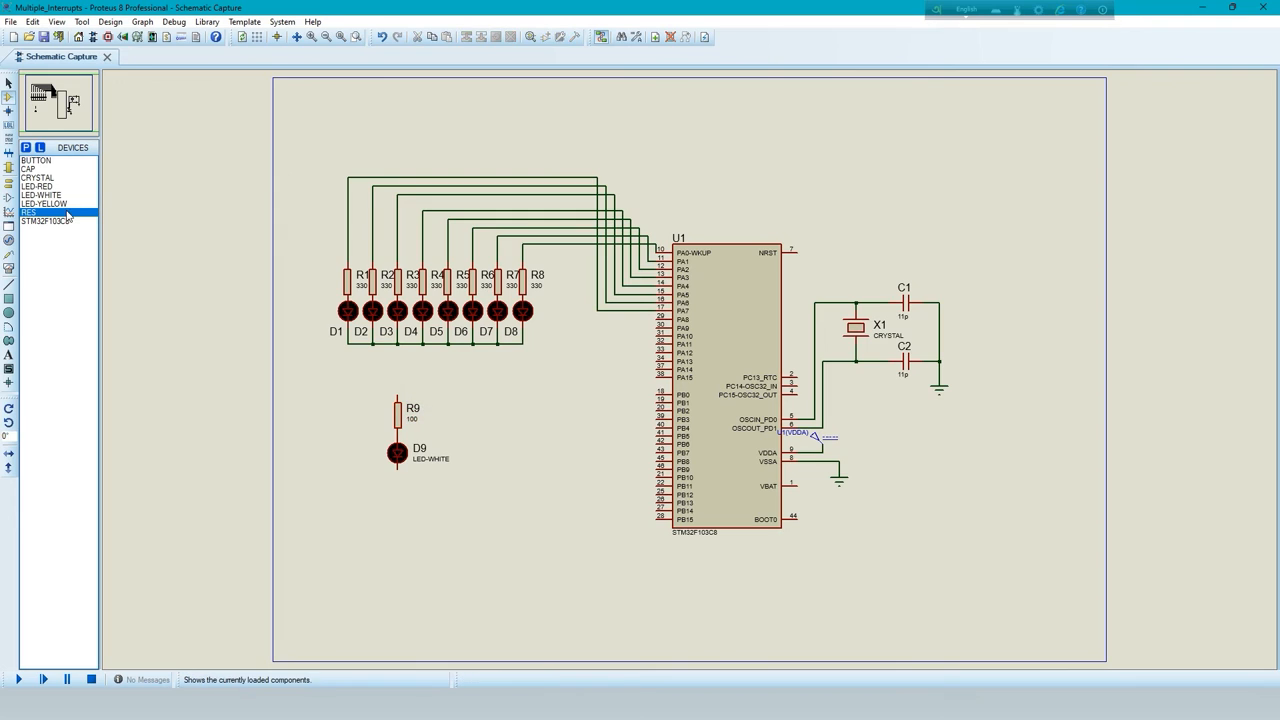
Place yellow LED D10 beside D9, copy R9 for it, and wire the resistors to U1's PA pins
left_click(44, 203)
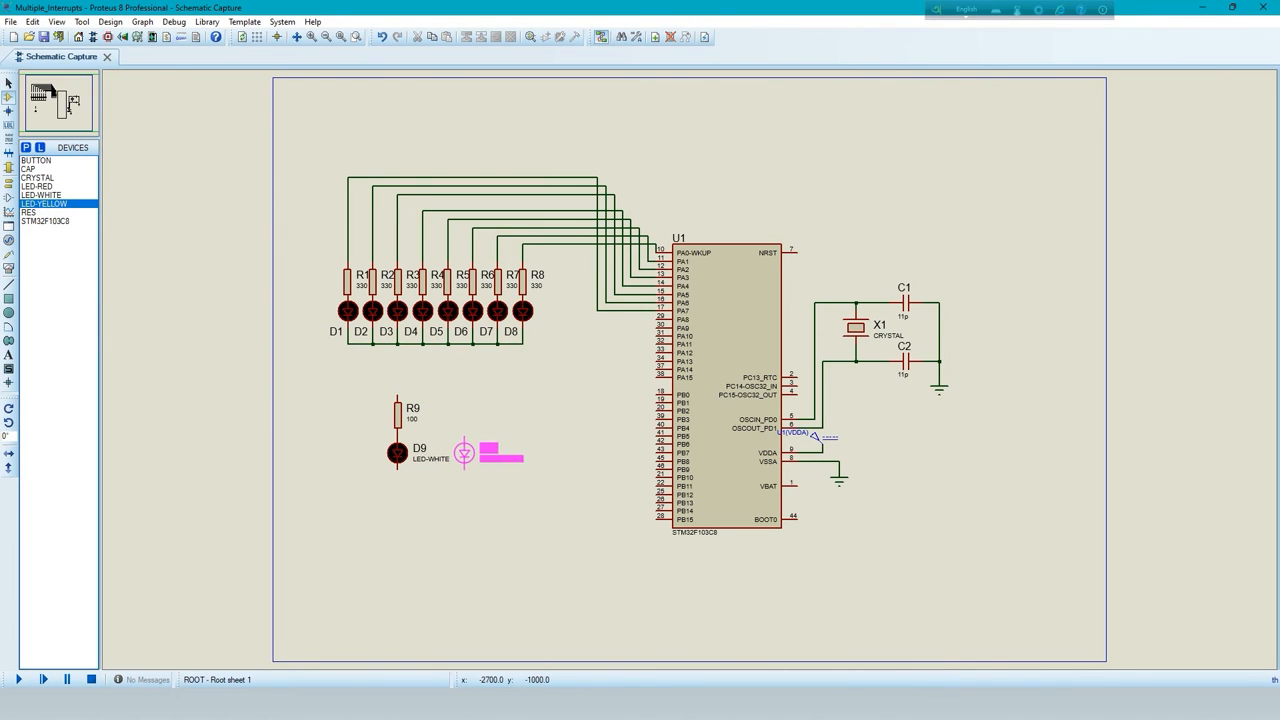
left_click(465, 452)
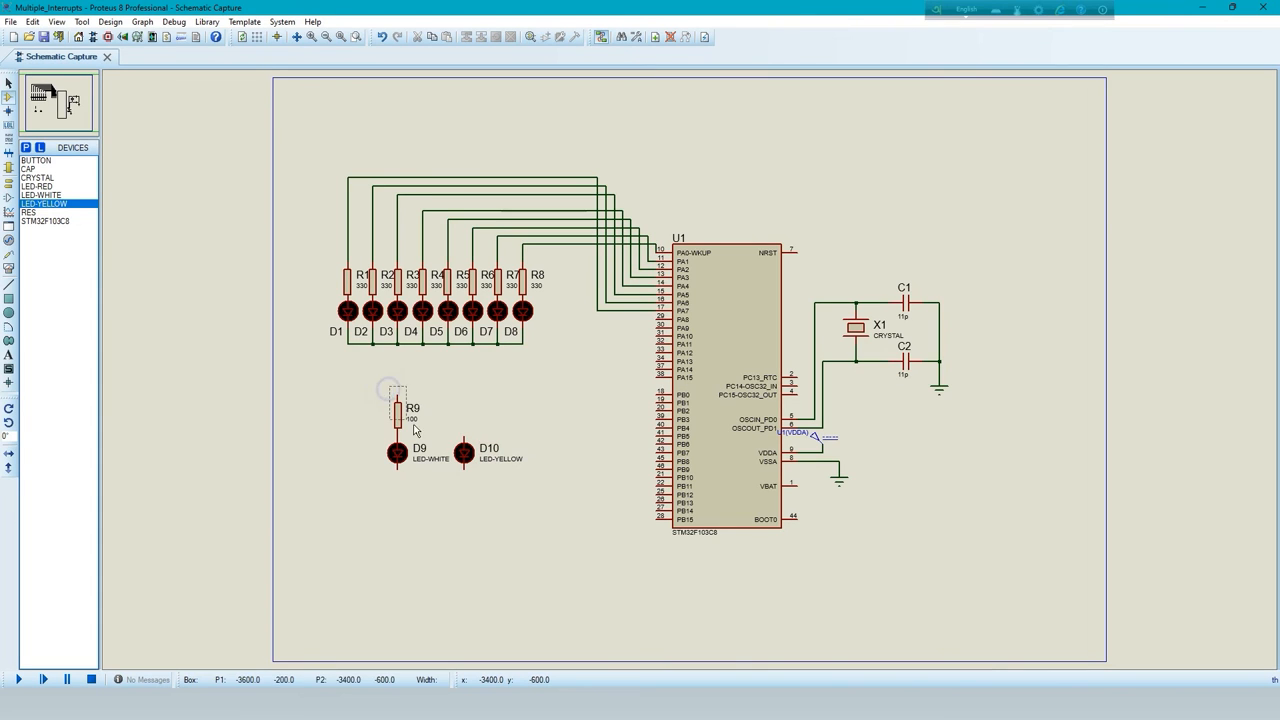
left_click(398, 412)
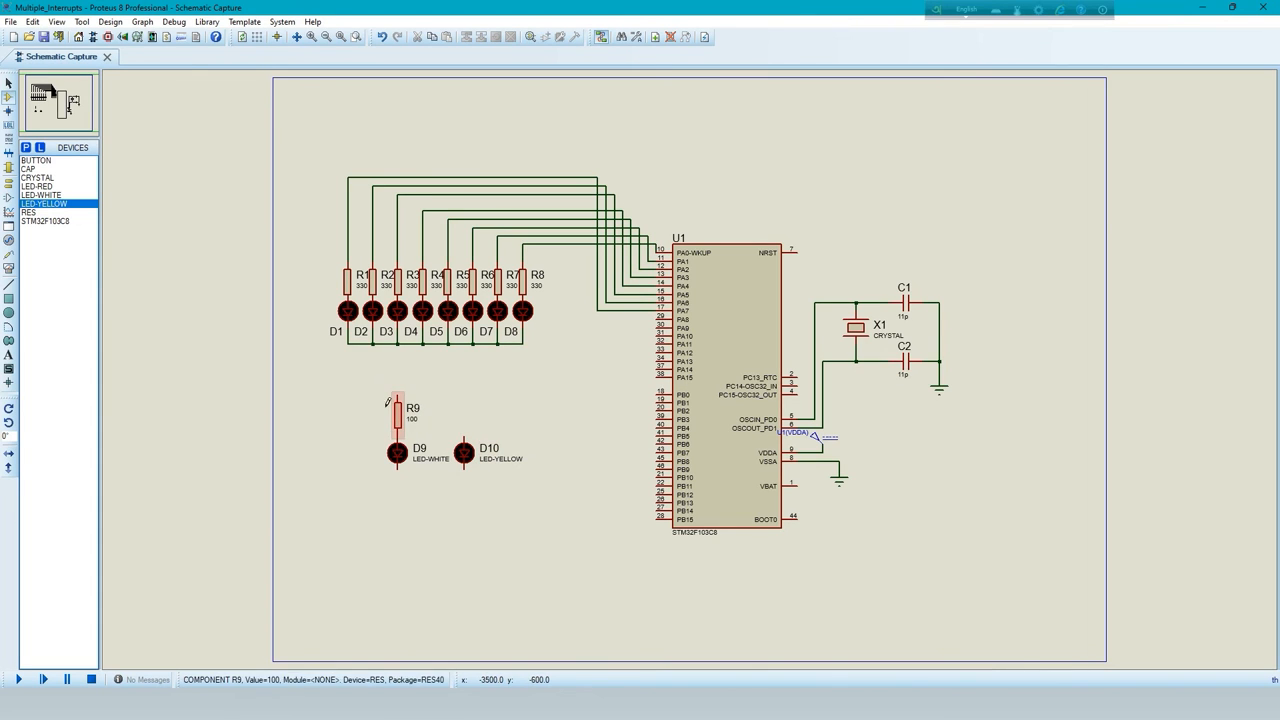
right_click(400, 408)
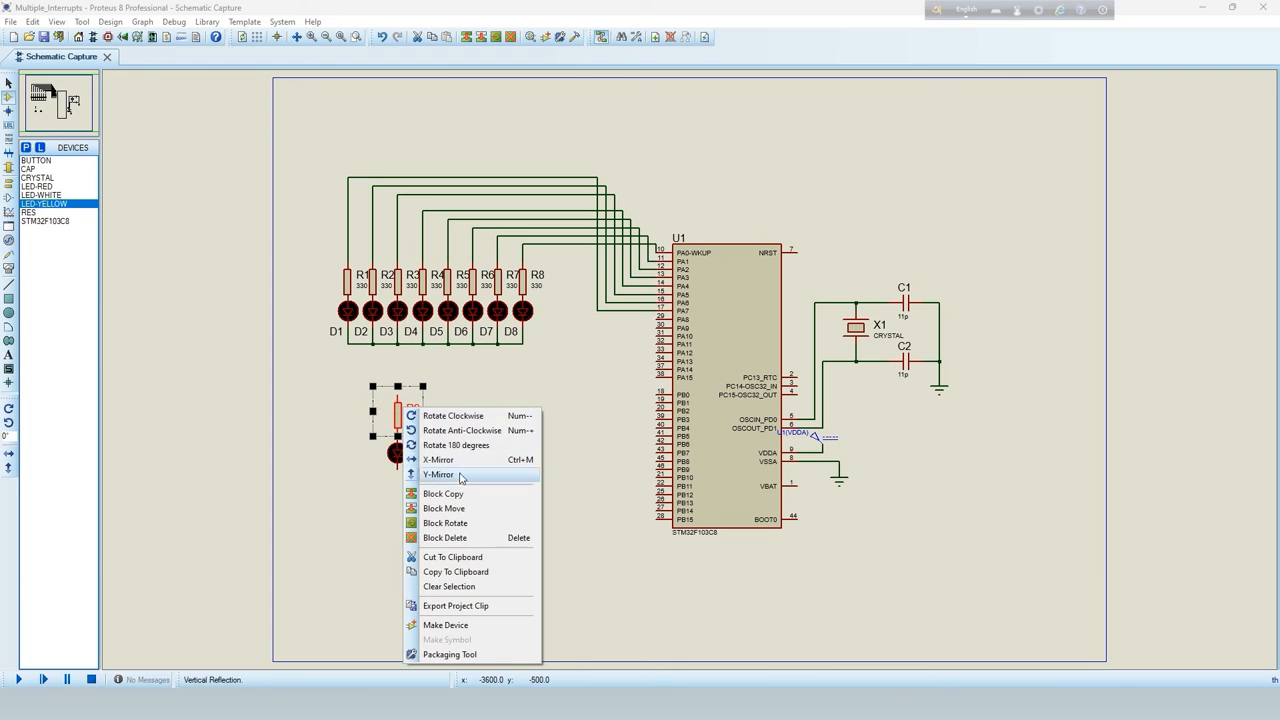
left_click(438, 474)
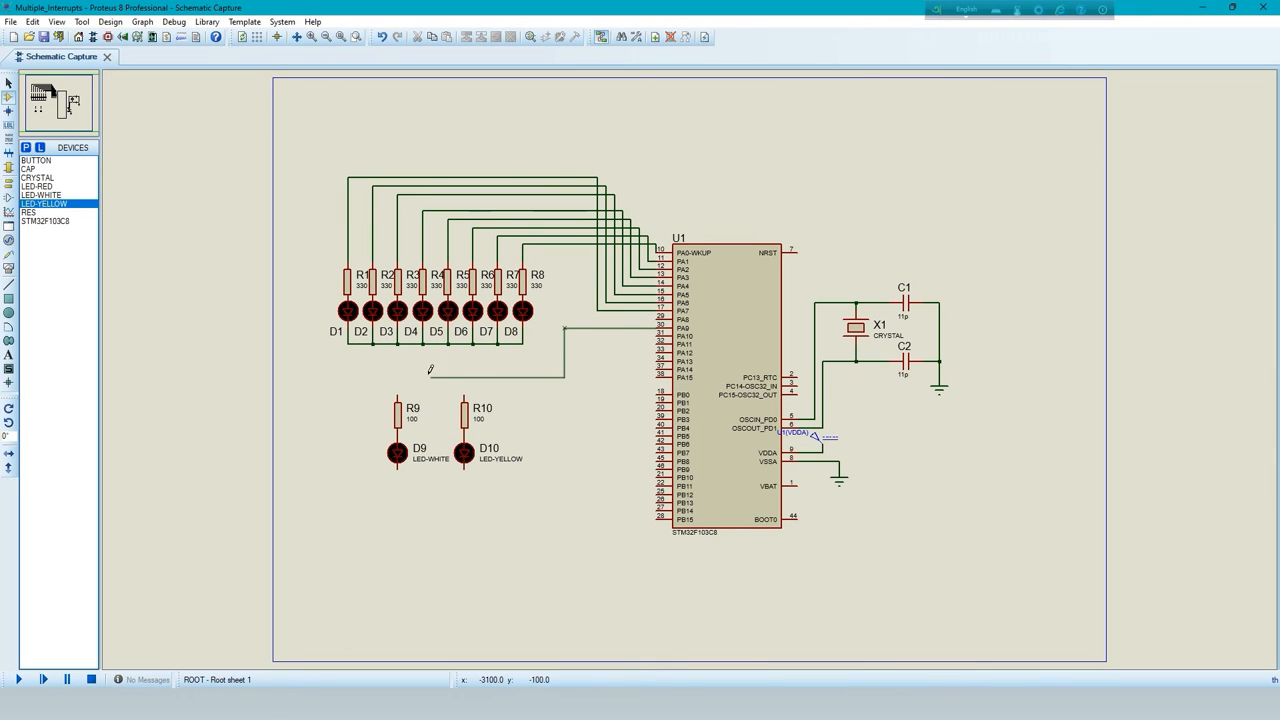
left_click(397, 390)
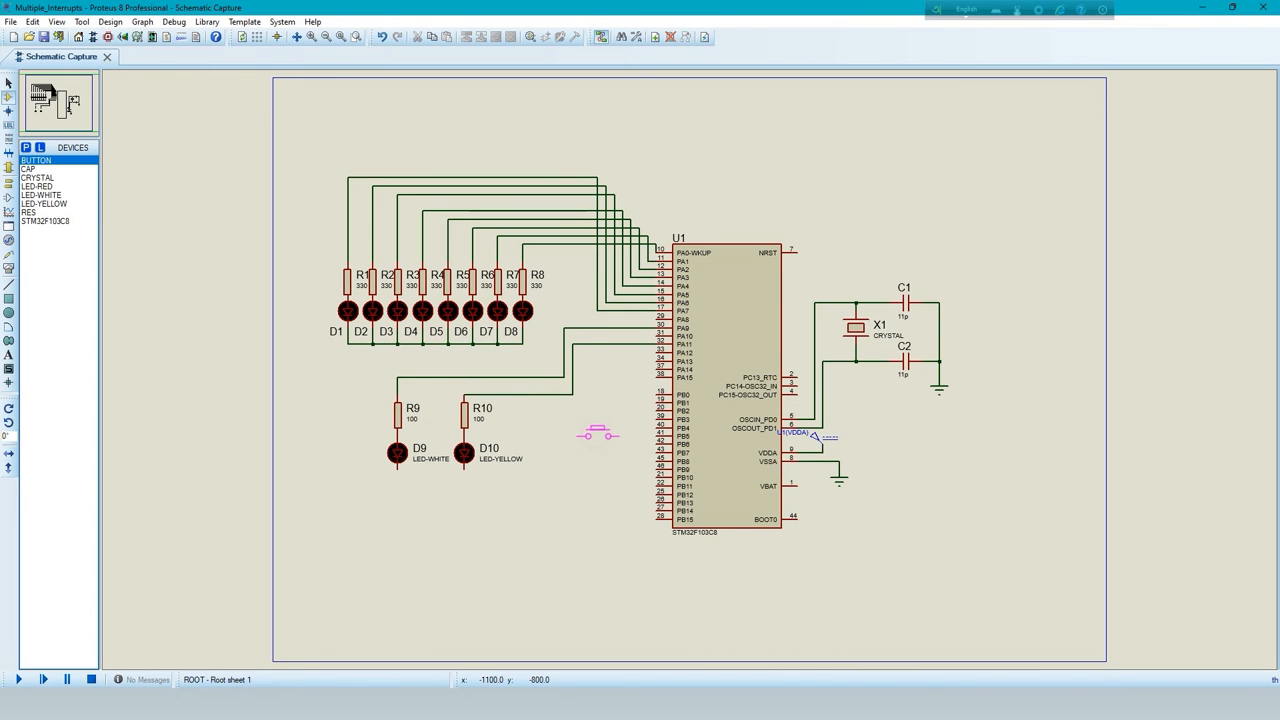
Place a pushbutton switch beside the LEDs and pick a ground terminal for the switches
left_click(597, 433)
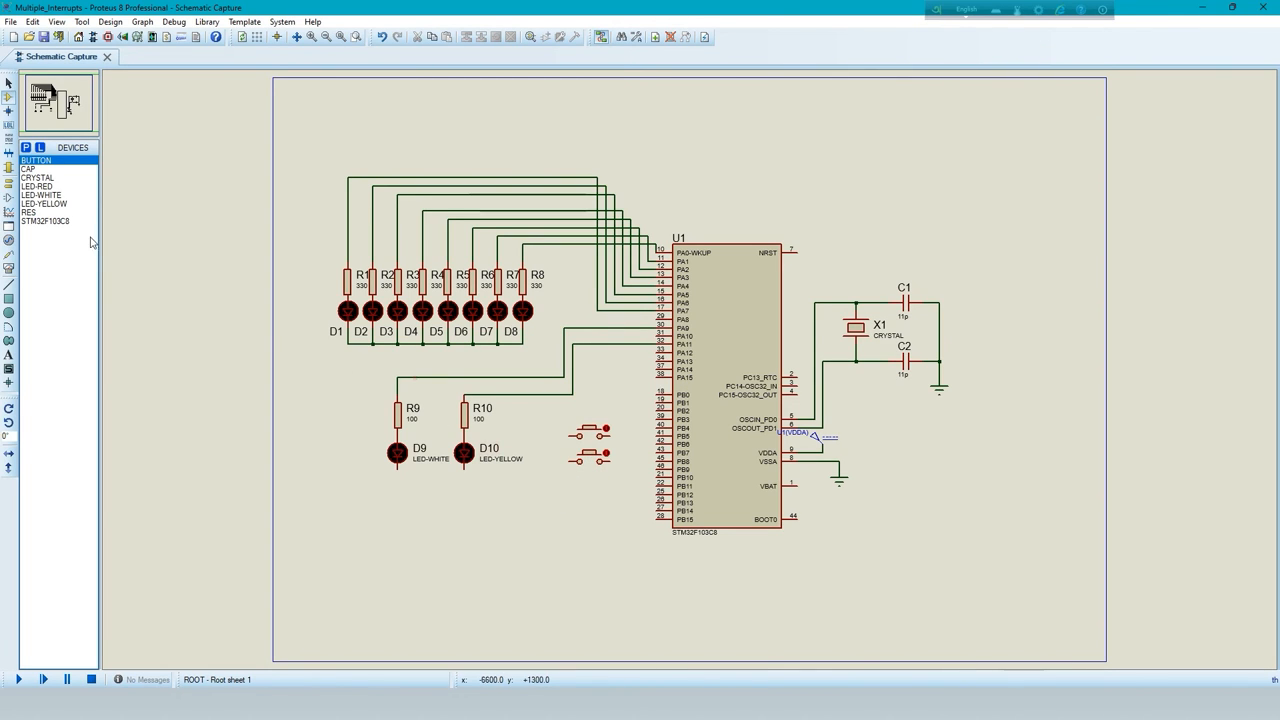
mouse_move(372, 352)
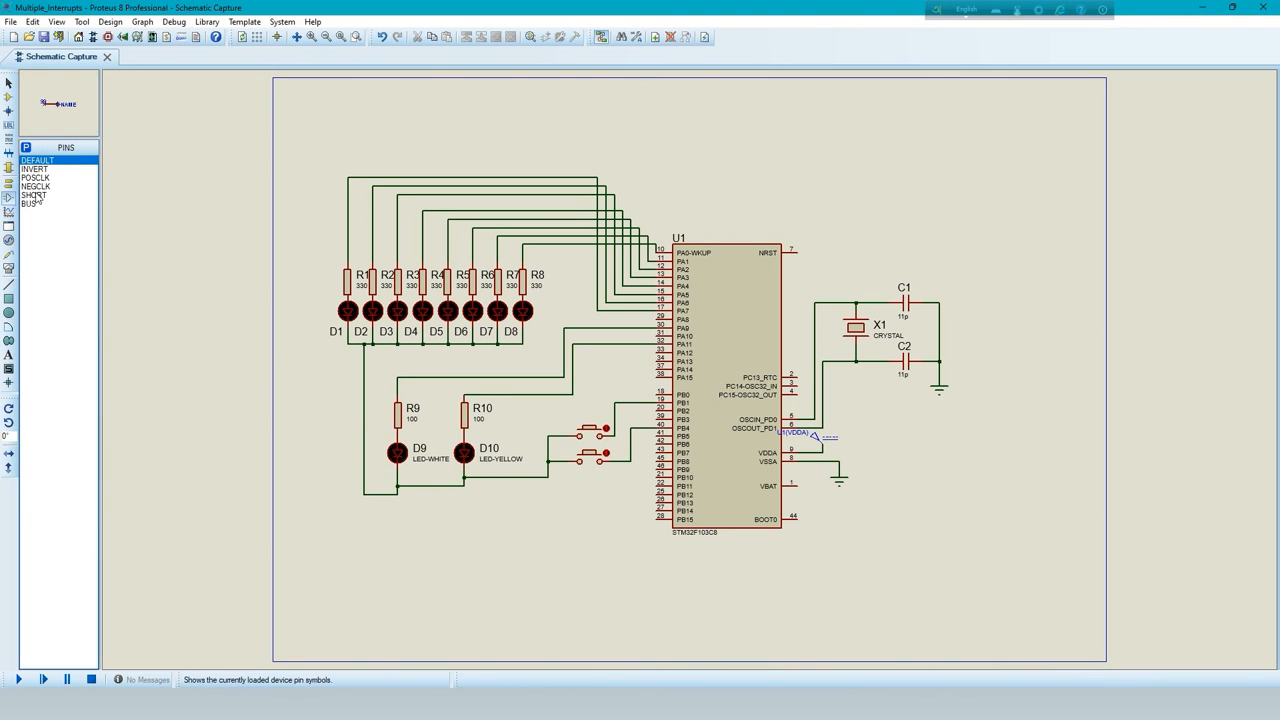
left_click(9, 167)
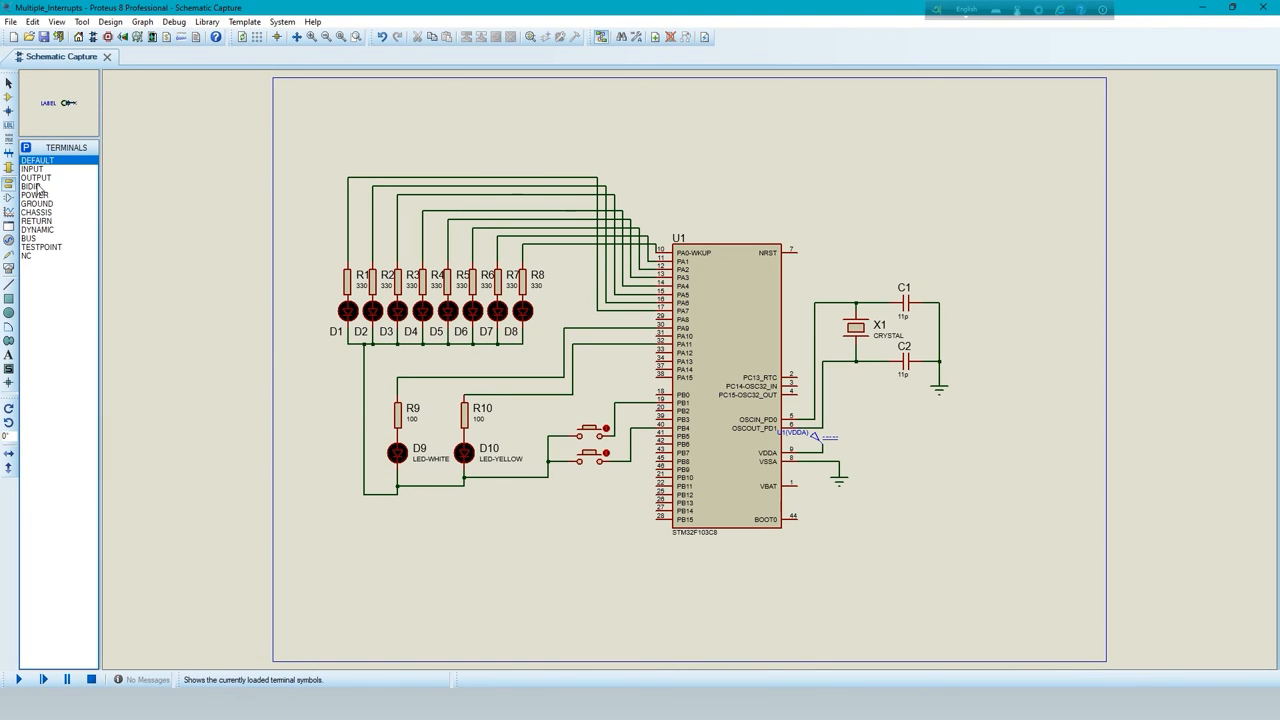
left_click(37, 203)
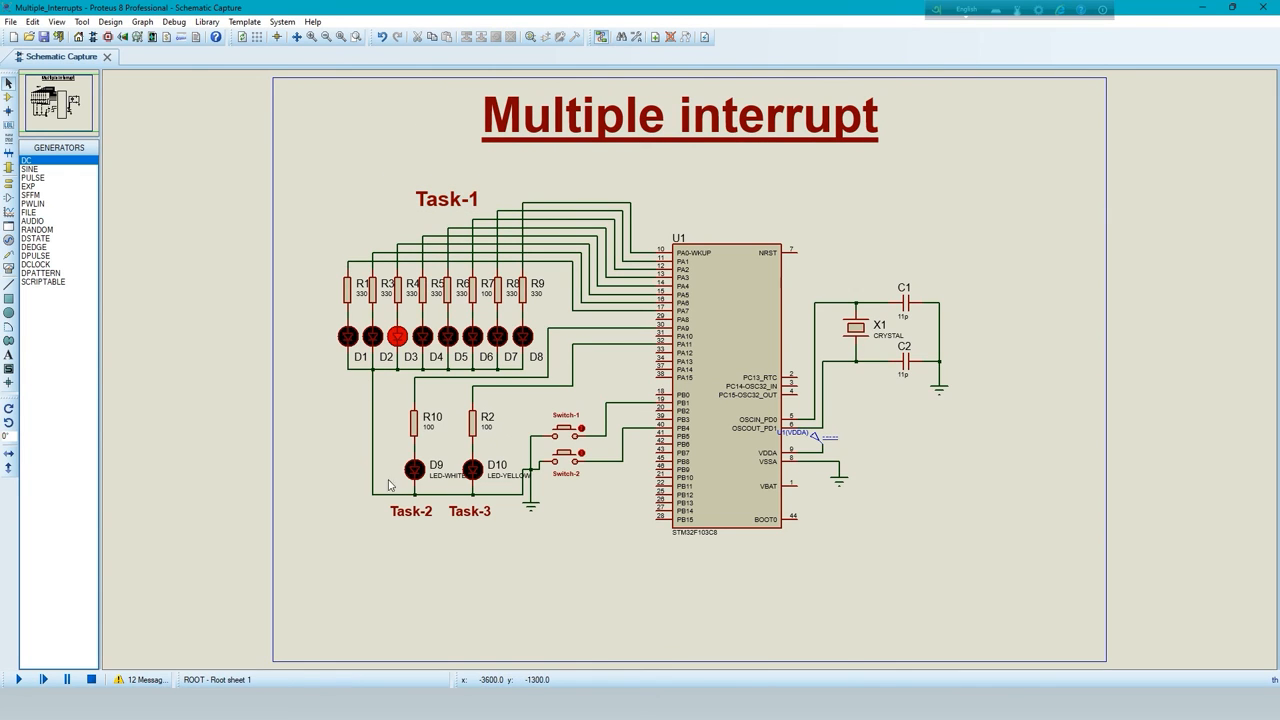
Stop the simulation, set U1's Program File to Multiple_interruppt.hex, and run it again
left_click(67, 679)
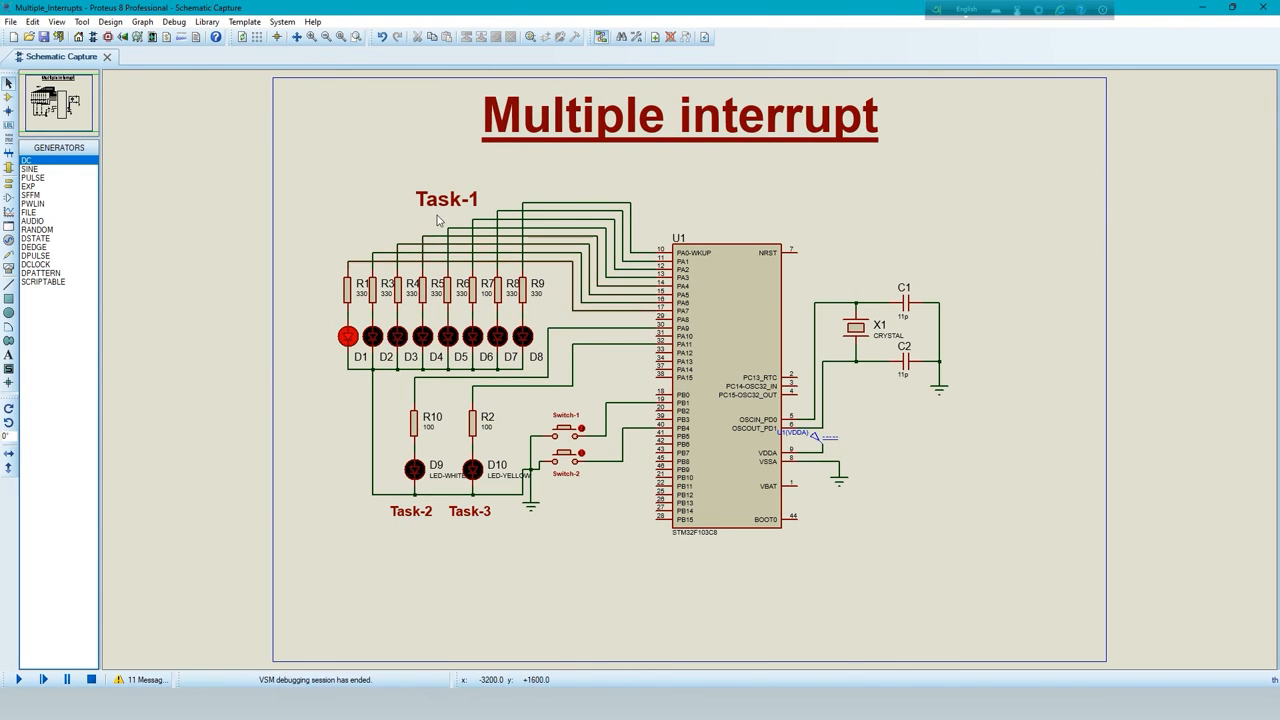
left_click(737, 305)
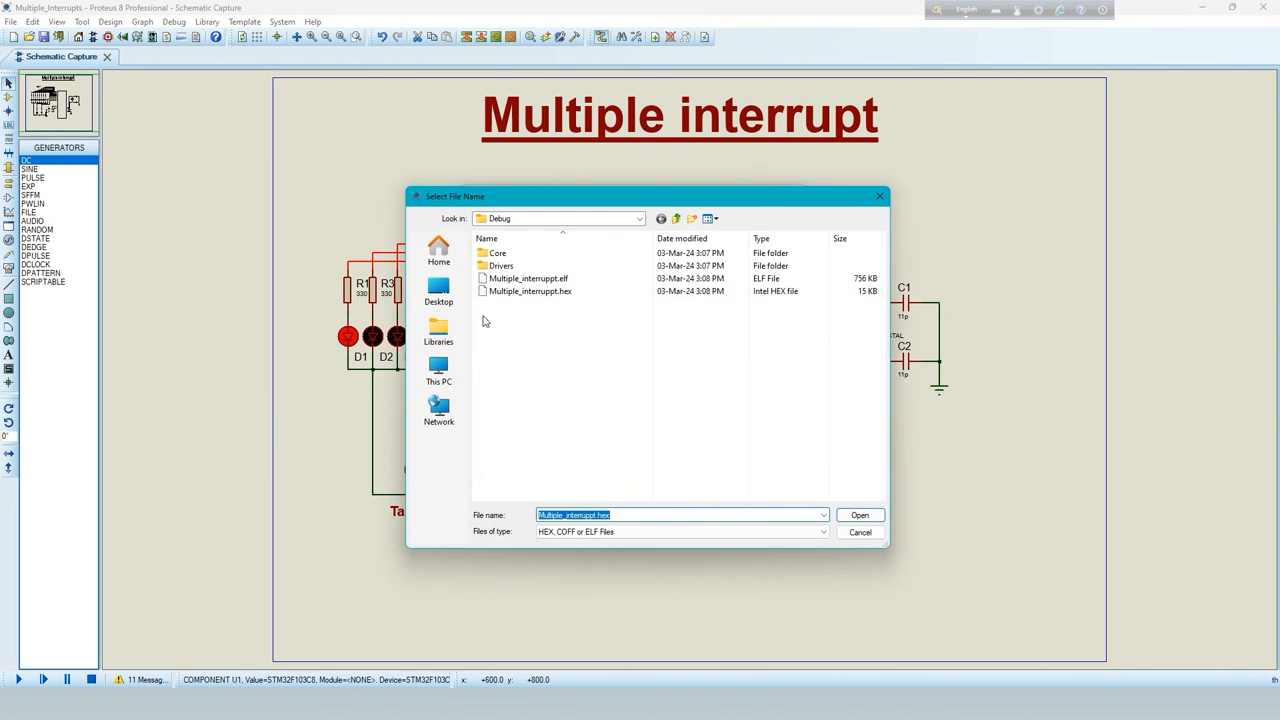
left_click(528, 290)
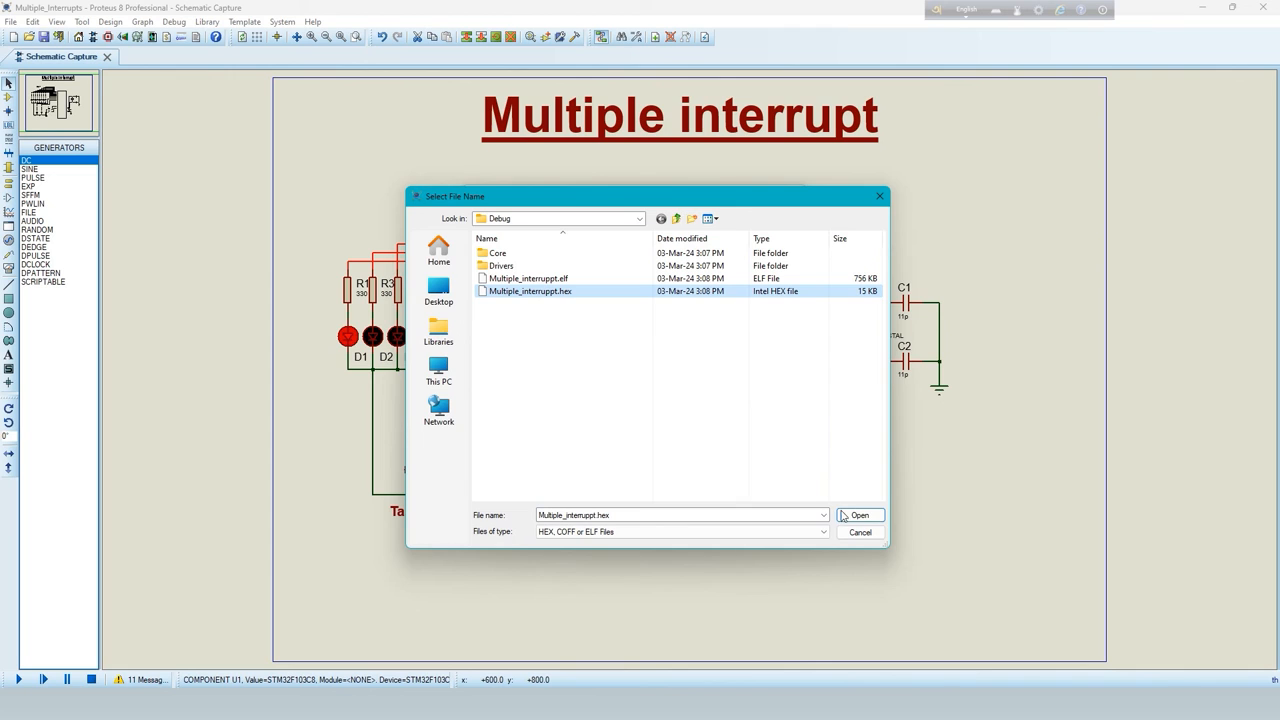
left_click(857, 515)
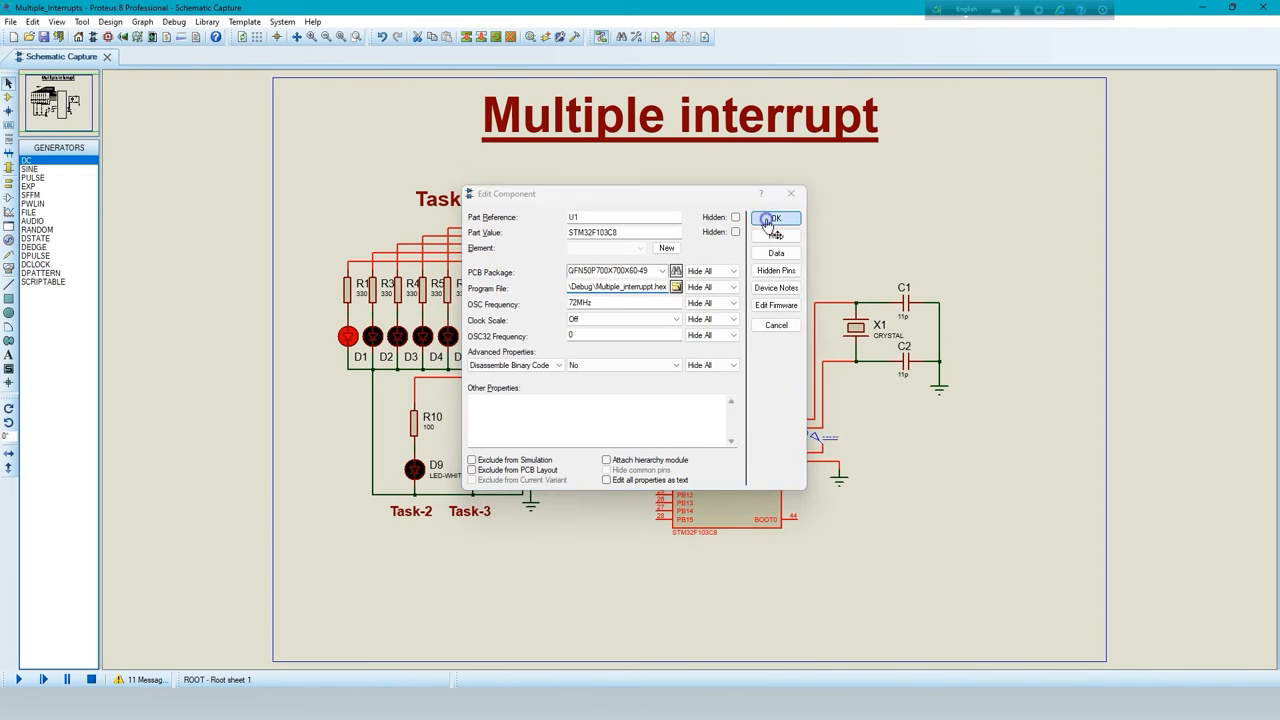
left_click(775, 218)
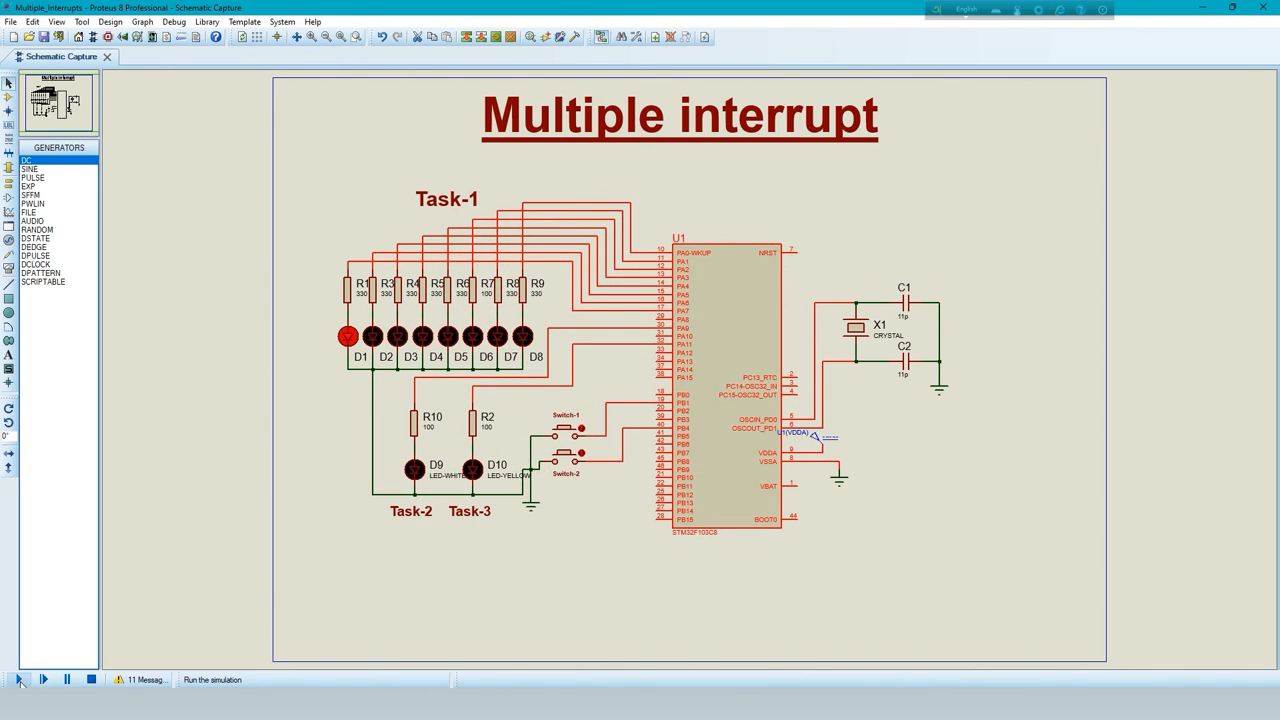
left_click(19, 679)
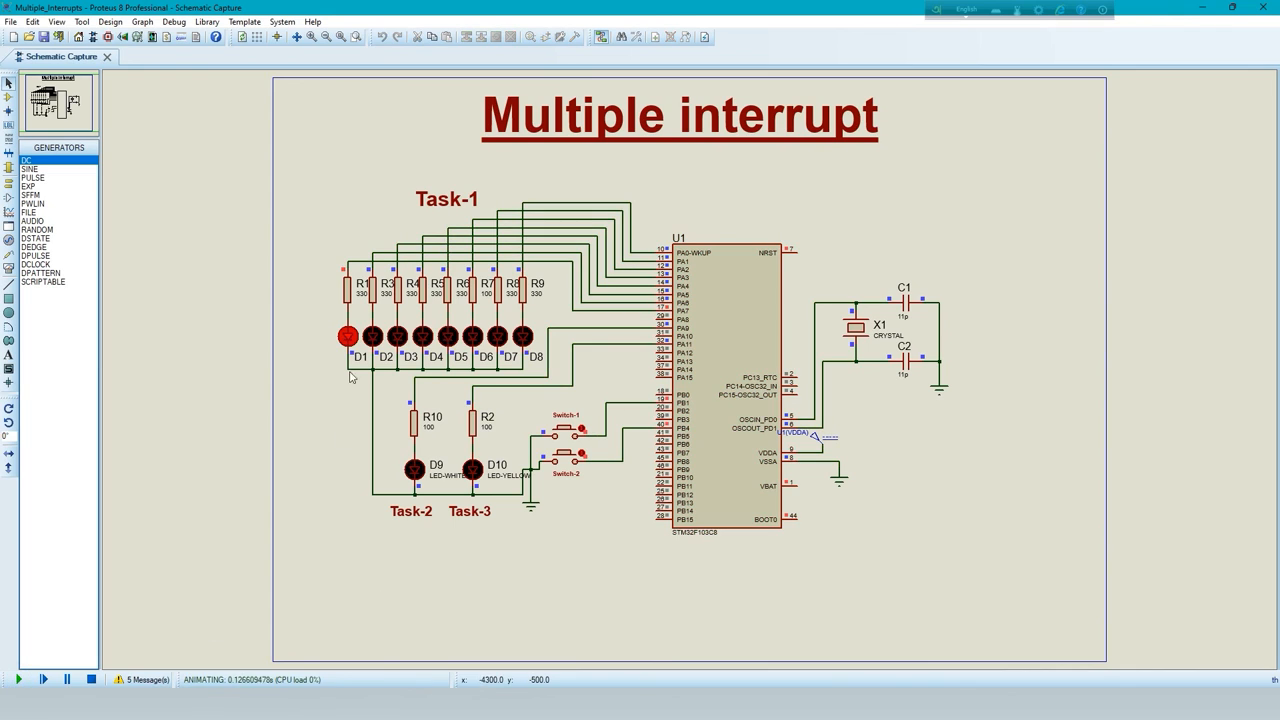